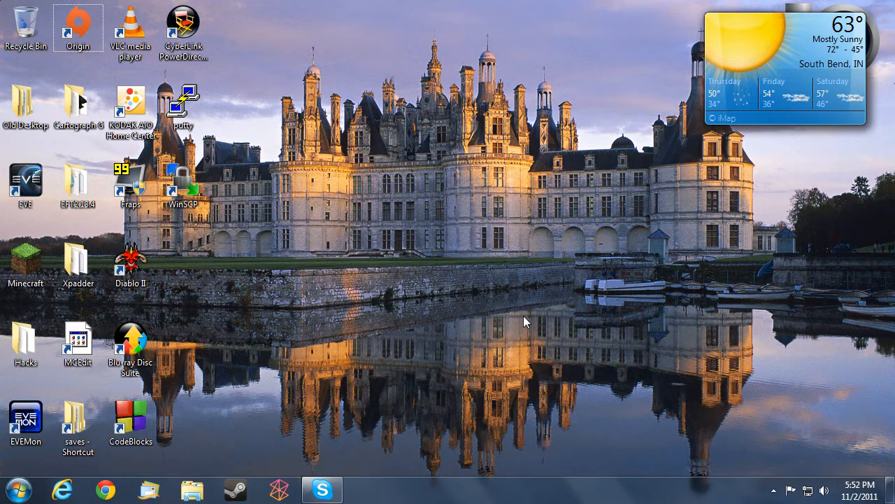
mouse_move(280, 42)
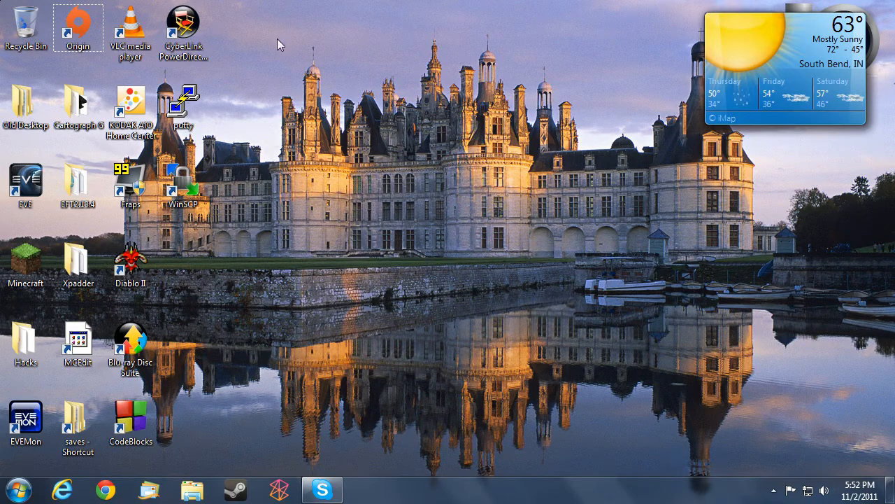
mouse_move(250, 147)
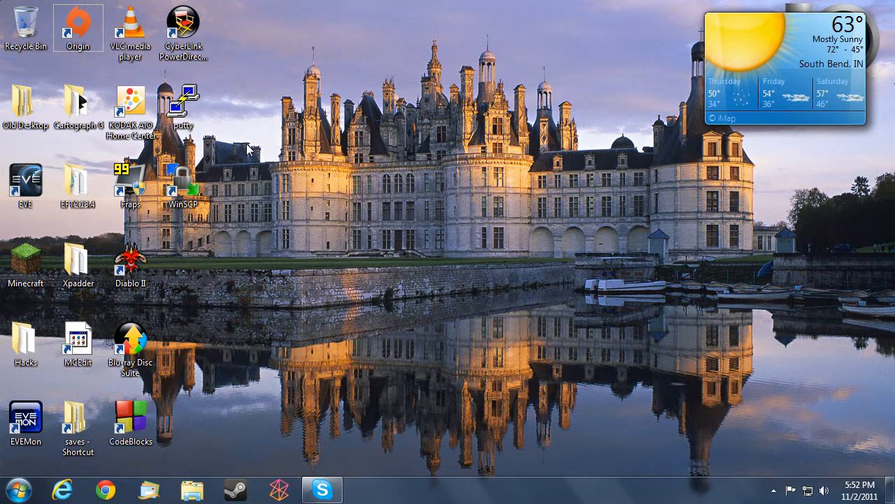
mouse_move(472, 156)
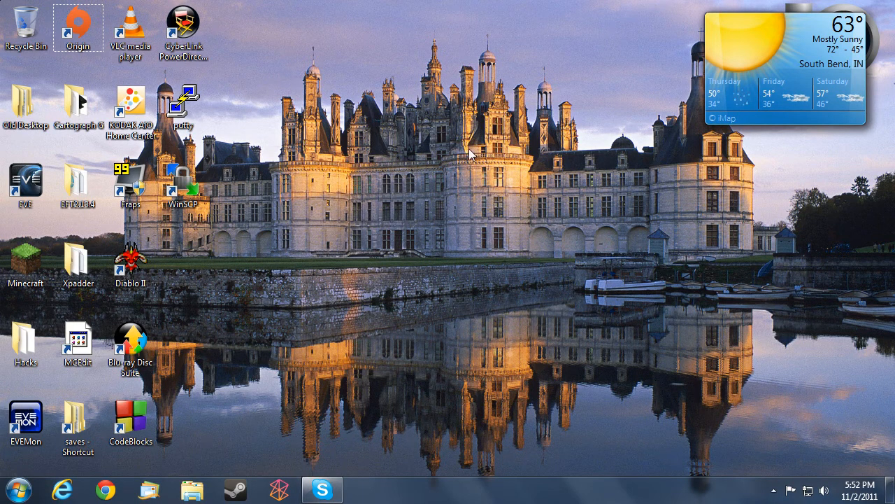
mouse_move(474, 249)
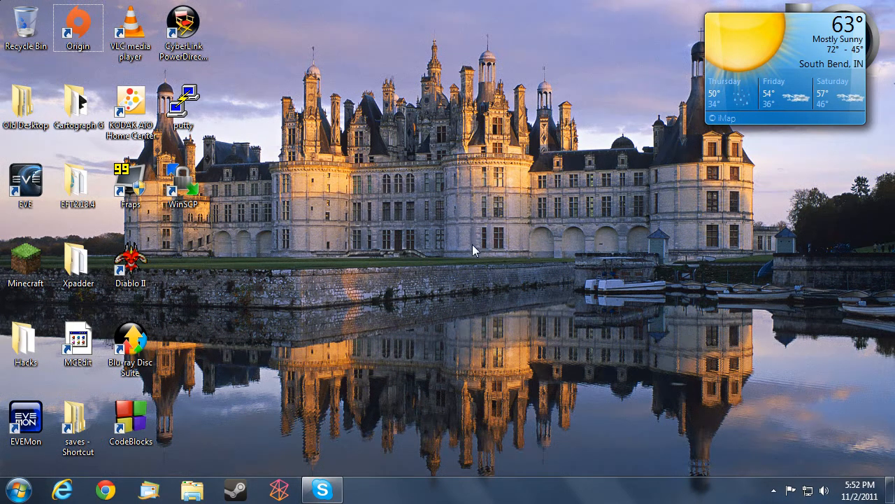
mouse_move(421, 310)
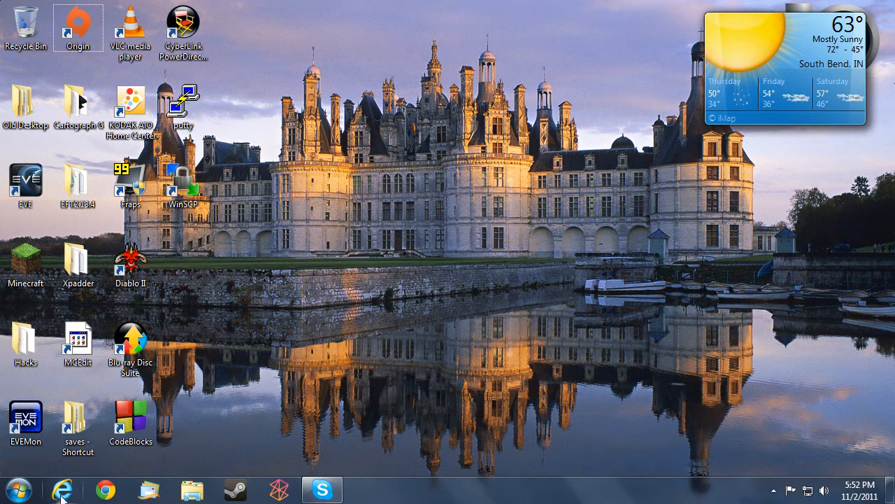
Step: Launch Internet Explorer and load the Newegg.com home page
click(62, 489)
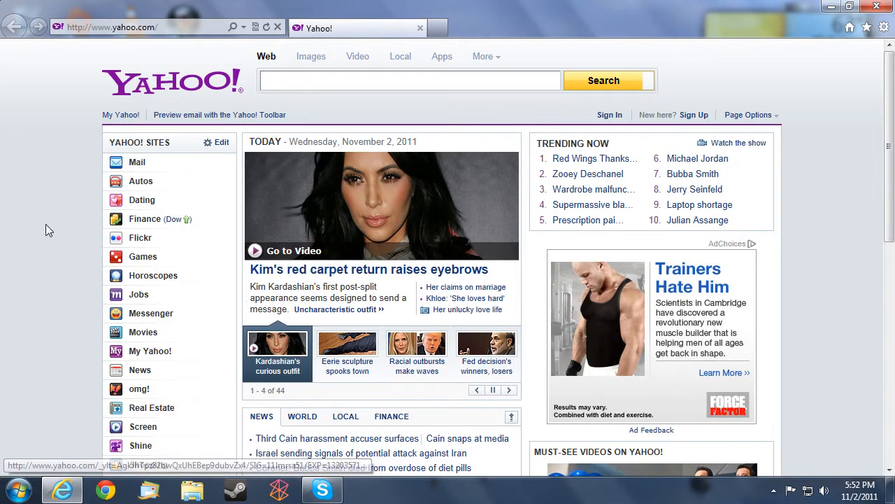
click(111, 25)
text(newegg)
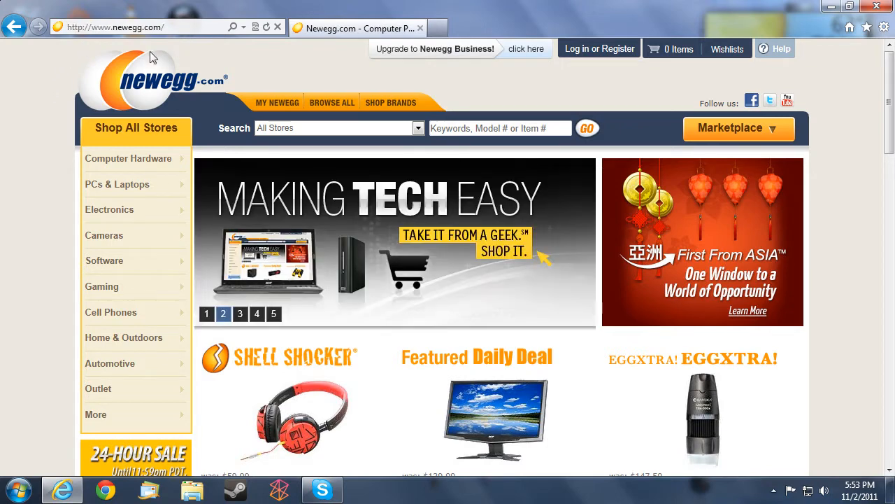
mouse_move(20, 185)
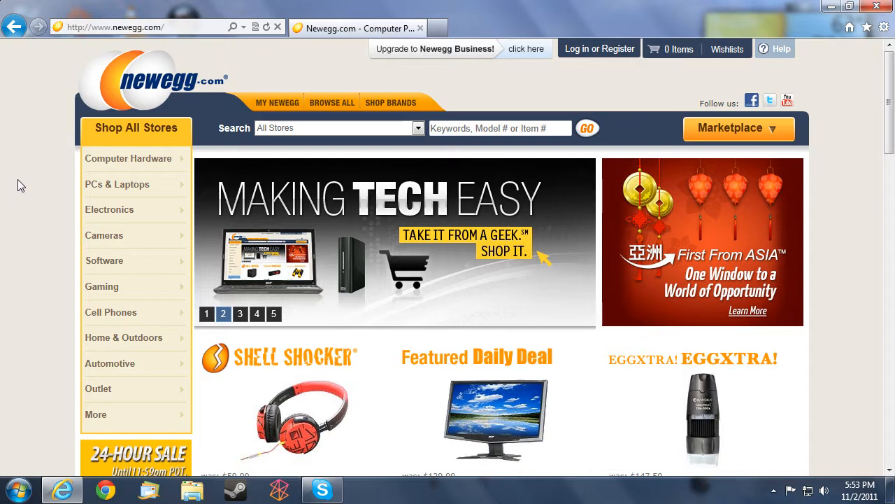
mouse_move(46, 185)
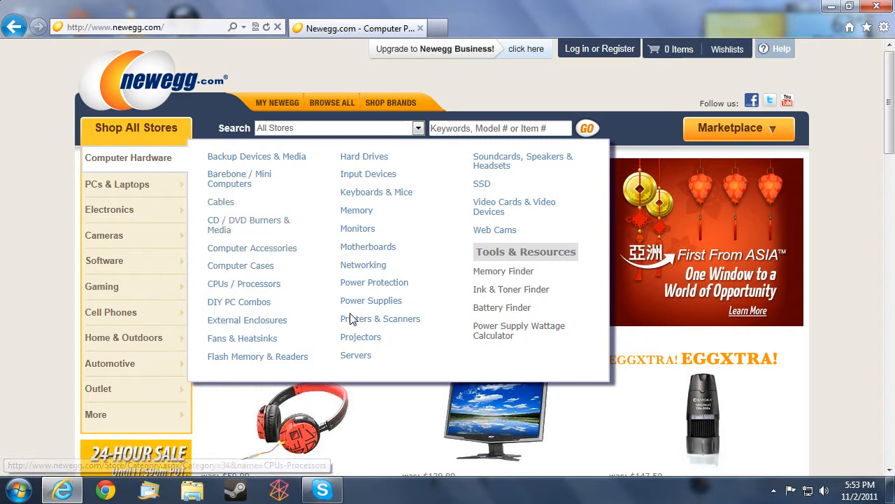
mouse_move(360, 290)
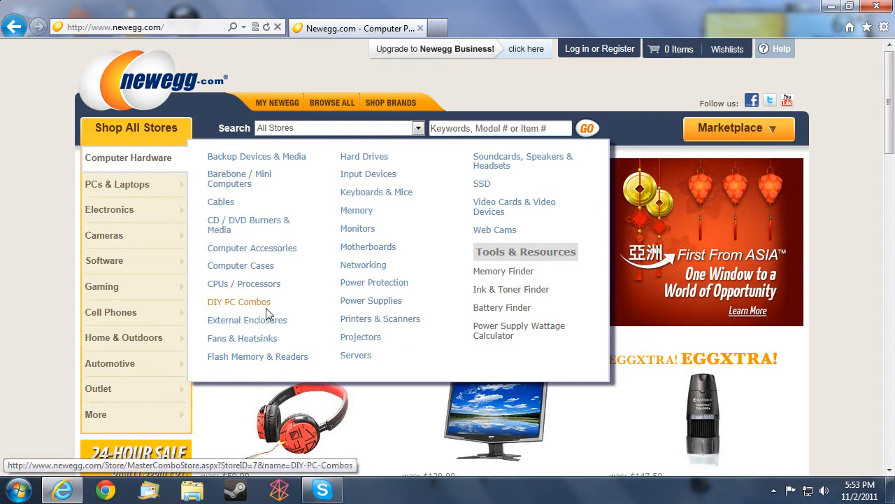
Step: Narrow Newegg to Processors - Desktops and browse the 78 Intel results
click(243, 284)
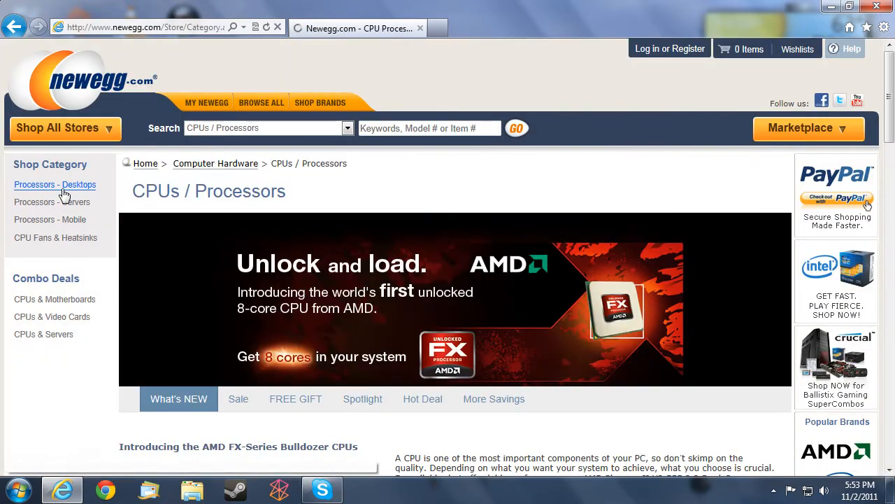
click(54, 185)
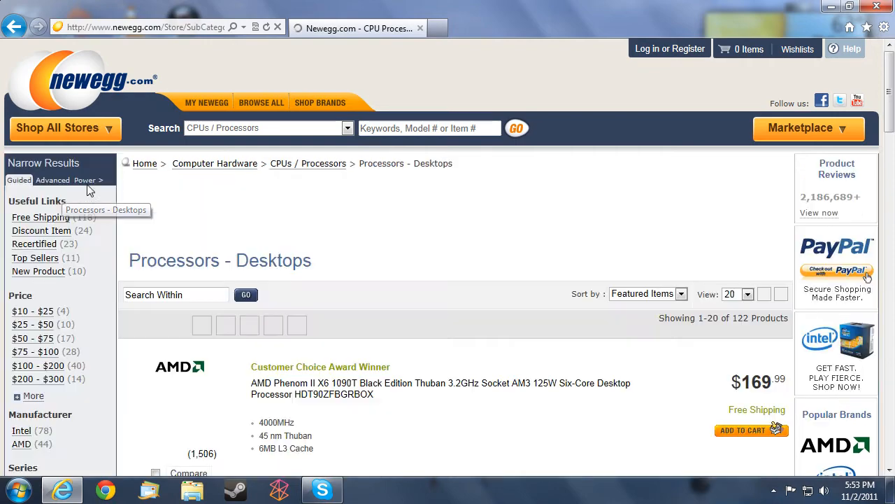
scroll(down, 3)
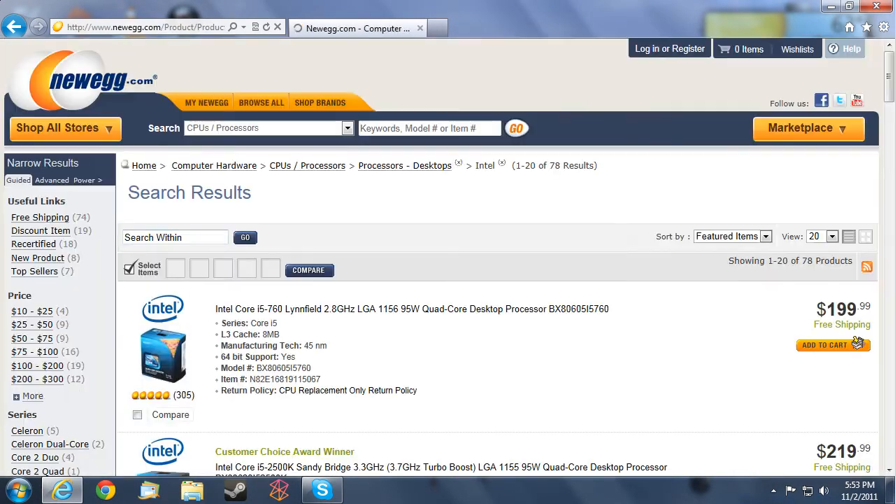
scroll(down, 3)
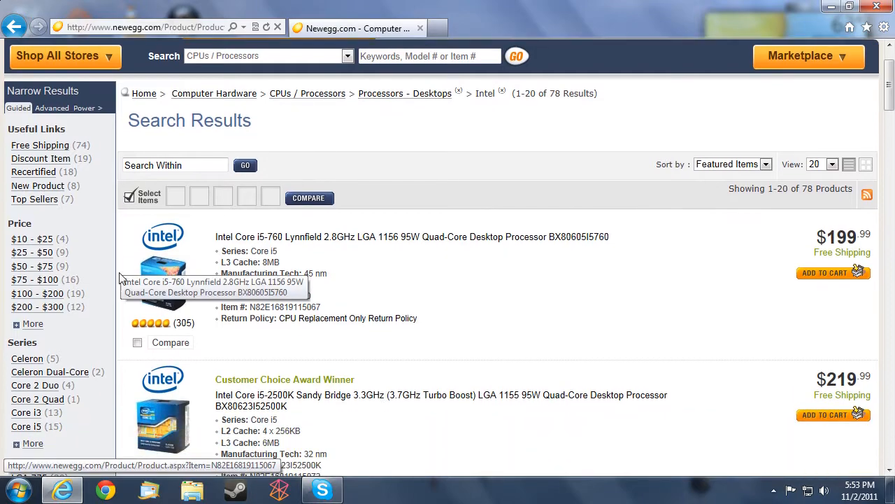
scroll(down, 3)
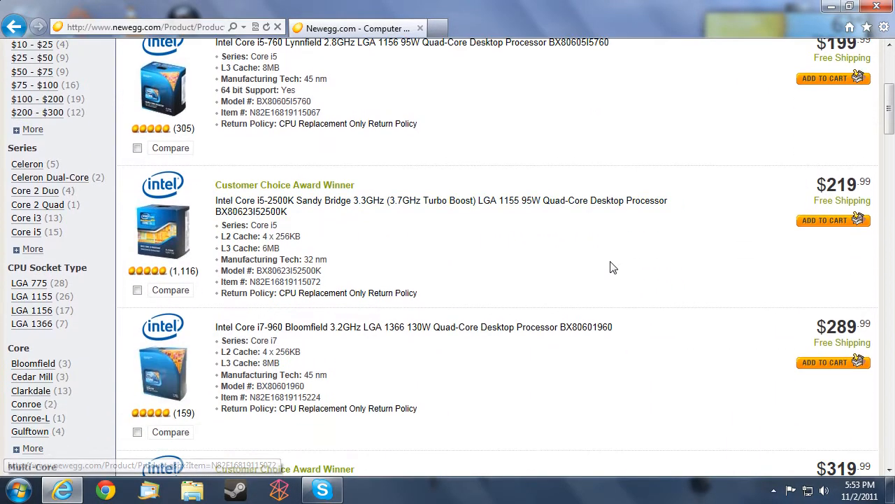
scroll(down, 3)
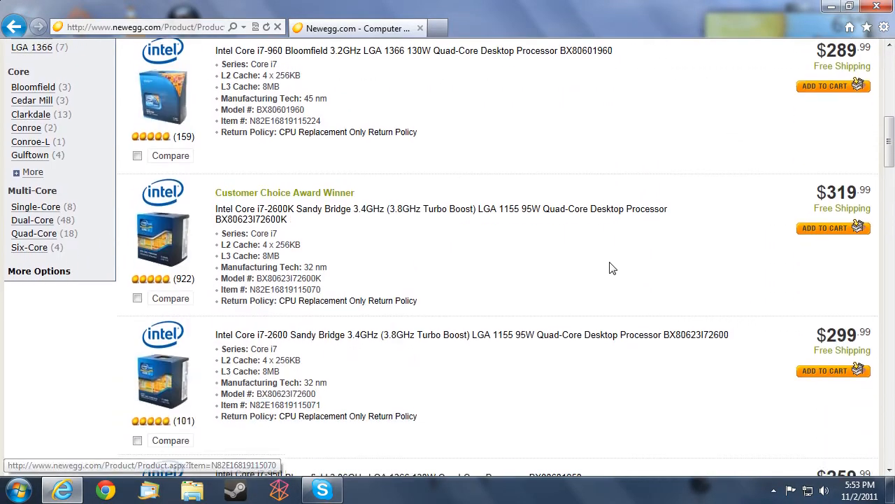
scroll(down, 3)
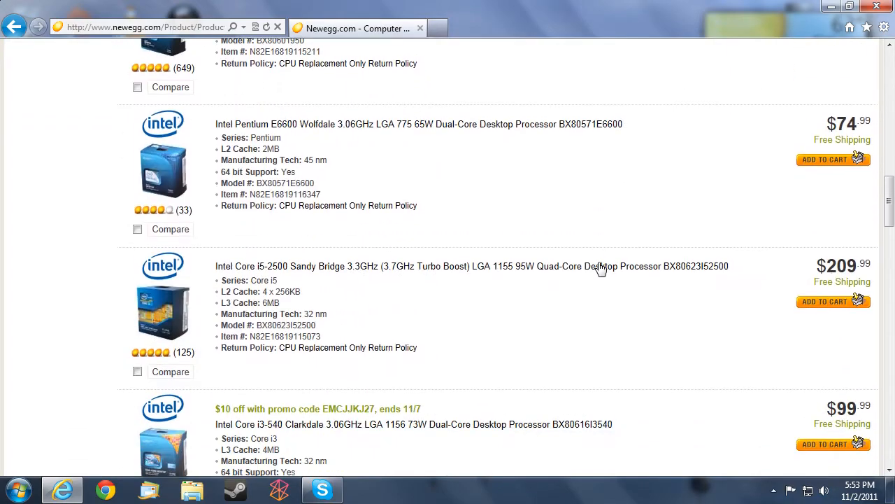
scroll(up, 3)
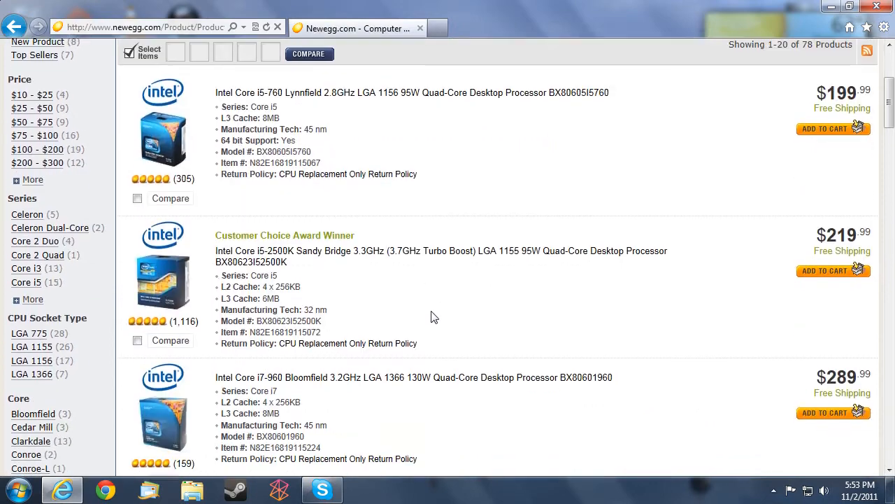
scroll(down, 3)
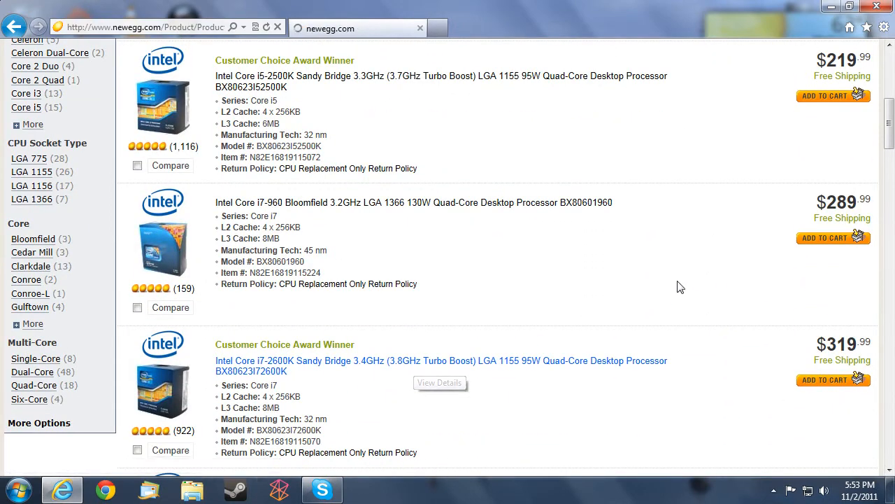
Step: Open the $319.99 Intel Core i7-2600K product page and scroll through its overview
click(440, 360)
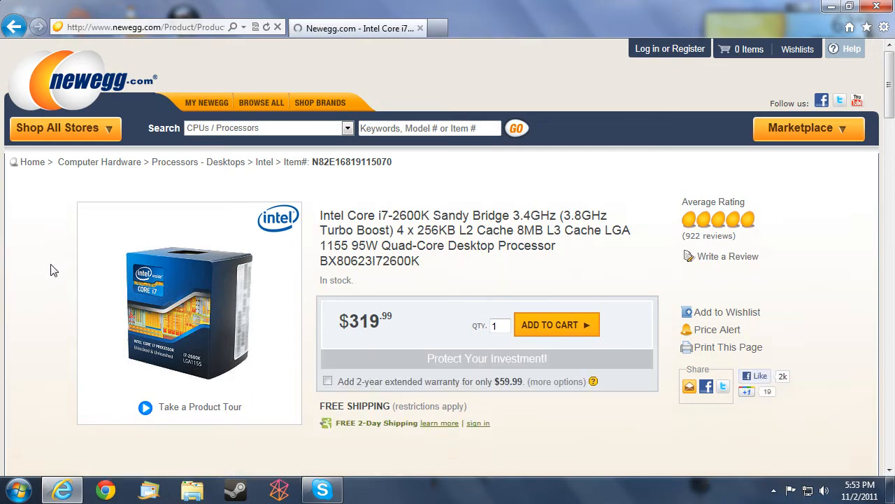
scroll(down, 3)
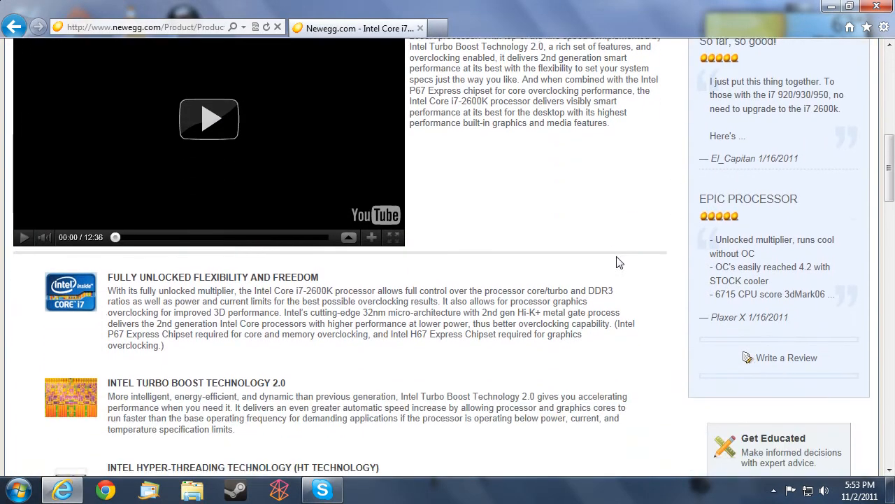
scroll(down, 3)
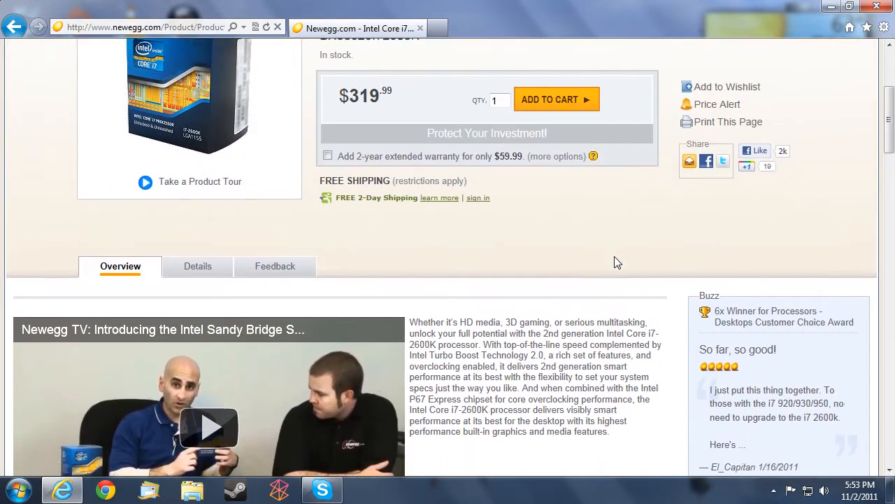
scroll(up, 3)
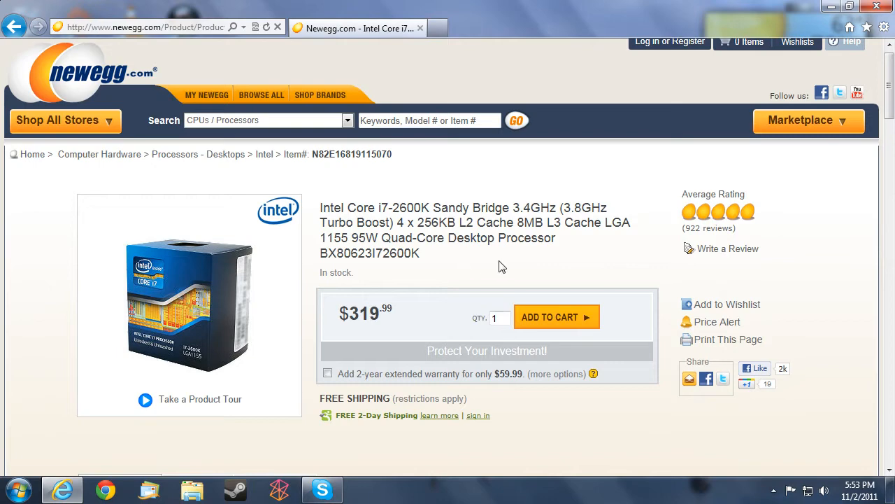
scroll(down, 3)
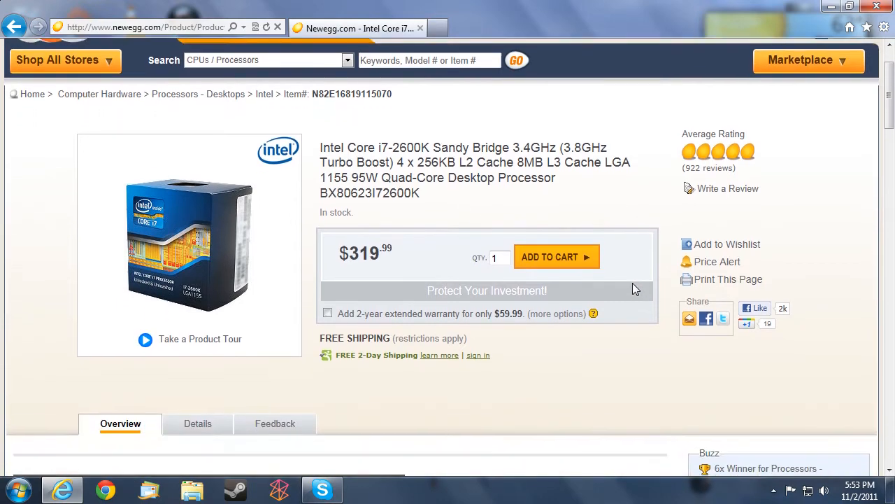
scroll(down, 3)
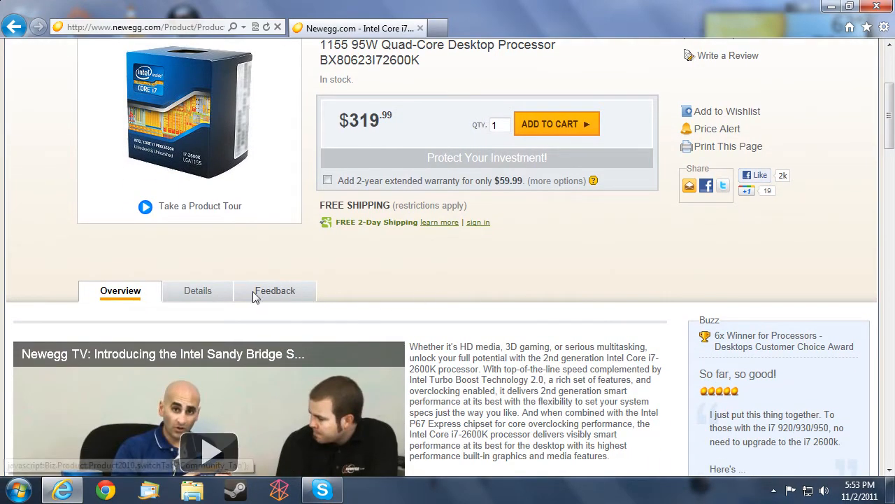
scroll(down, 3)
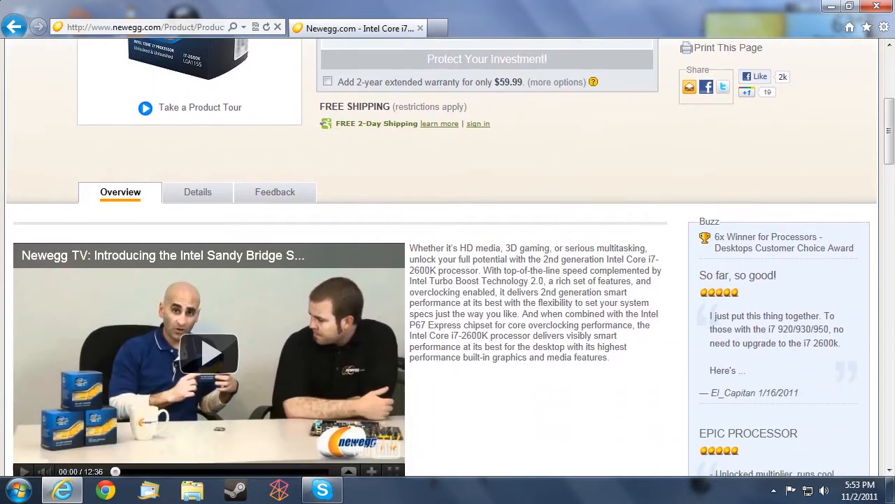
scroll(down, 3)
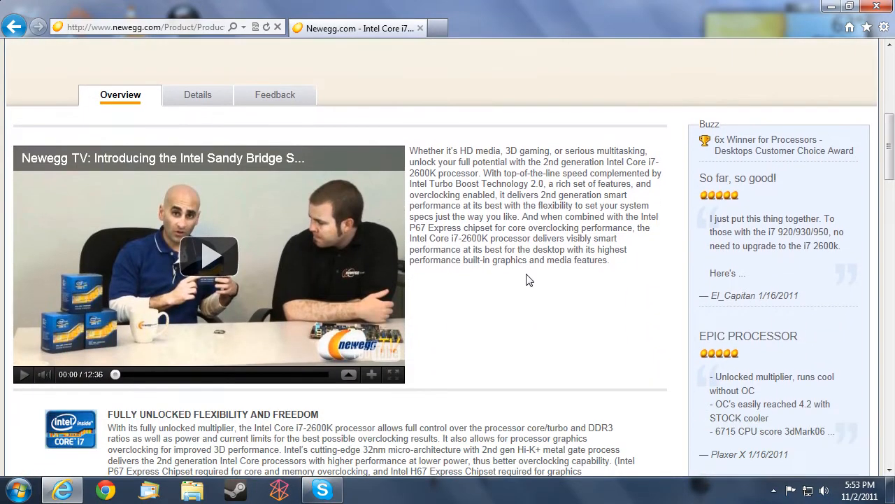
scroll(down, 3)
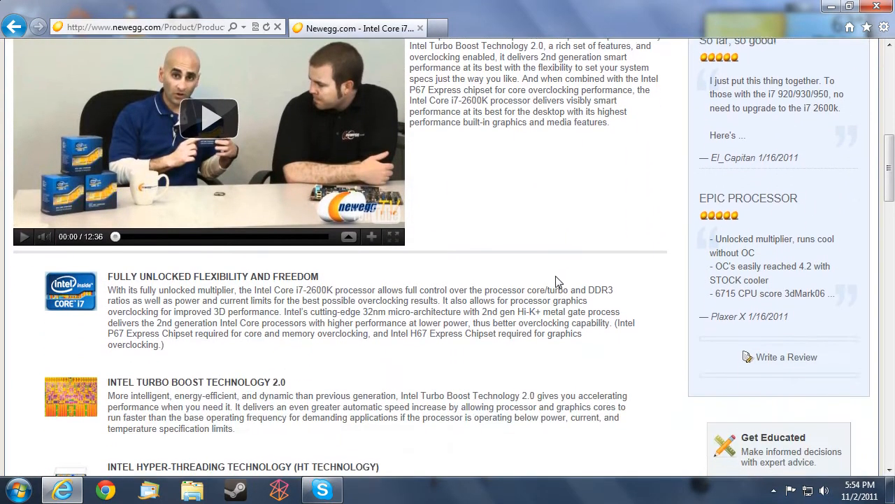
scroll(down, 3)
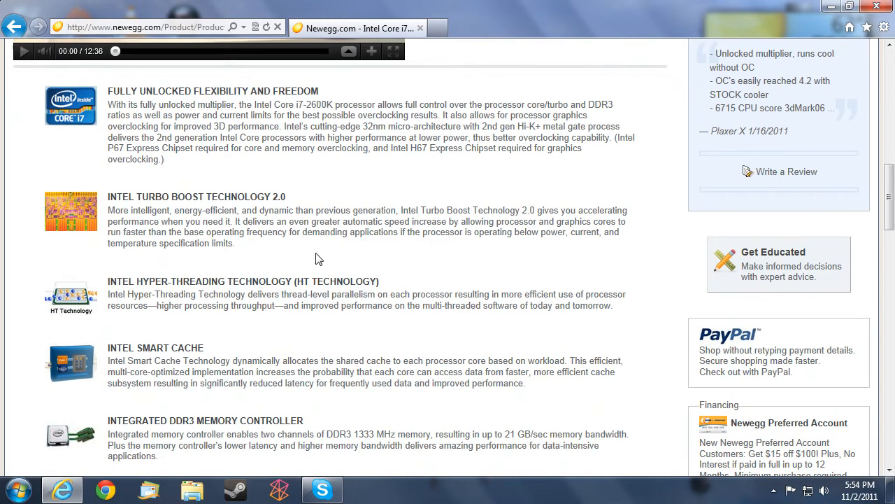
scroll(down, 3)
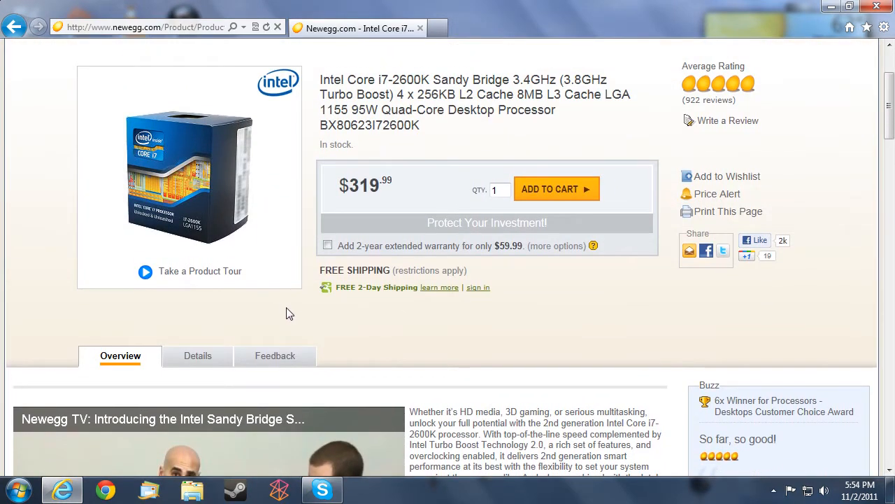
mouse_move(404, 207)
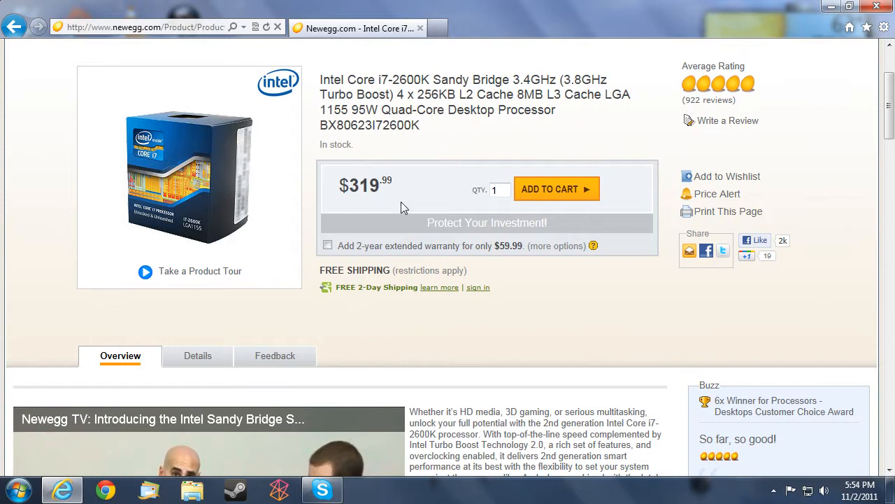
click(198, 355)
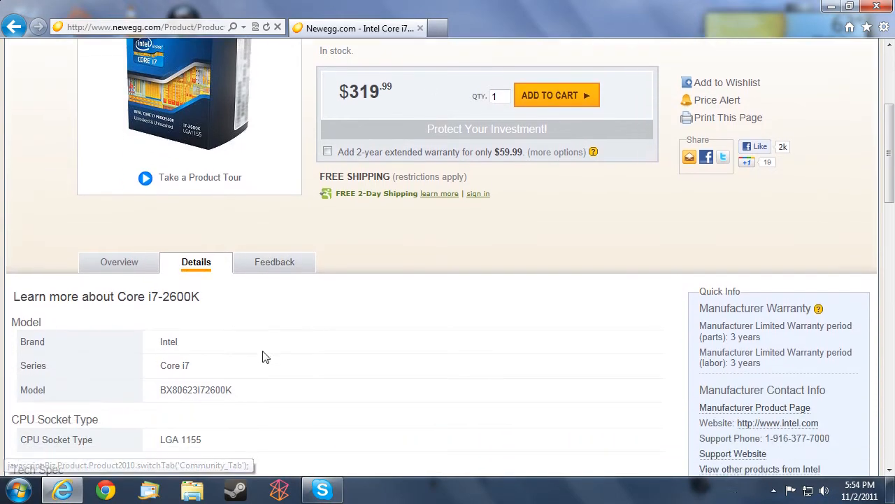
scroll(down, 3)
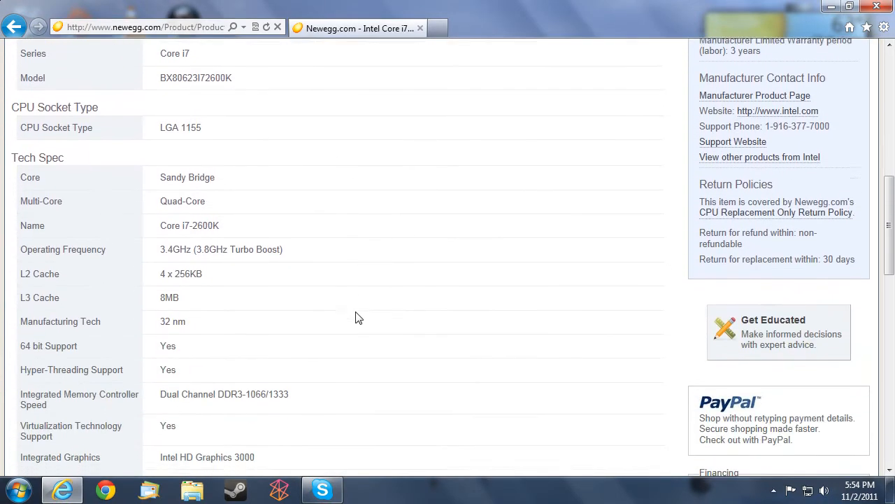
scroll(down, 3)
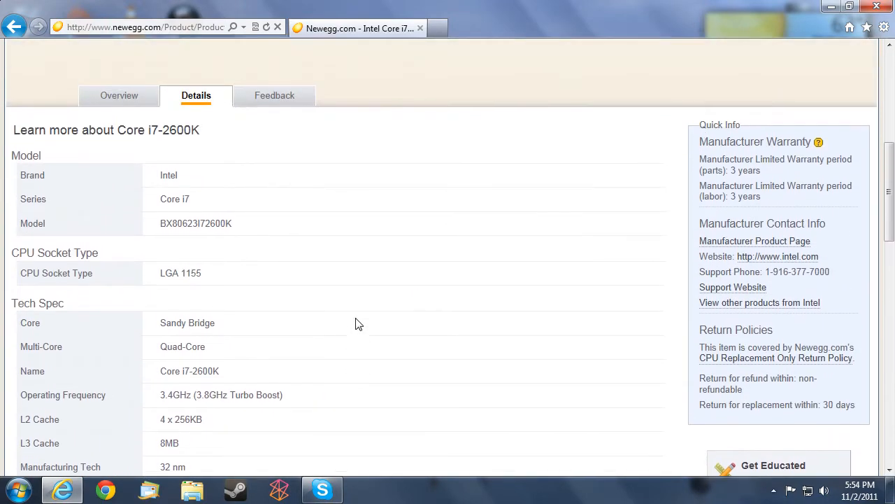
mouse_move(49, 145)
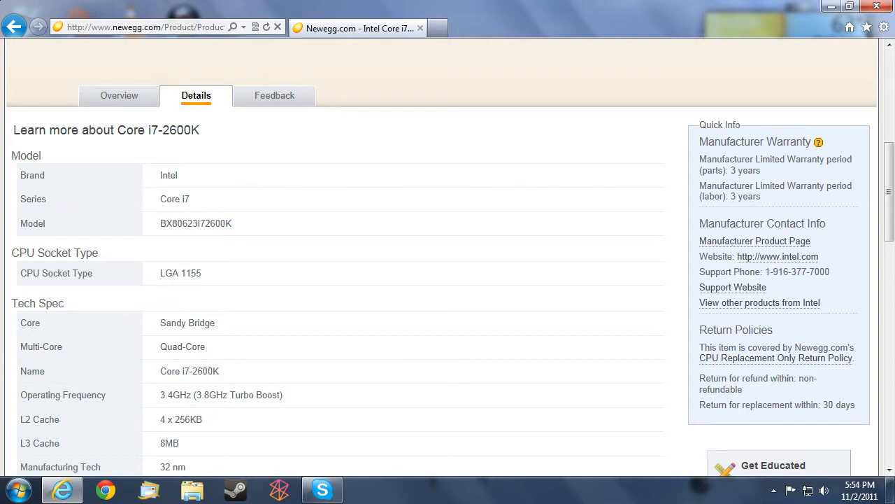
mouse_move(216, 203)
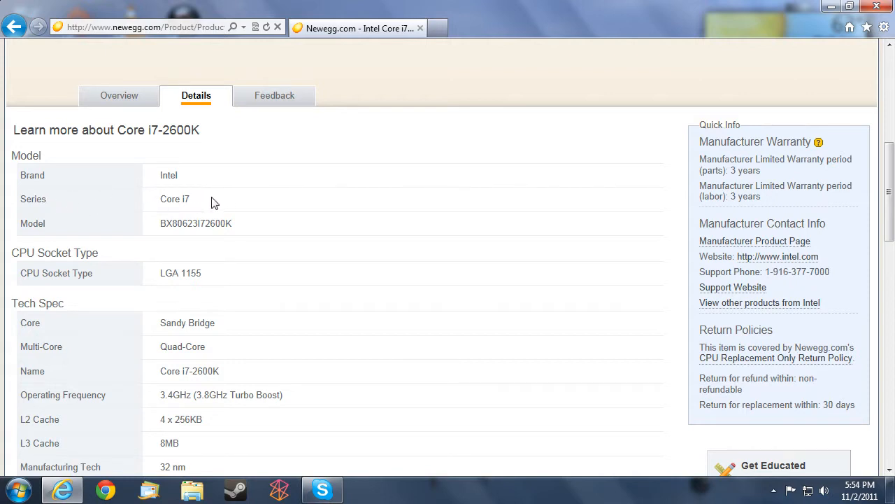
mouse_move(235, 230)
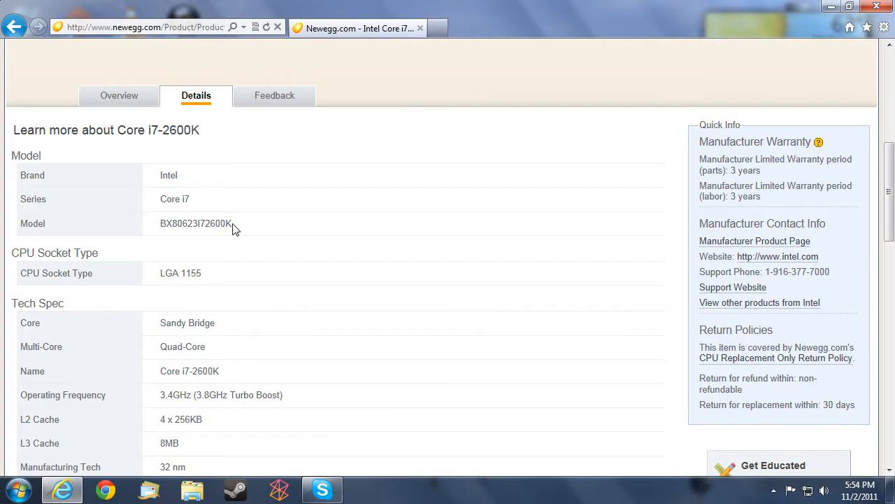
scroll(down, 3)
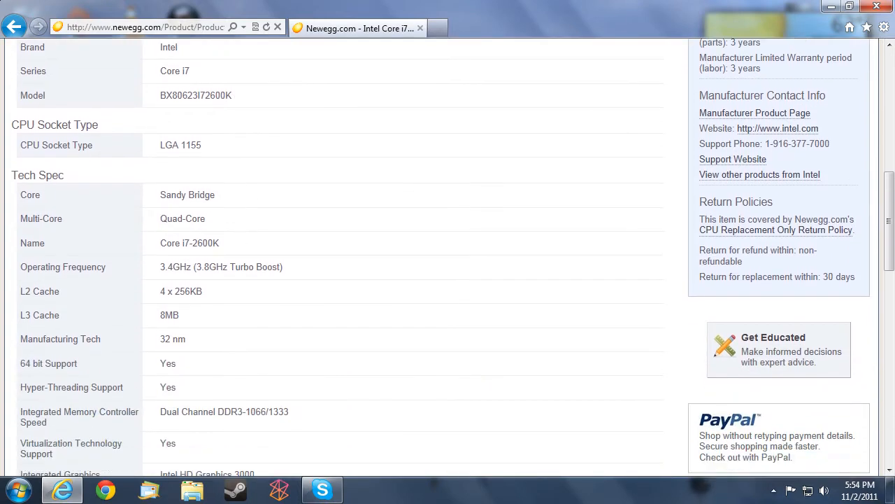
mouse_move(63, 158)
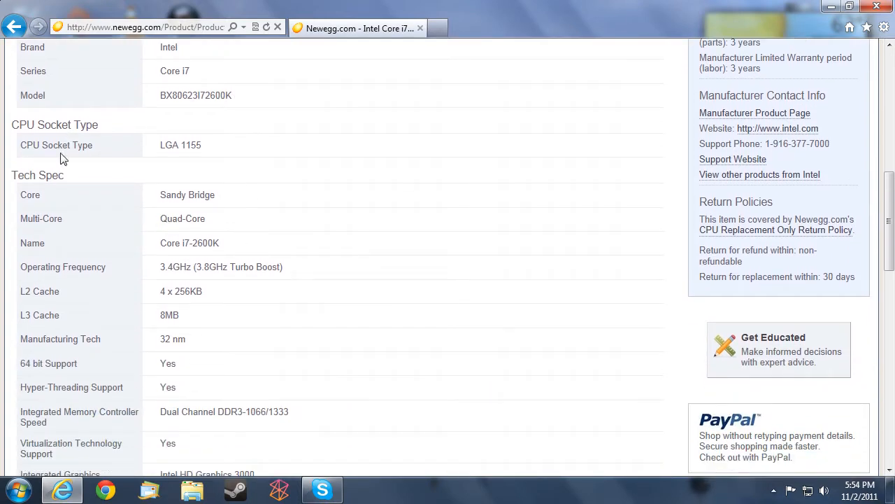
mouse_move(223, 155)
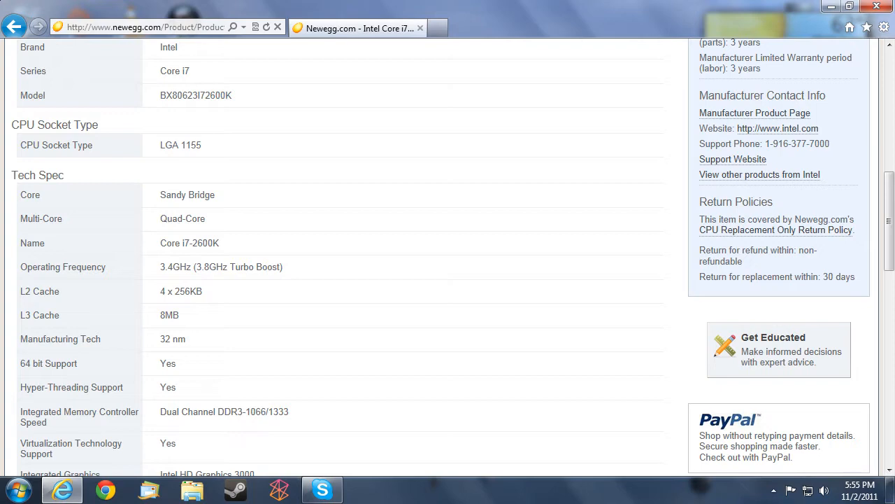
mouse_move(217, 149)
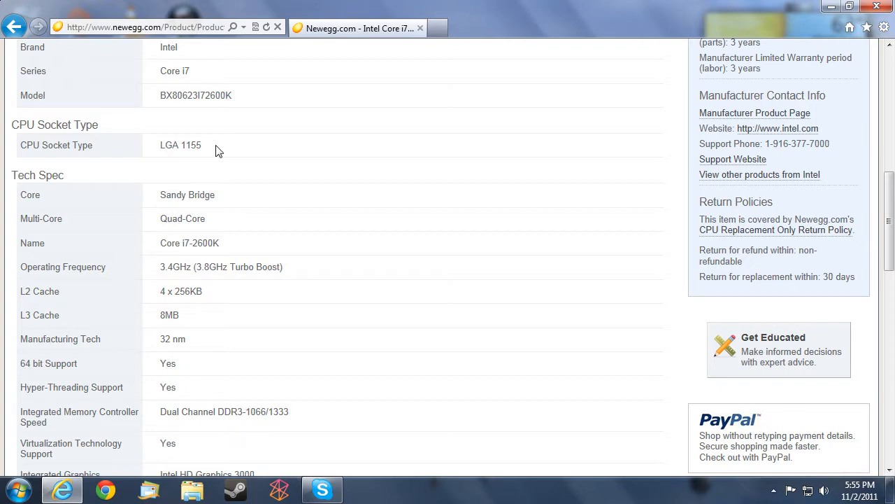
scroll(up, 3)
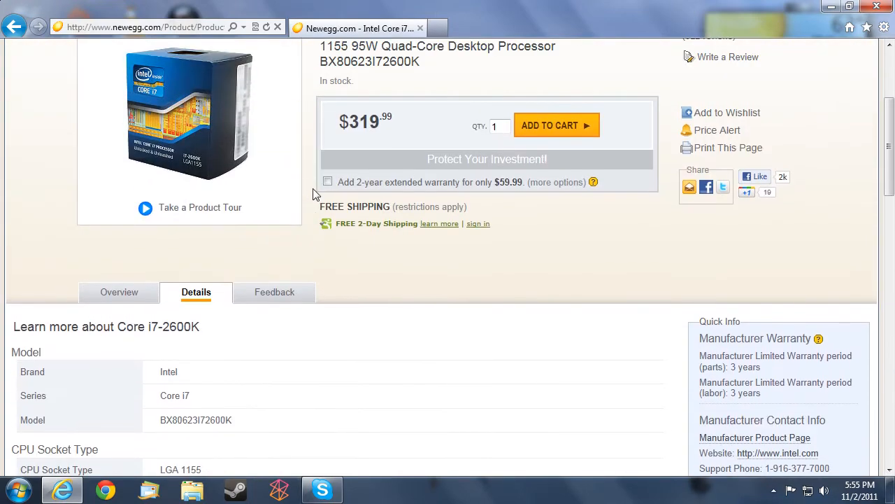
scroll(down, 3)
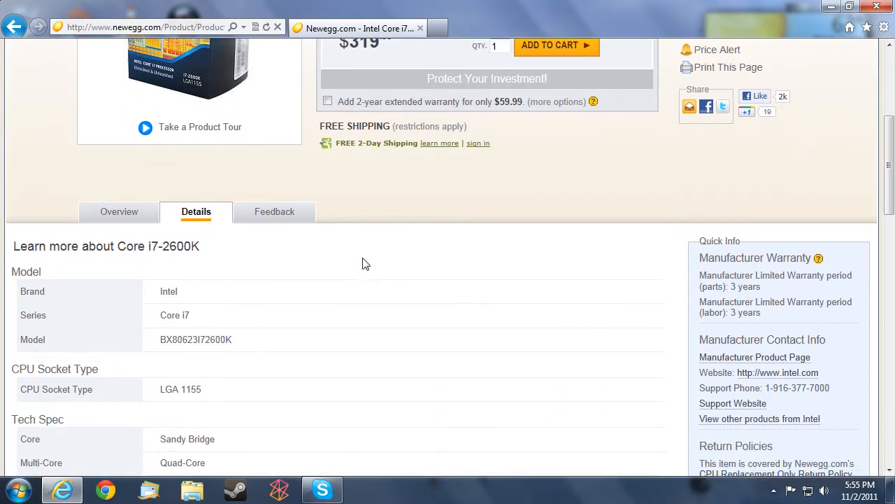
scroll(down, 3)
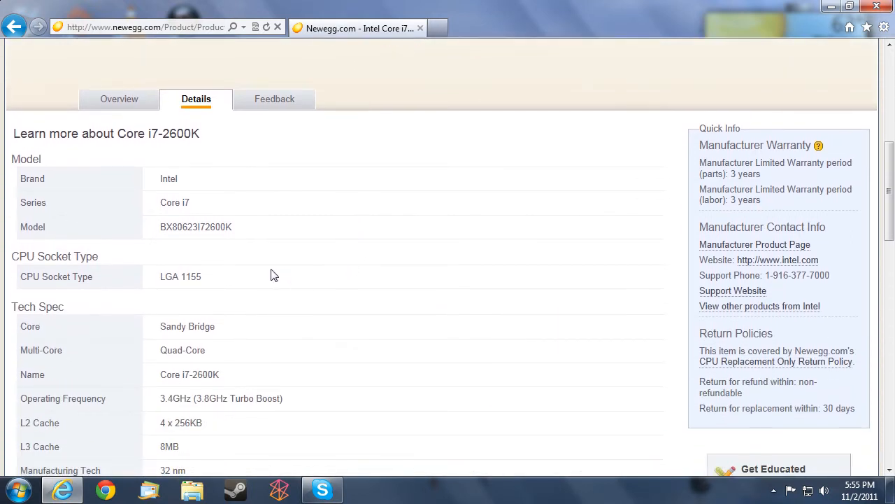
scroll(down, 3)
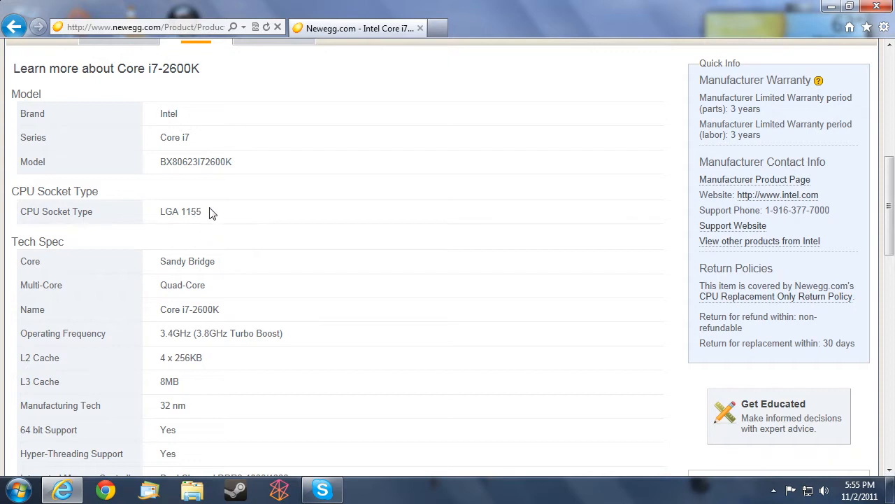
mouse_move(214, 219)
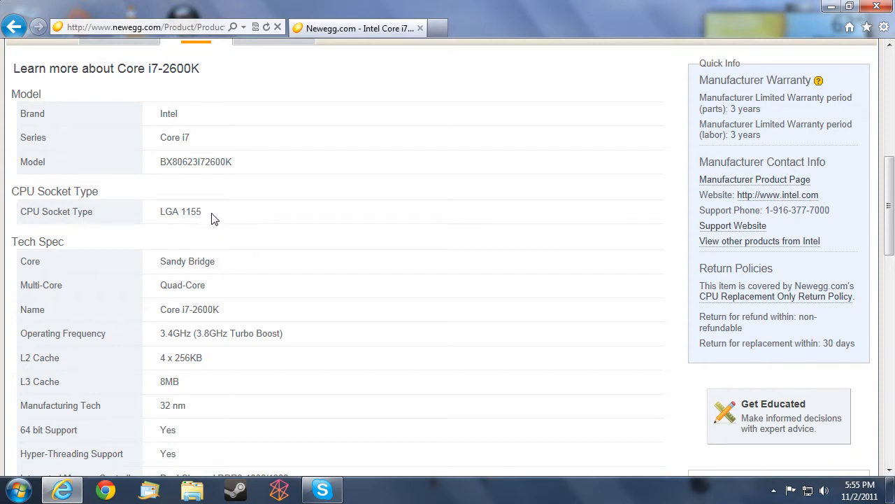
scroll(down, 3)
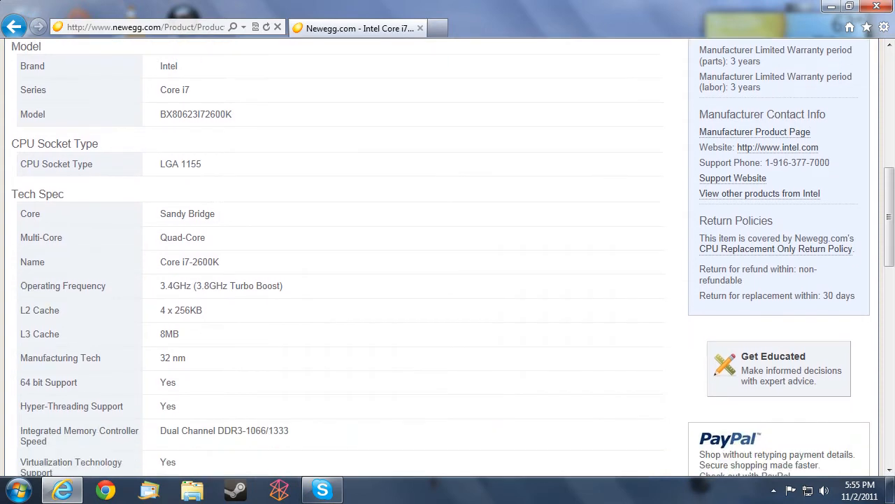
scroll(down, 3)
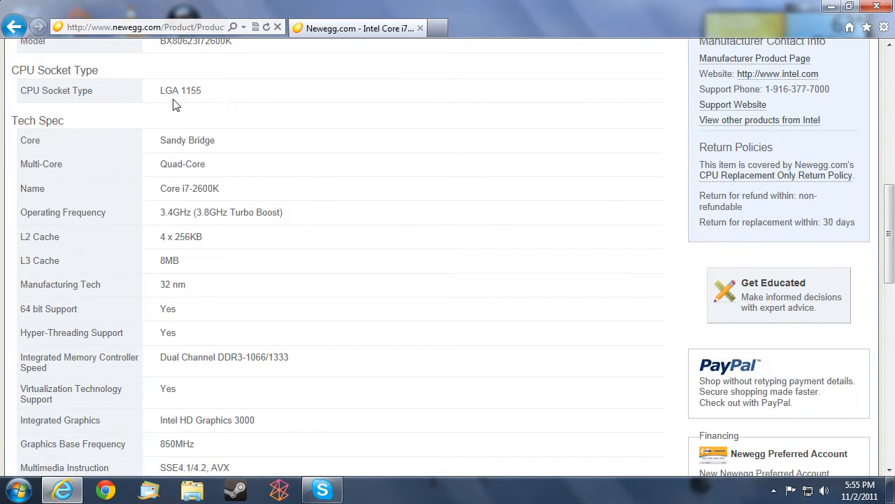
mouse_move(129, 131)
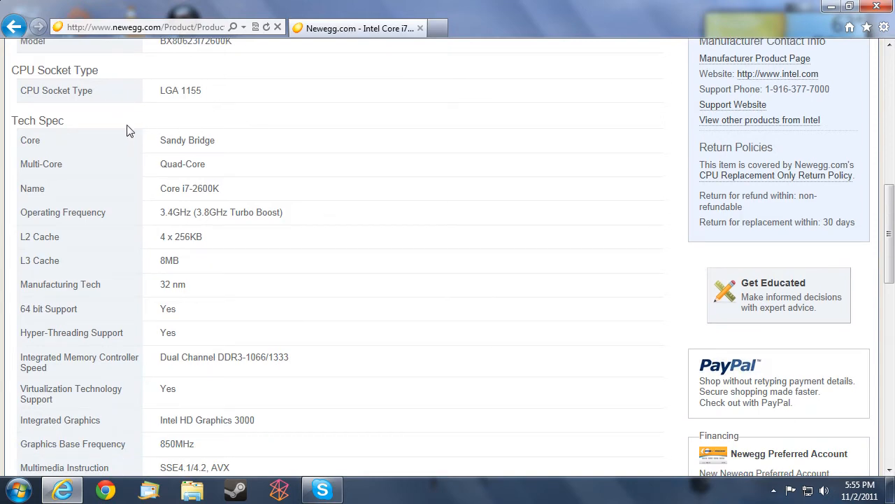
scroll(down, 3)
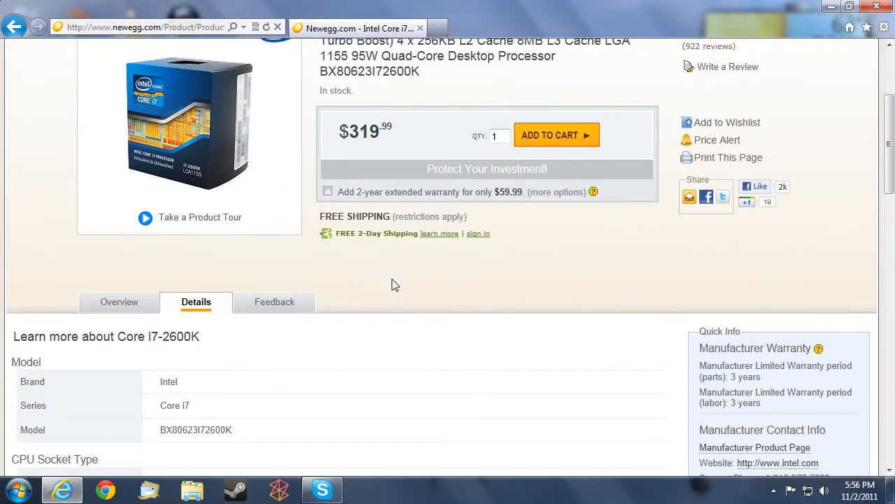
scroll(down, 3)
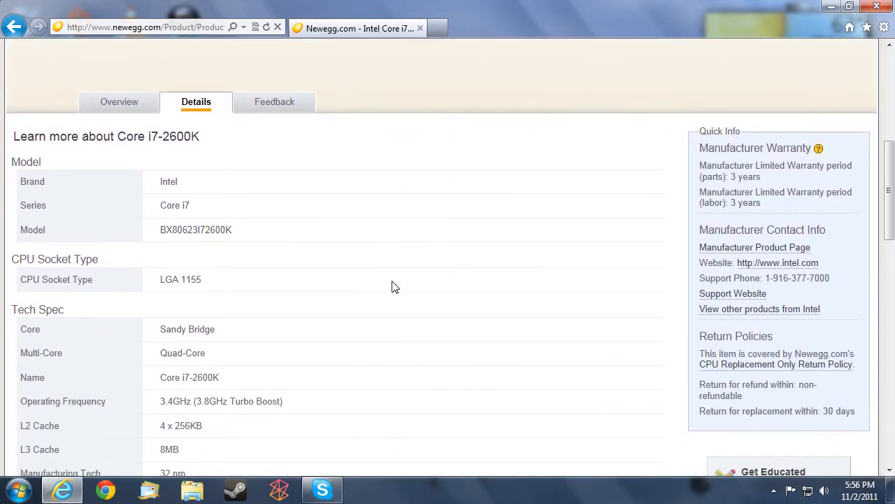
scroll(down, 3)
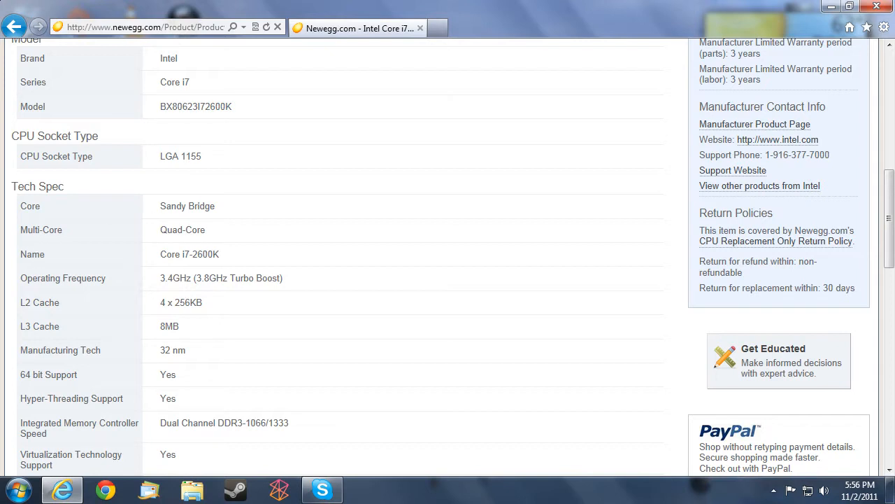
mouse_move(70, 235)
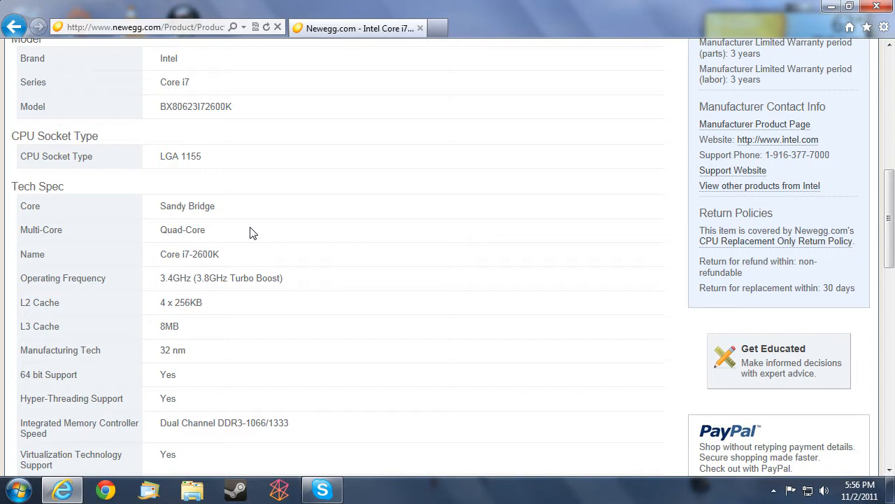
mouse_move(160, 243)
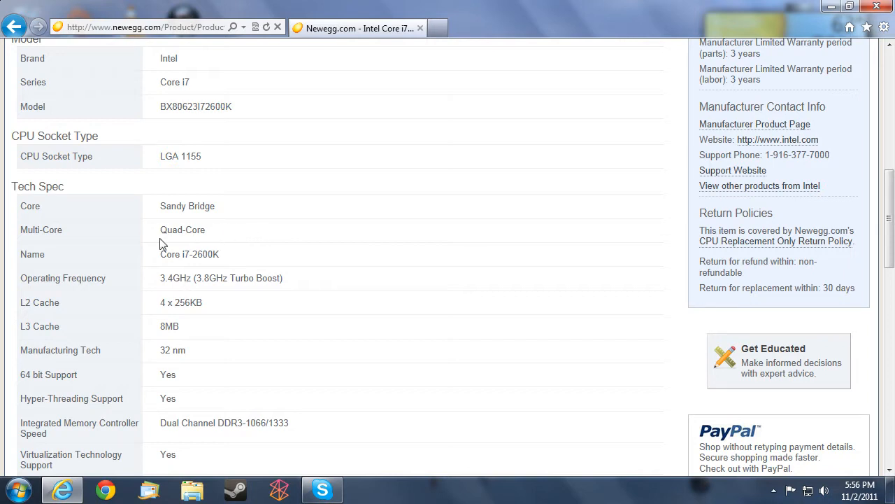
mouse_move(147, 265)
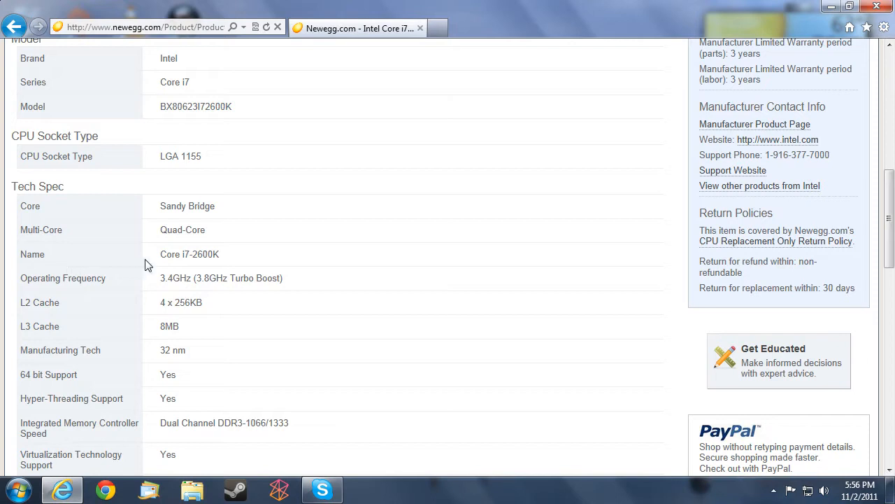
mouse_move(222, 261)
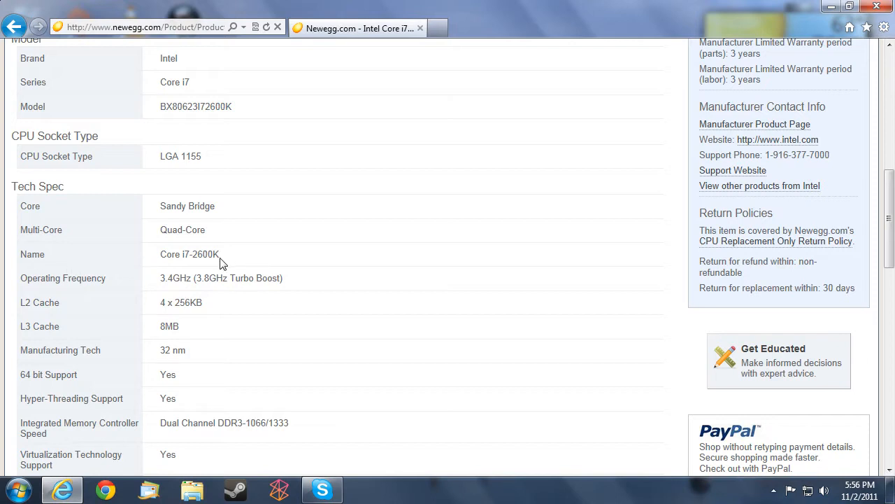
scroll(down, 3)
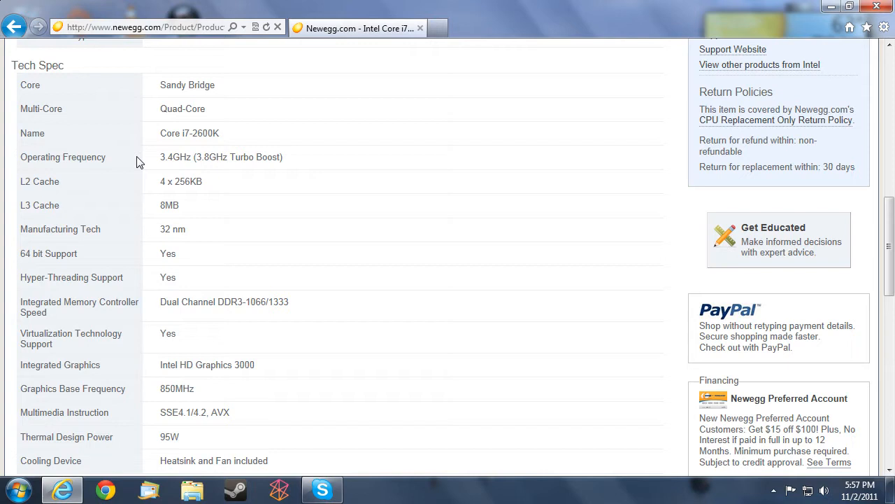
mouse_move(131, 152)
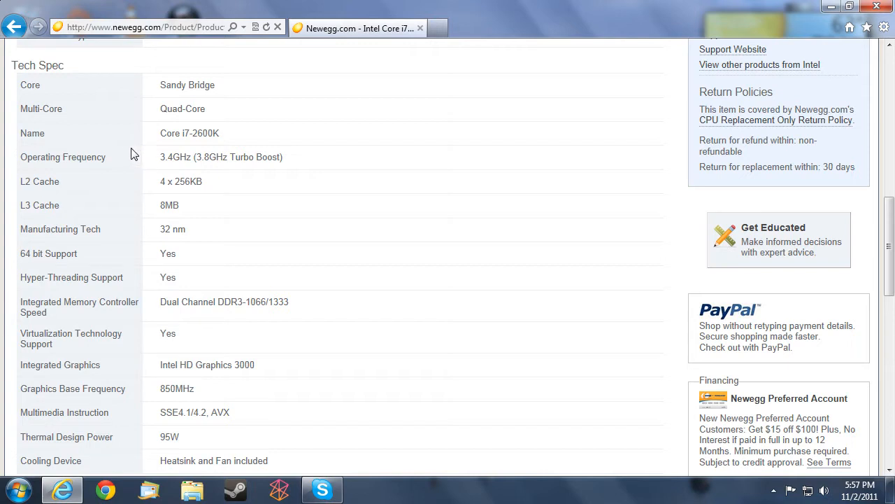
mouse_move(163, 163)
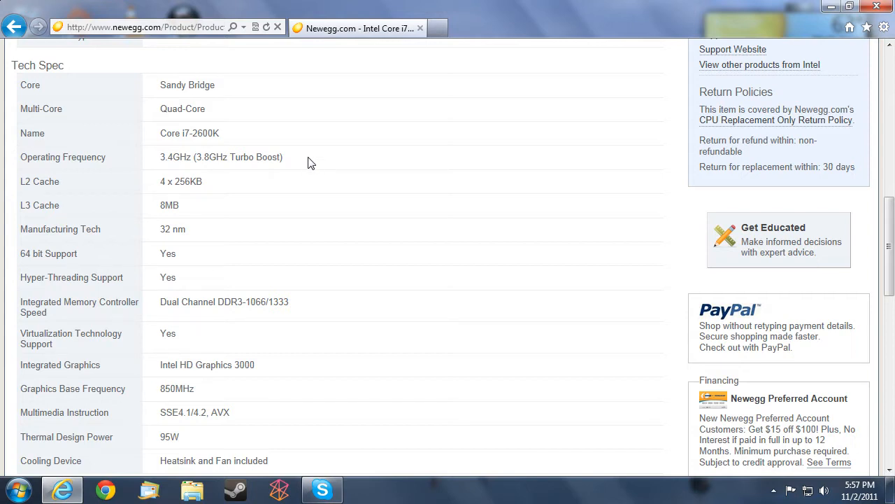
mouse_move(160, 112)
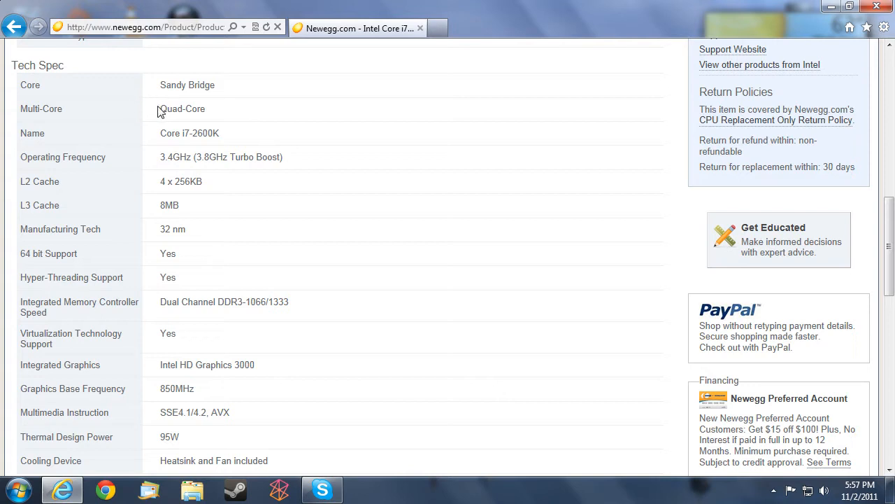
mouse_move(323, 176)
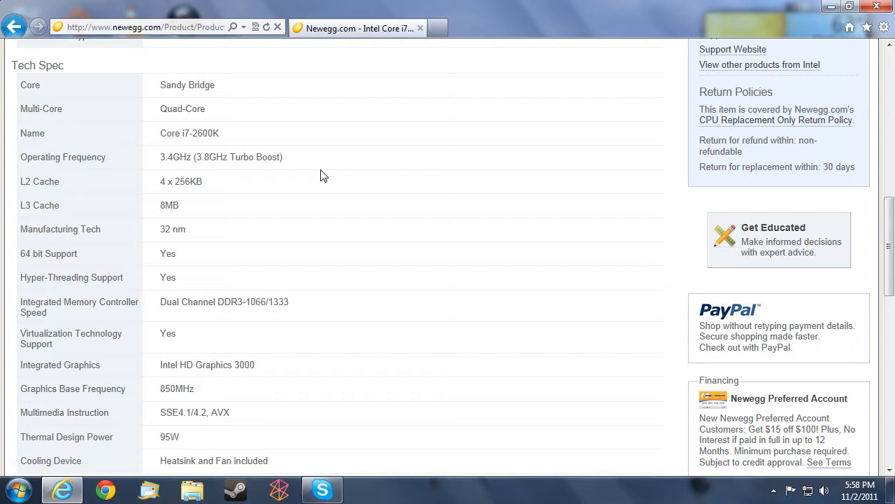
mouse_move(243, 122)
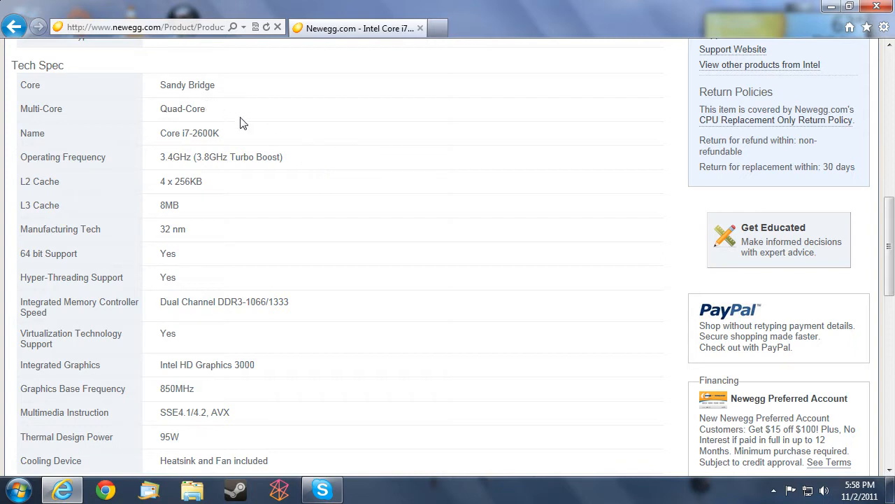
mouse_move(356, 137)
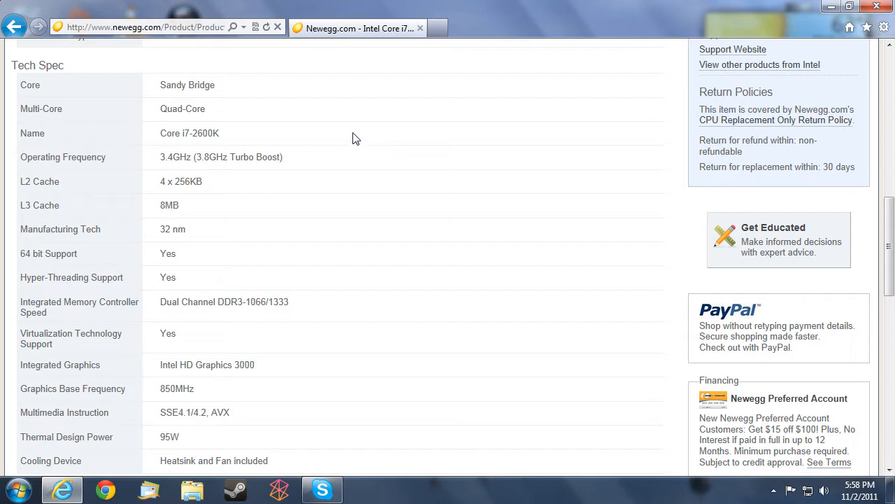
mouse_move(401, 149)
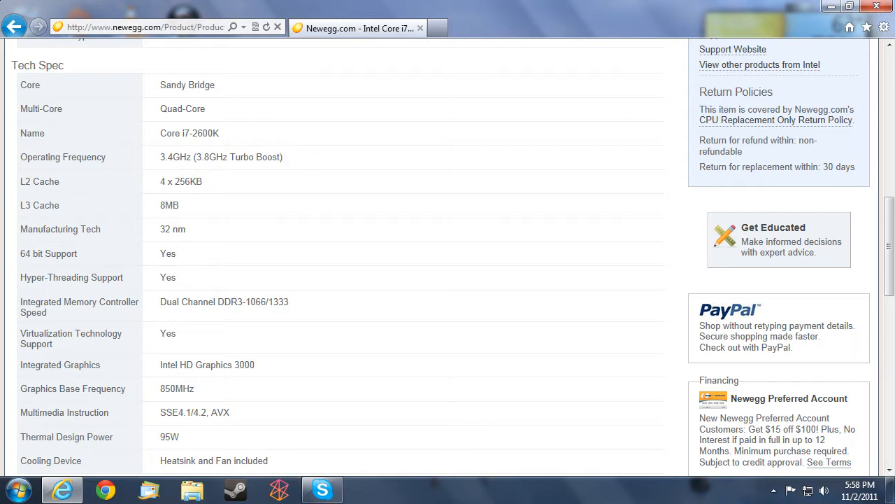
double_click(237, 157)
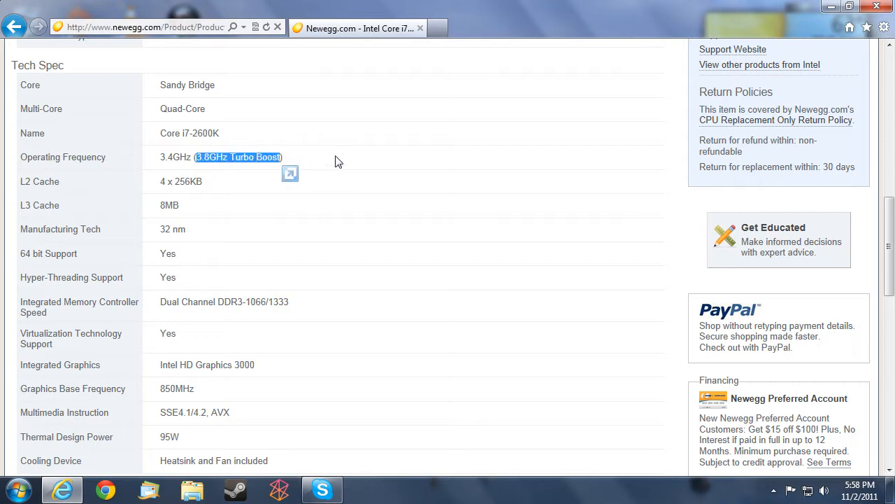
click(338, 161)
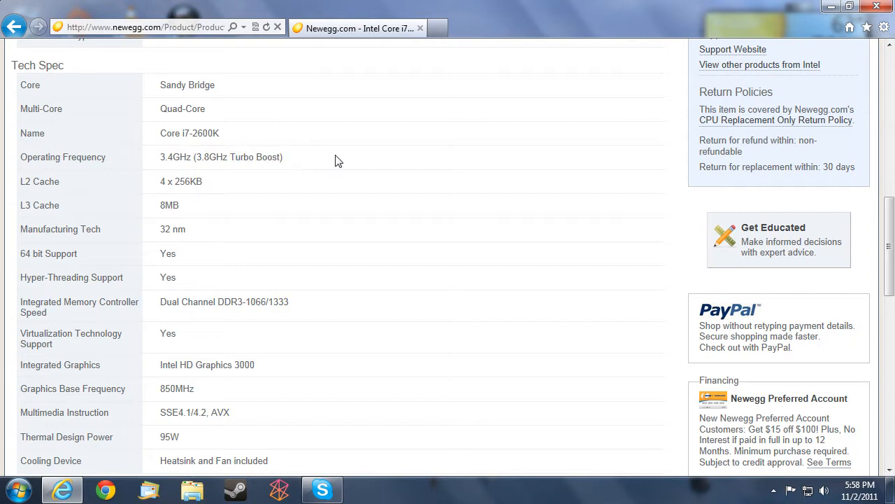
scroll(up, 3)
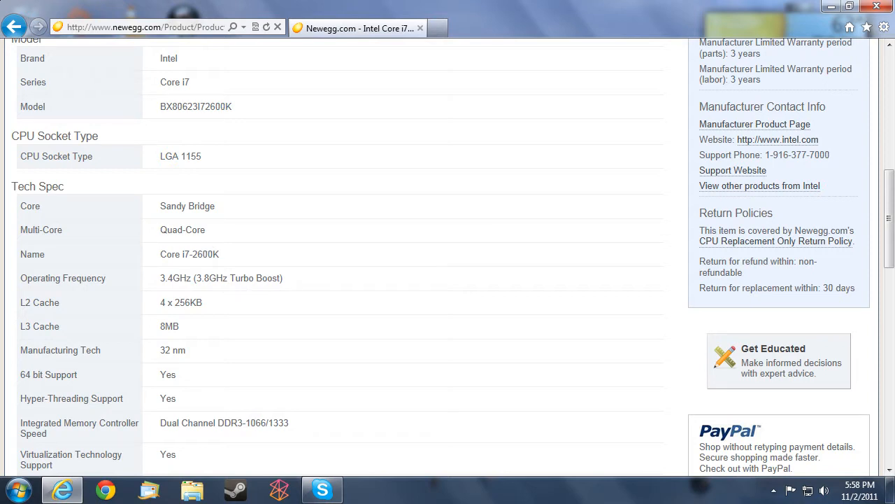
mouse_move(333, 262)
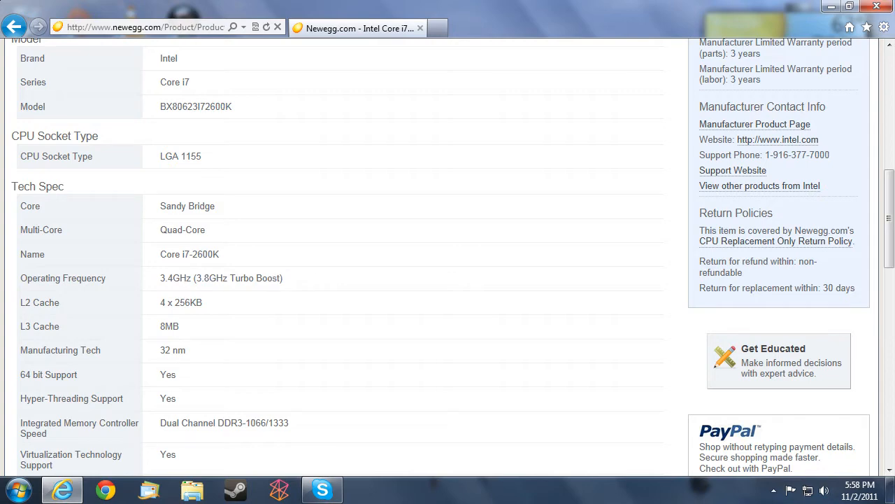
scroll(down, 3)
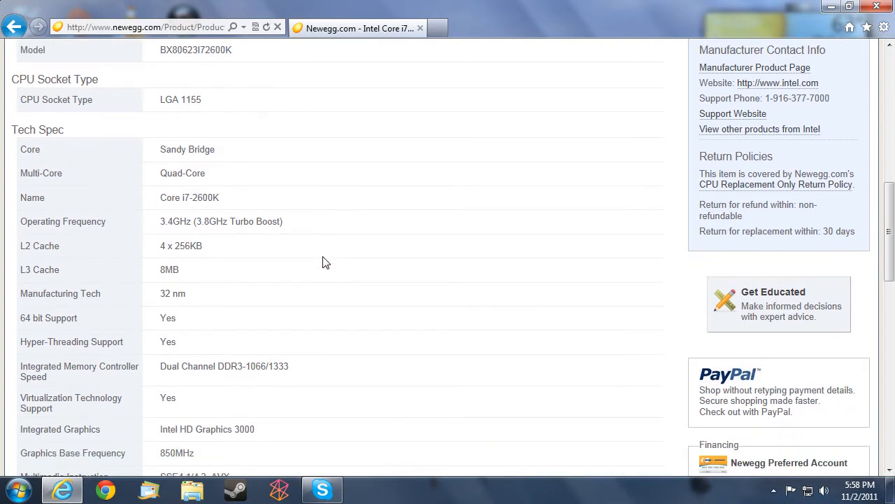
scroll(down, 3)
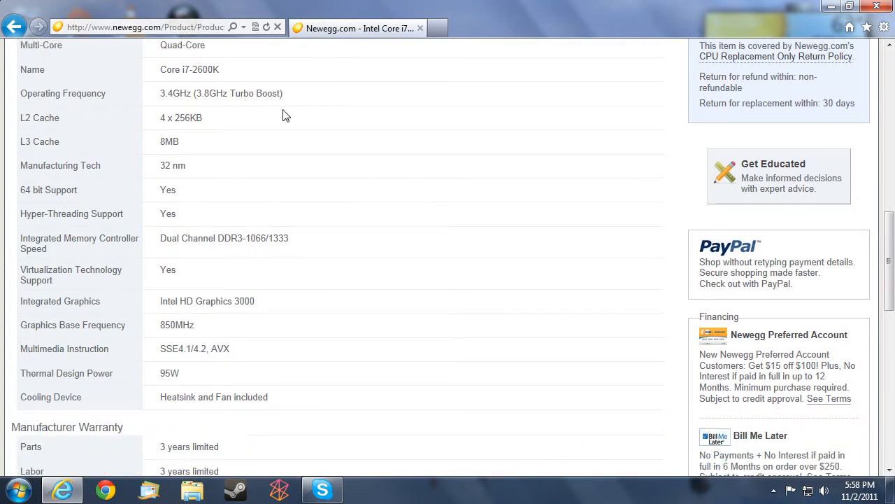
mouse_move(94, 119)
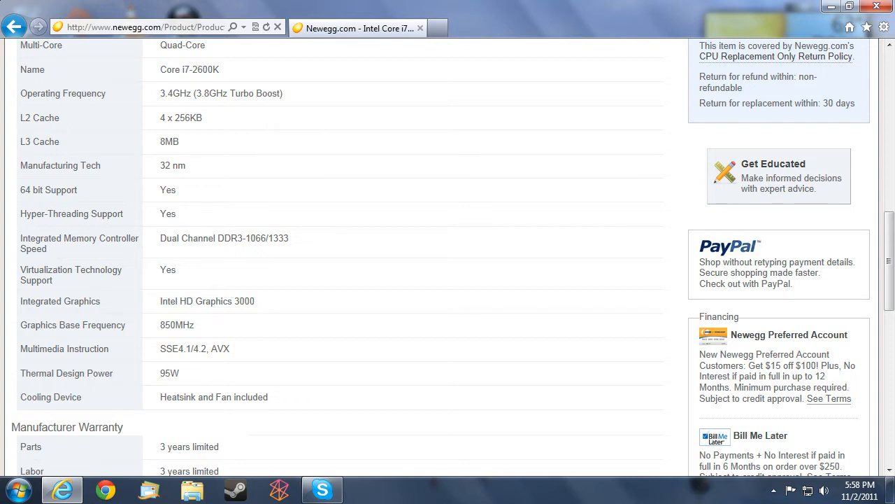
mouse_move(291, 132)
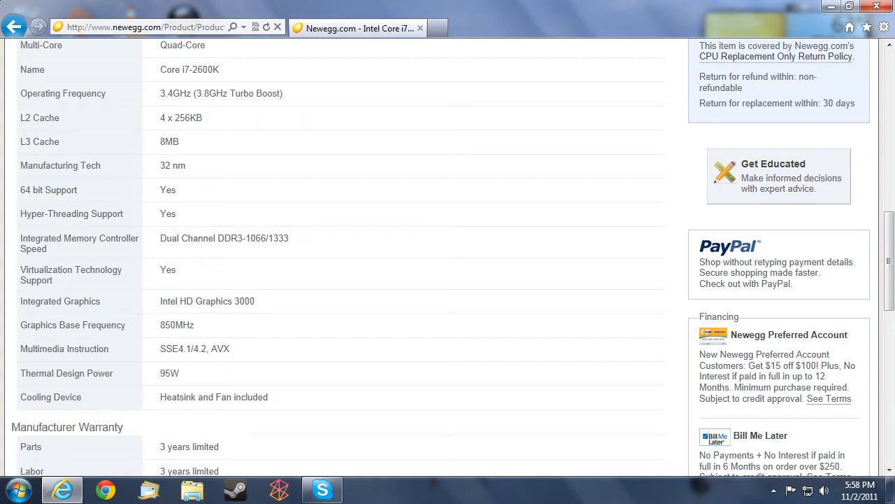
mouse_move(116, 156)
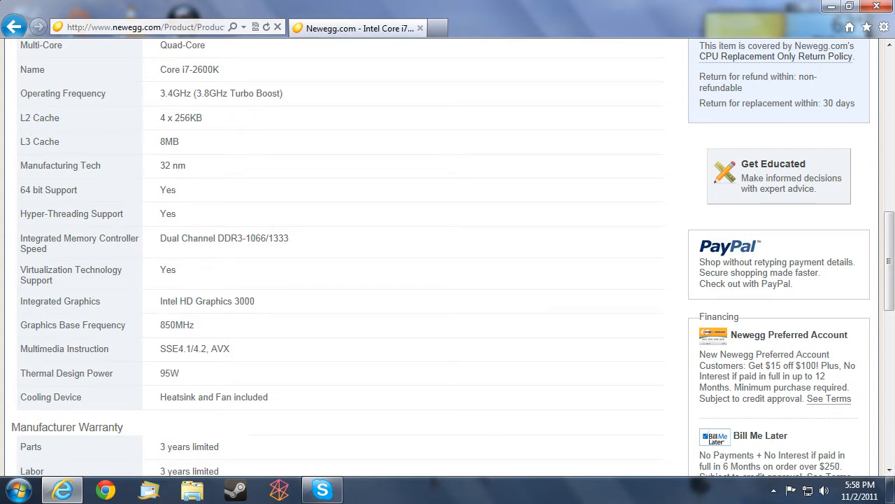
mouse_move(103, 144)
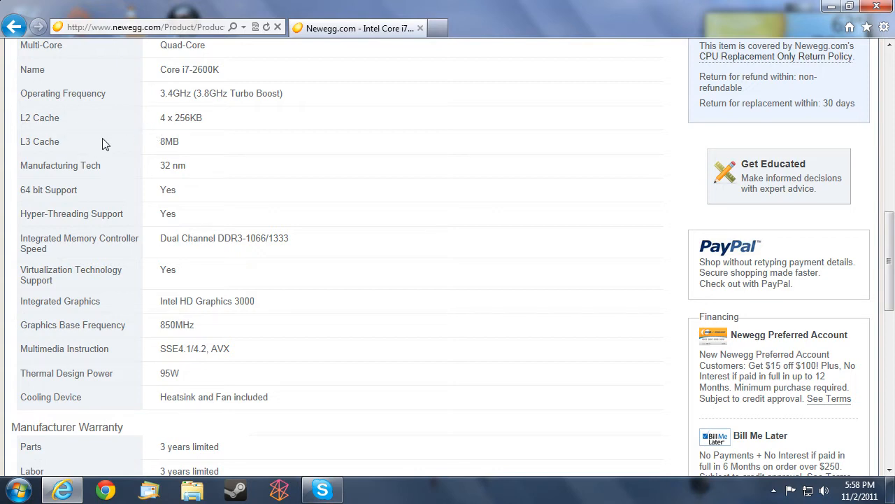
scroll(up, 3)
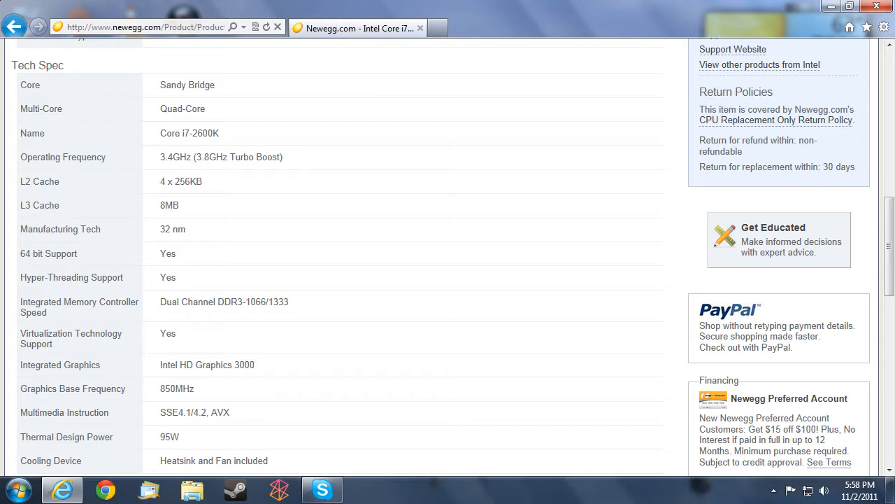
mouse_move(82, 190)
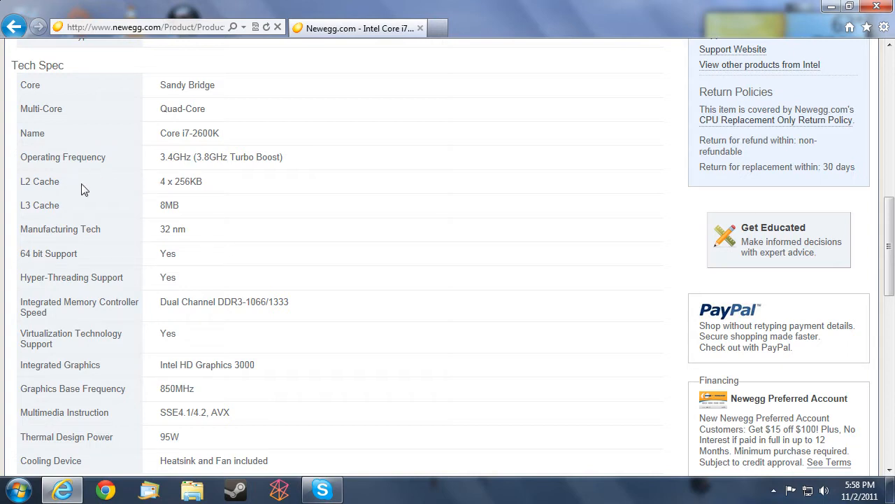
mouse_move(118, 211)
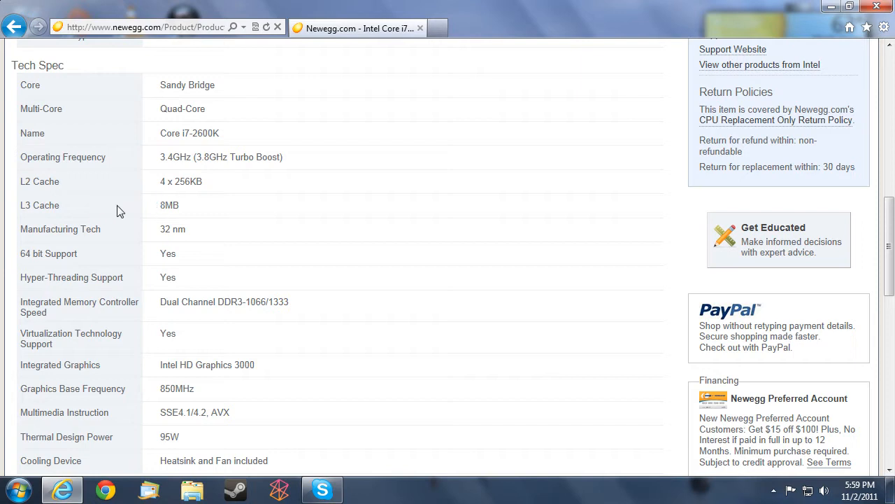
mouse_move(68, 212)
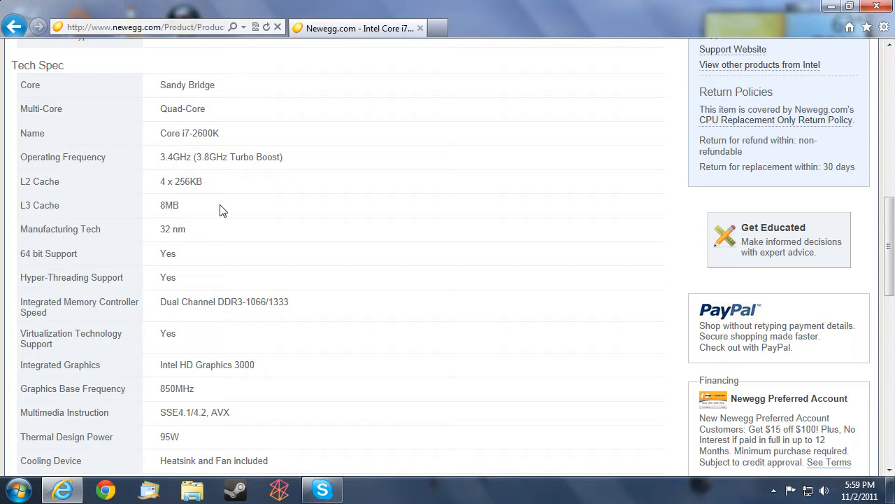
mouse_move(74, 221)
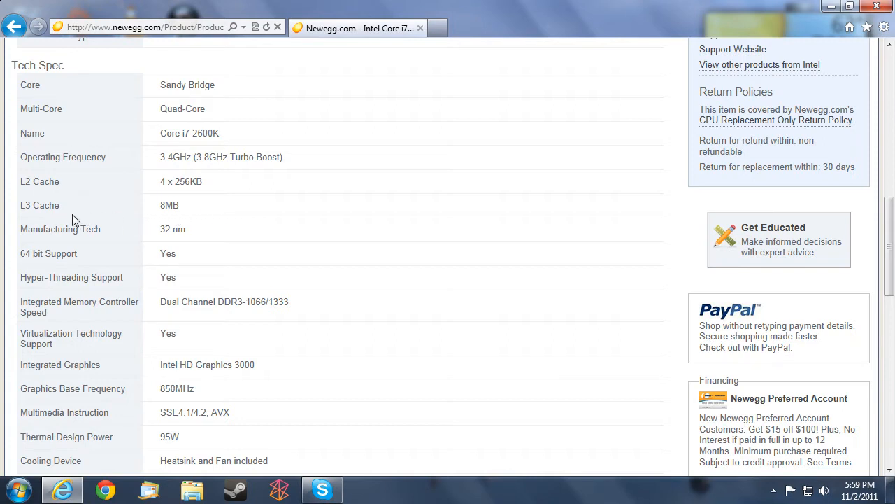
mouse_move(162, 204)
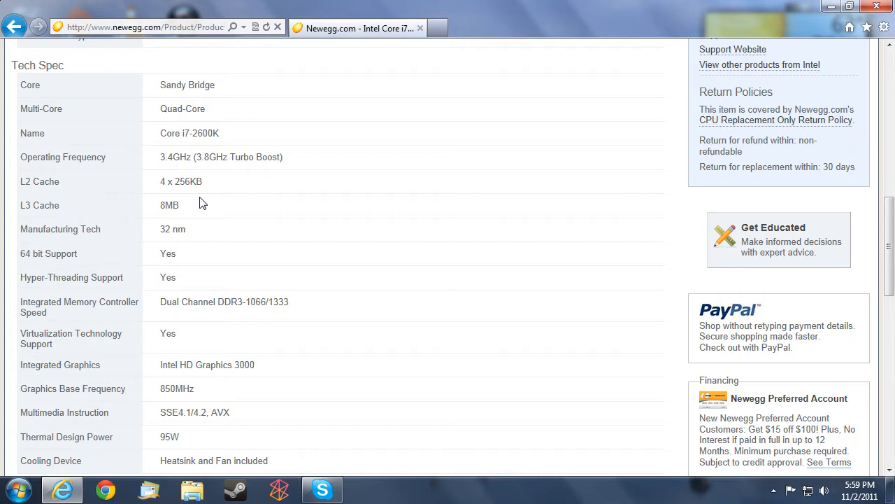
mouse_move(157, 191)
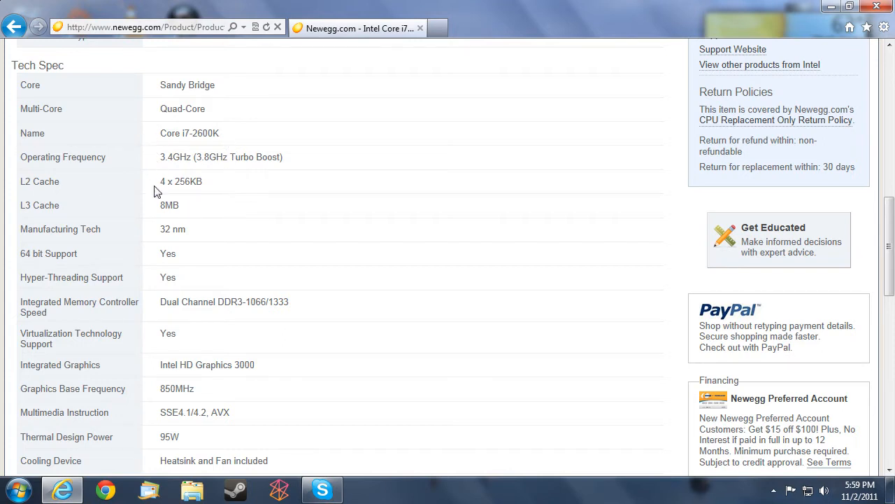
mouse_move(215, 203)
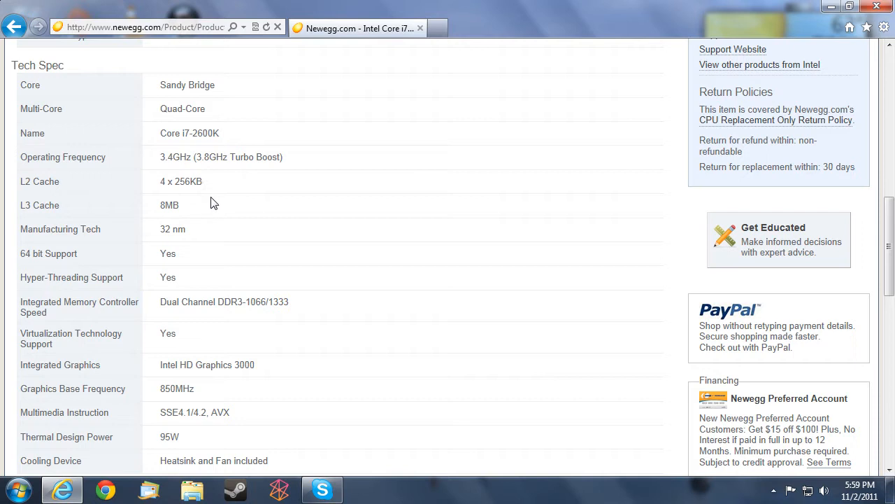
mouse_move(190, 206)
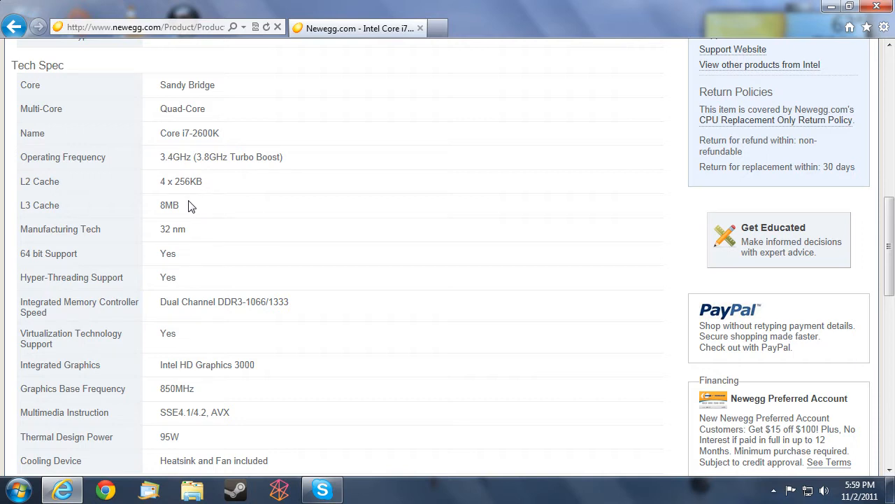
mouse_move(252, 198)
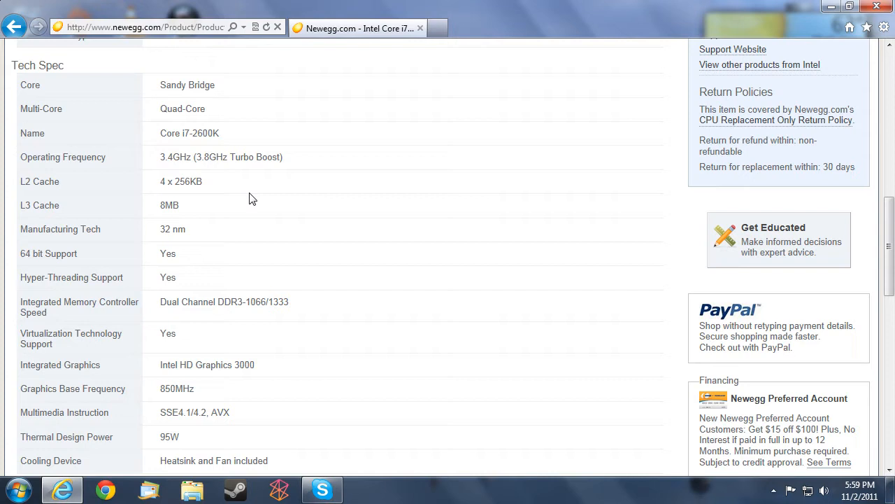
mouse_move(159, 205)
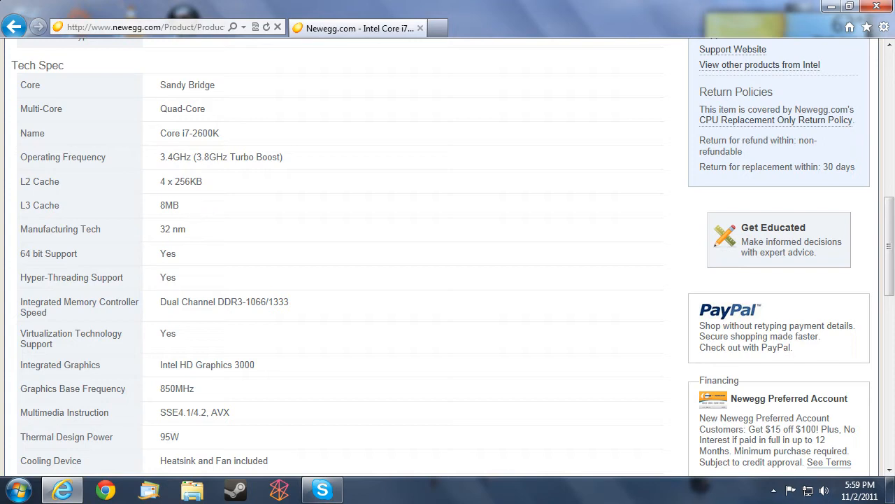
mouse_move(202, 227)
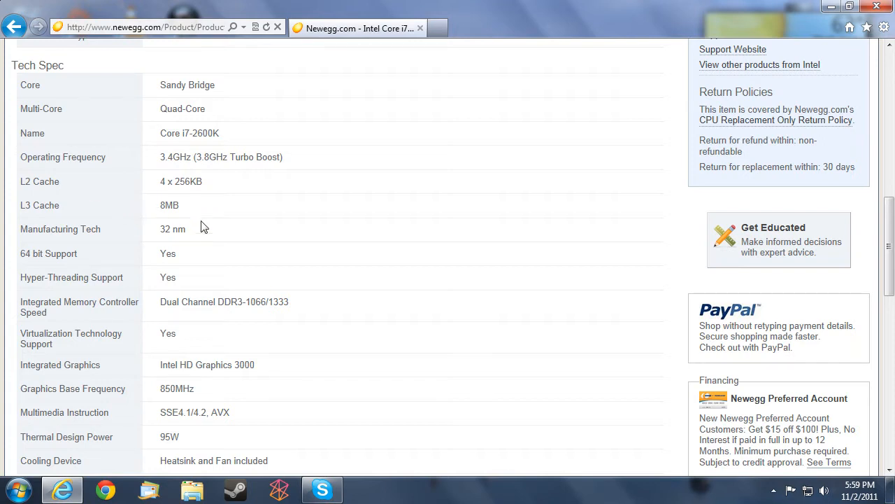
scroll(down, 3)
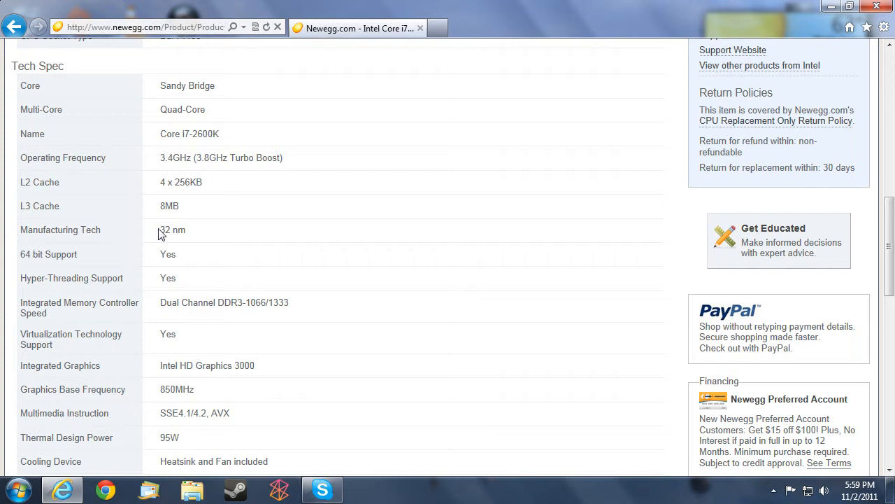
mouse_move(218, 236)
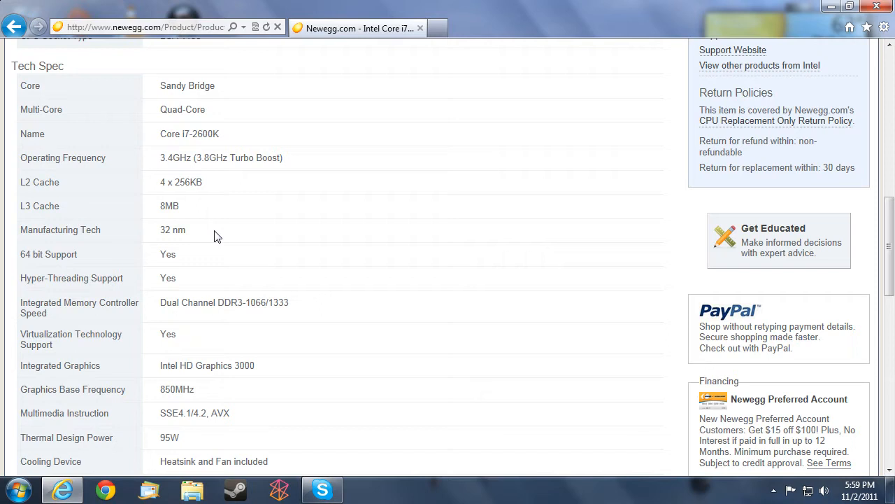
mouse_move(183, 235)
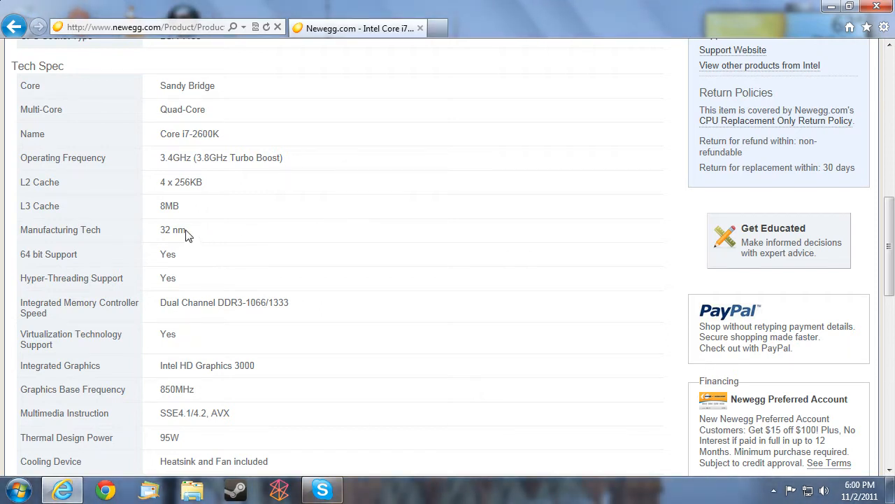
mouse_move(215, 235)
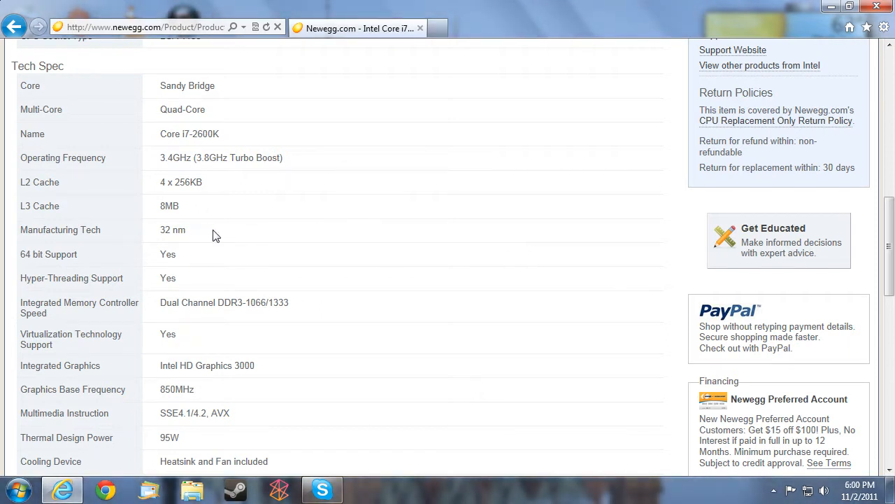
mouse_move(353, 242)
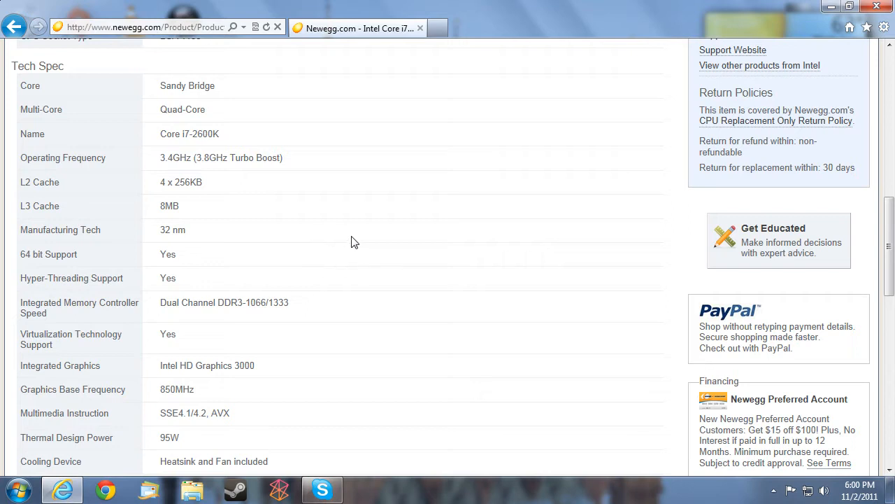
mouse_move(196, 229)
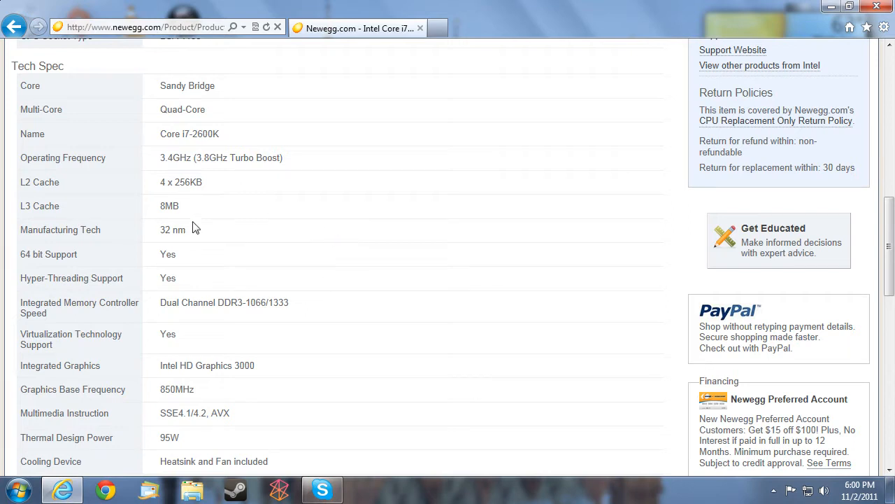
mouse_move(205, 237)
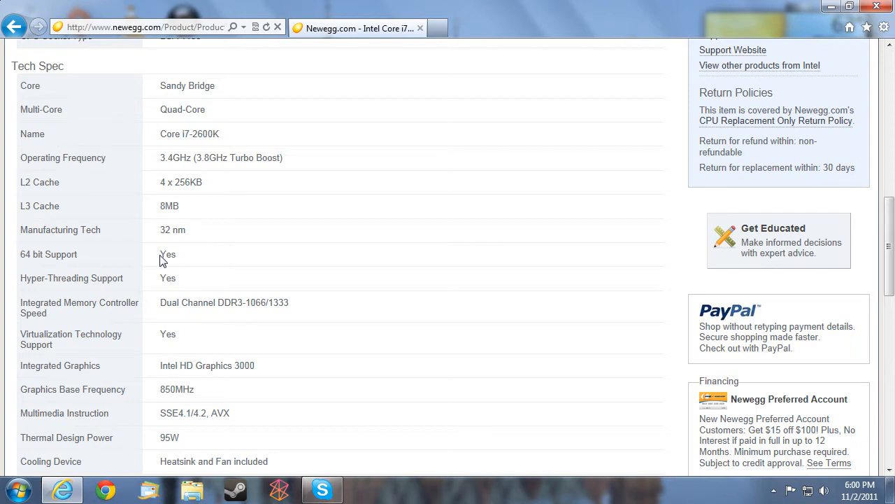
mouse_move(173, 270)
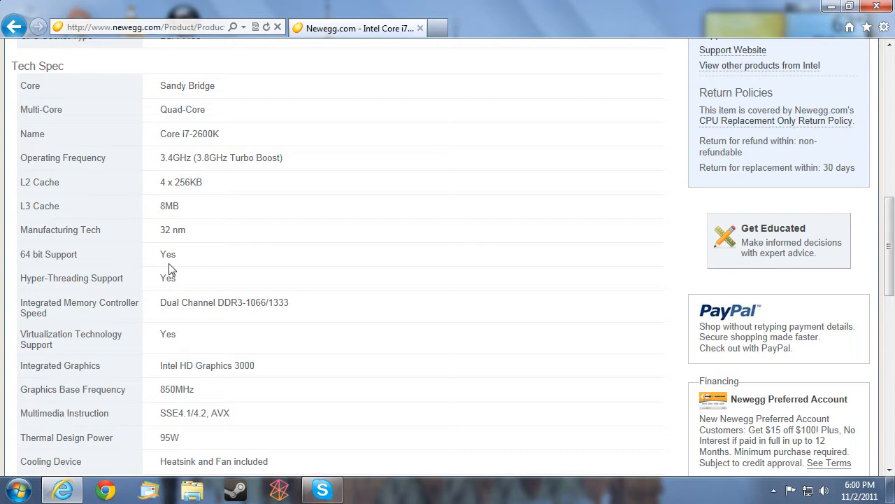
mouse_move(147, 255)
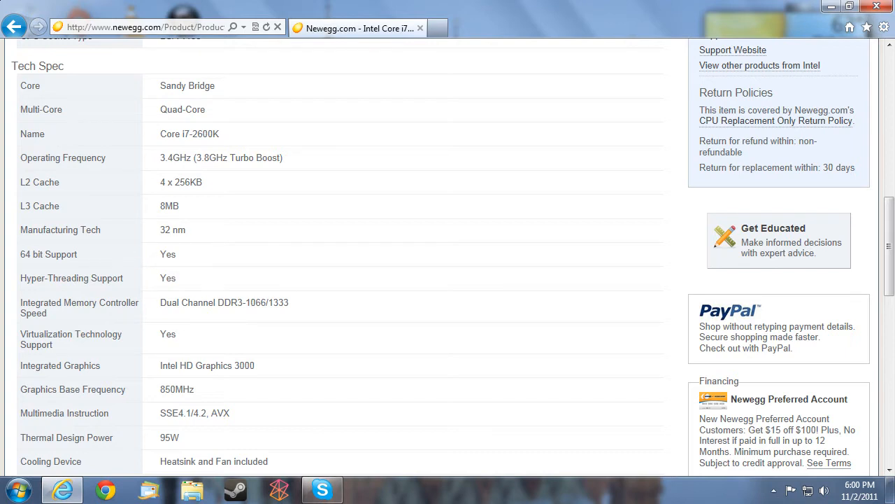
mouse_move(179, 267)
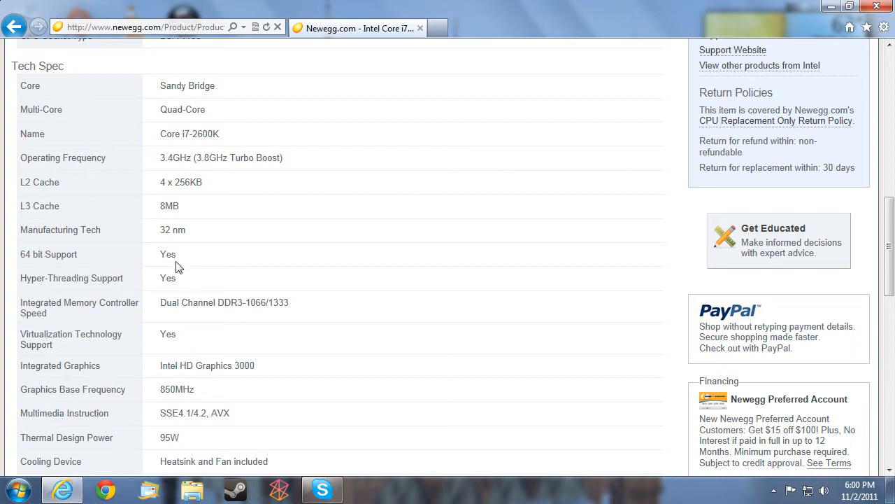
mouse_move(366, 232)
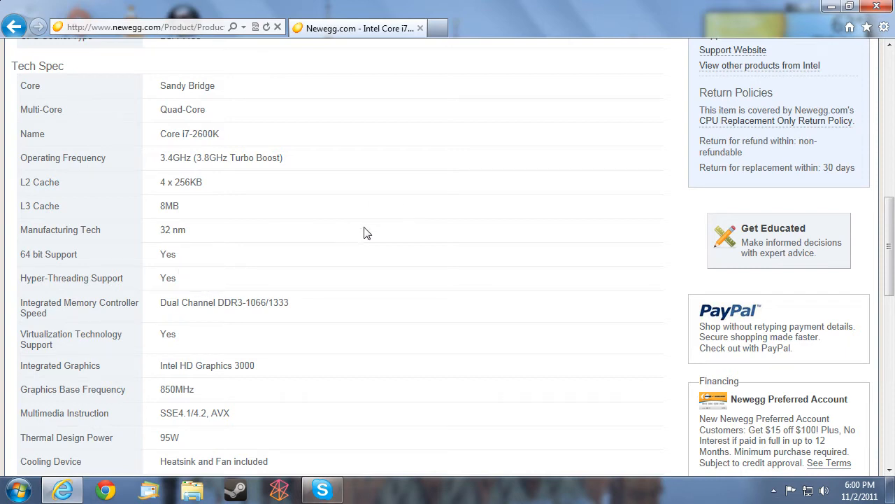
mouse_move(232, 291)
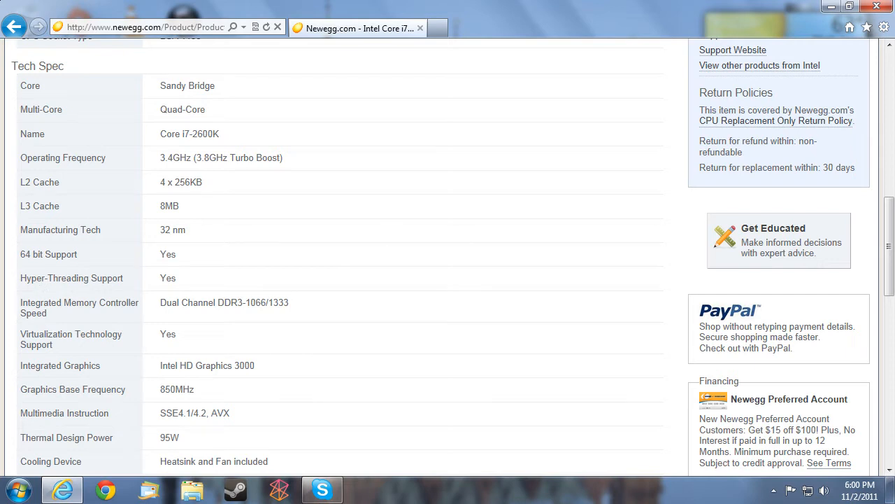
mouse_move(83, 294)
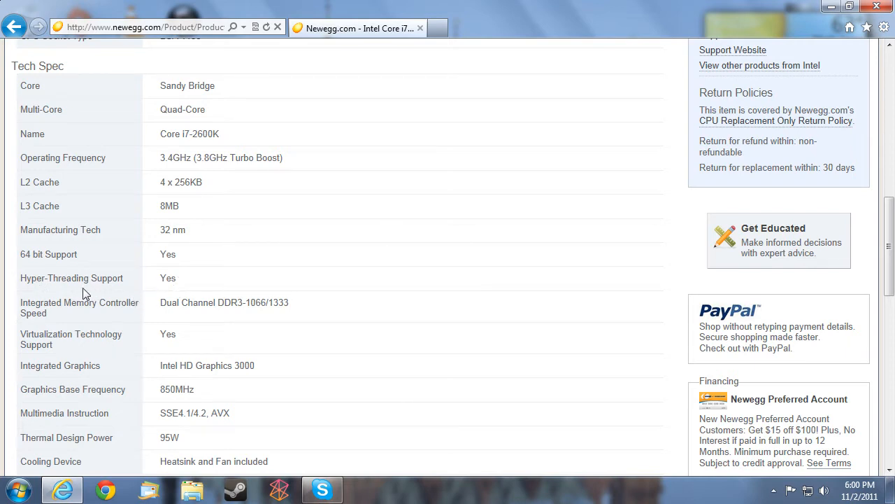
scroll(down, 3)
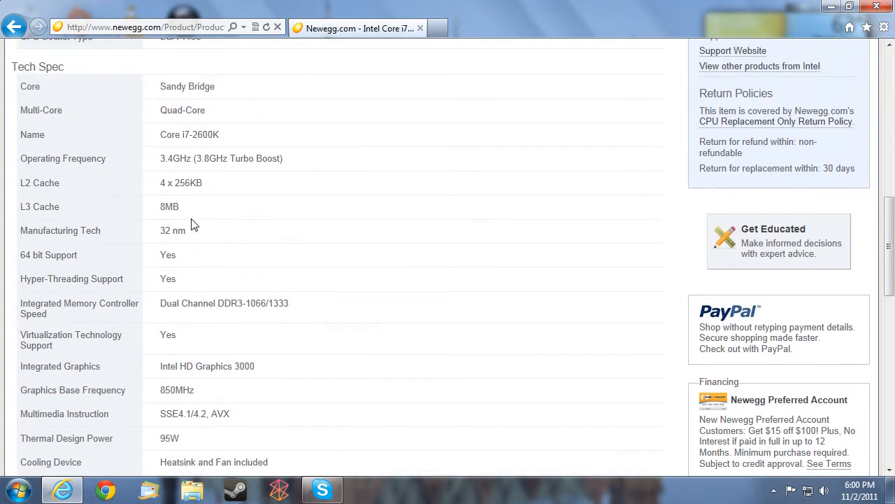
mouse_move(220, 277)
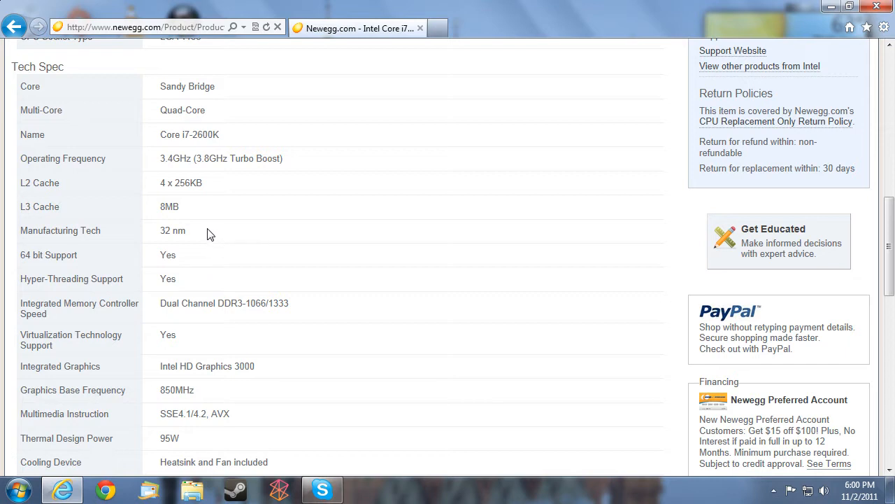
mouse_move(206, 121)
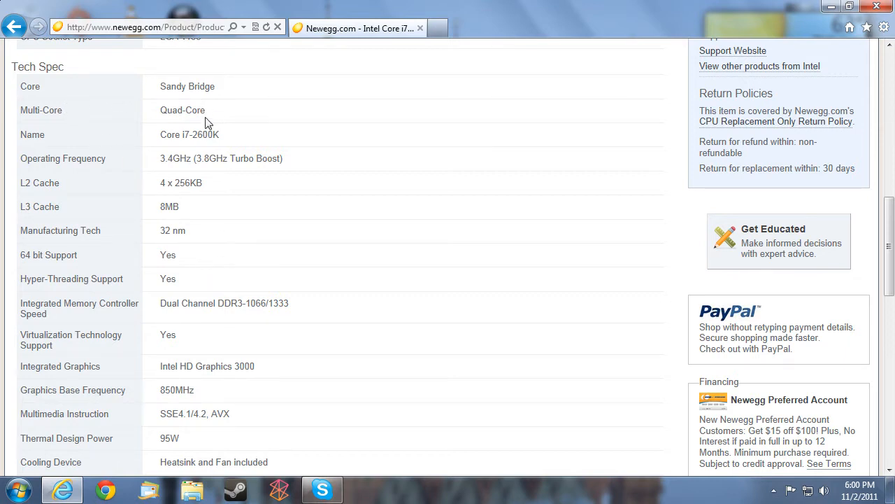
mouse_move(140, 276)
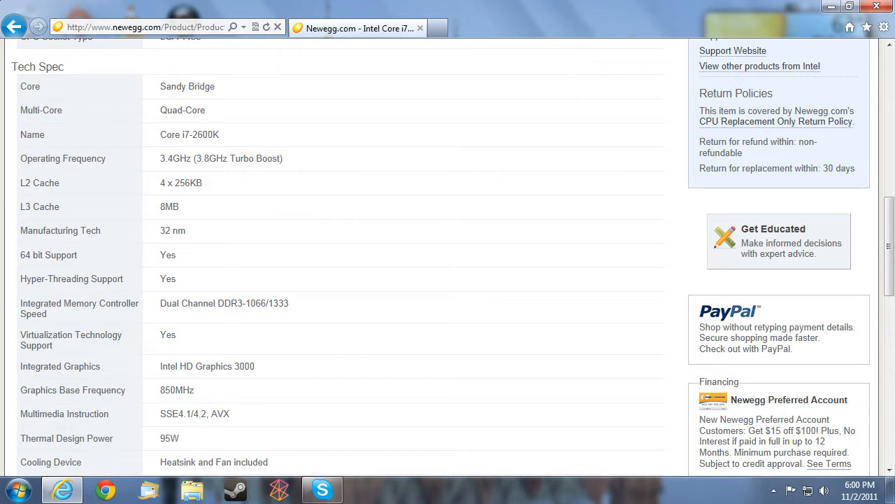
mouse_move(244, 270)
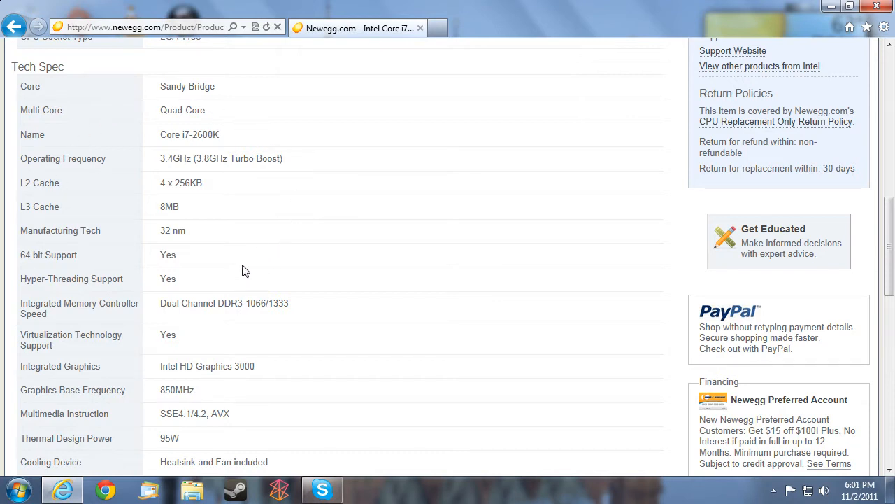
mouse_move(147, 284)
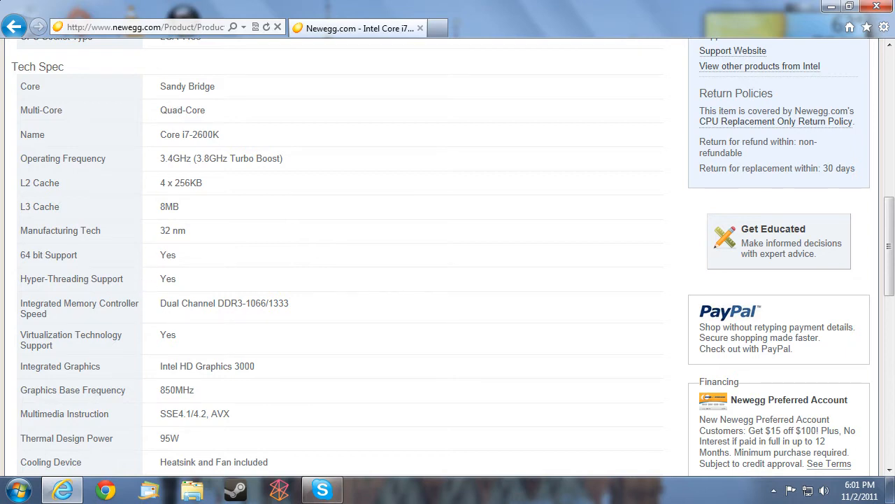
mouse_move(100, 278)
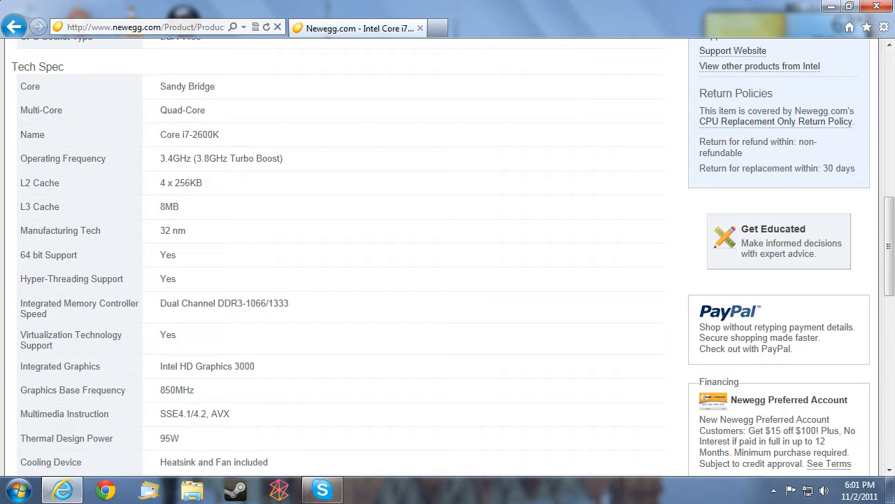
Step: Scroll down to the Manufacturer Warranty section showing 3-year limited parts and labor
scroll(down, 3)
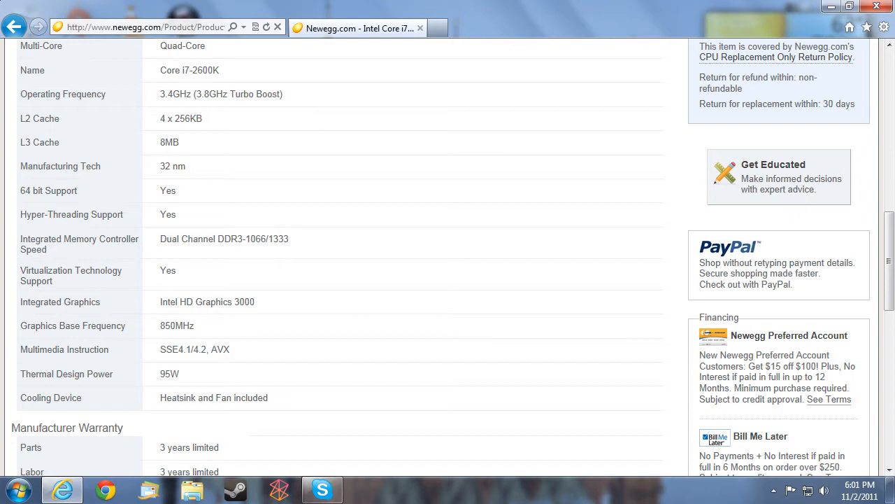
mouse_move(65, 234)
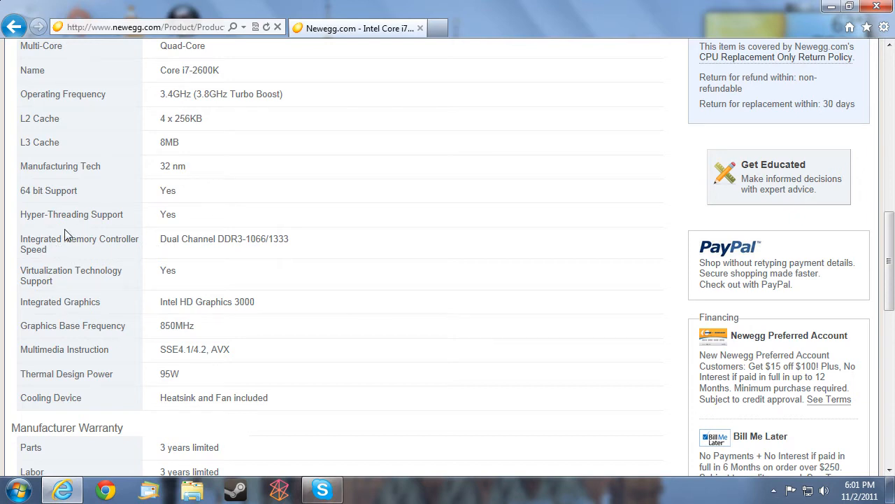
mouse_move(64, 235)
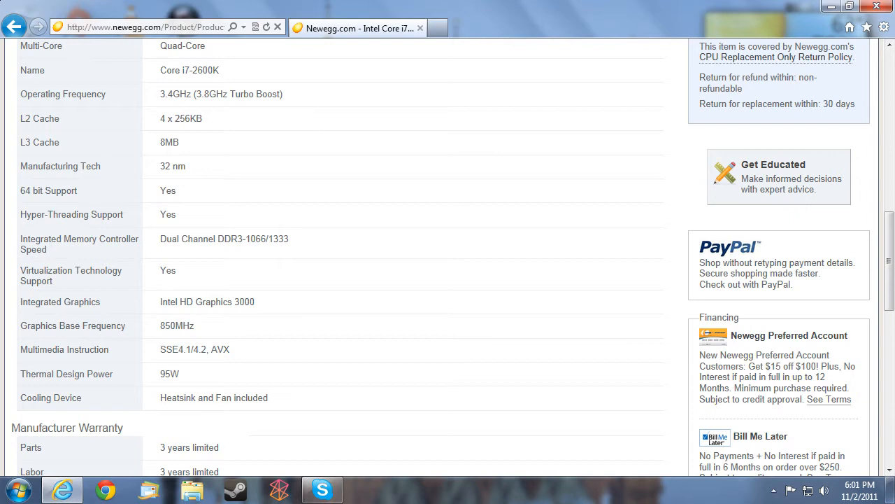
mouse_move(288, 238)
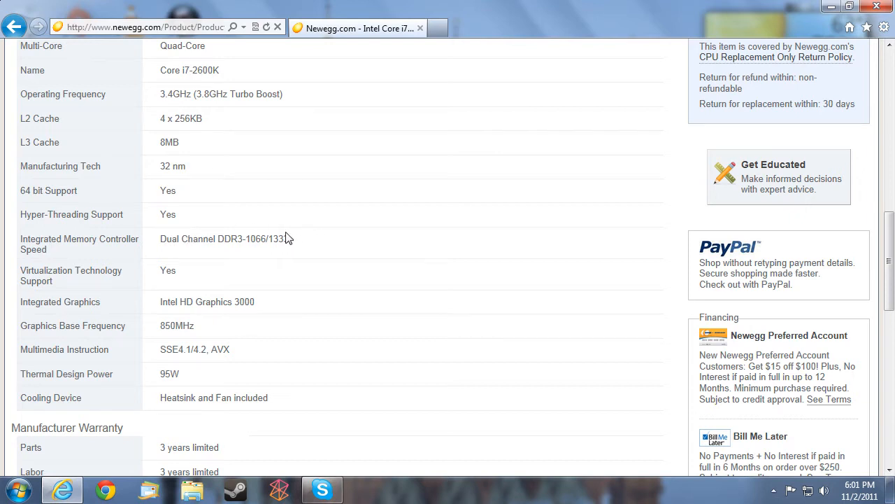
mouse_move(147, 314)
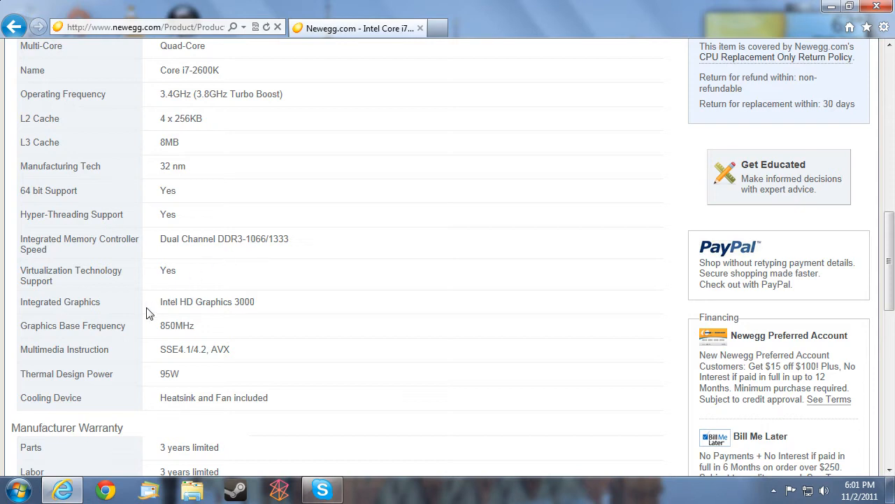
mouse_move(168, 283)
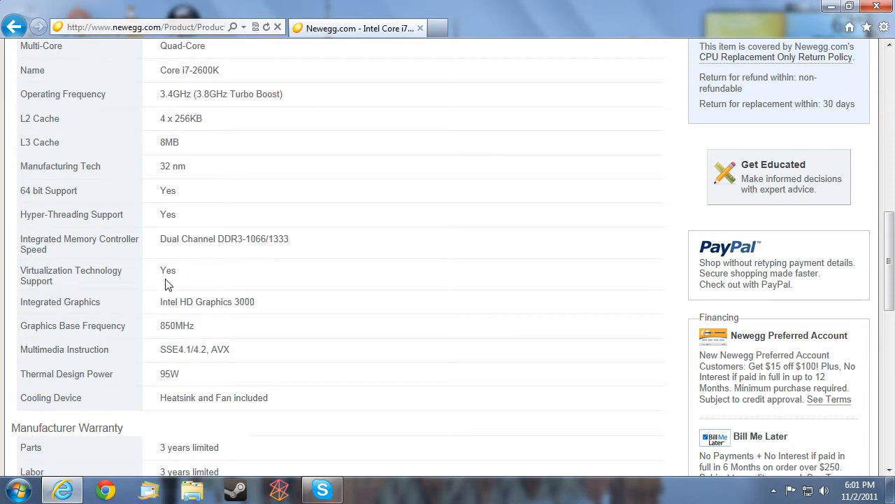
mouse_move(77, 289)
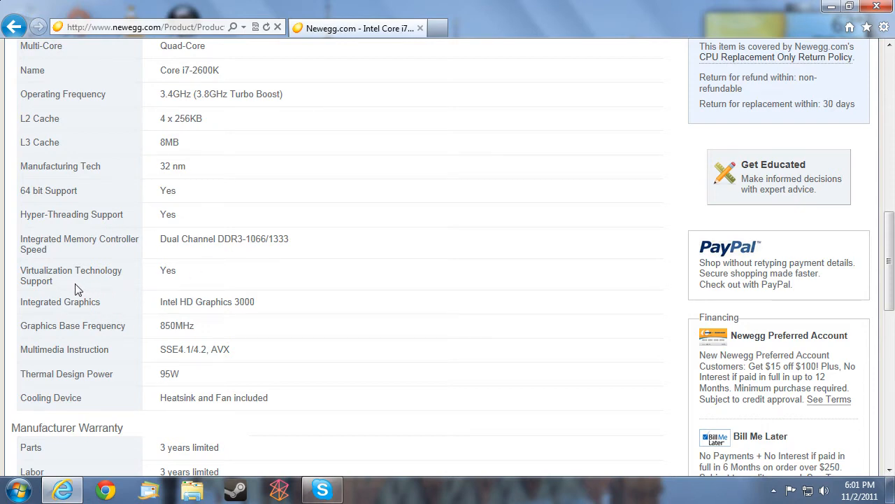
mouse_move(105, 289)
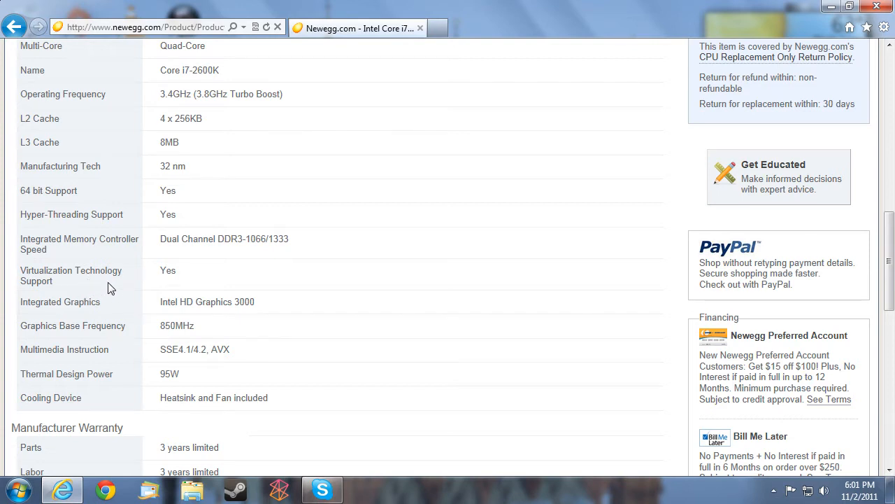
Step: Scroll briefly up to the product header, then back down to the specs and warranty
scroll(up, 3)
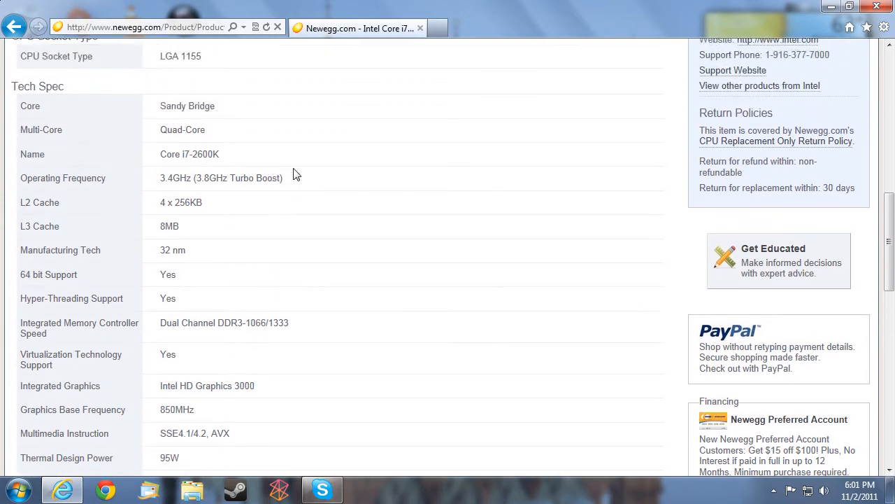
scroll(down, 3)
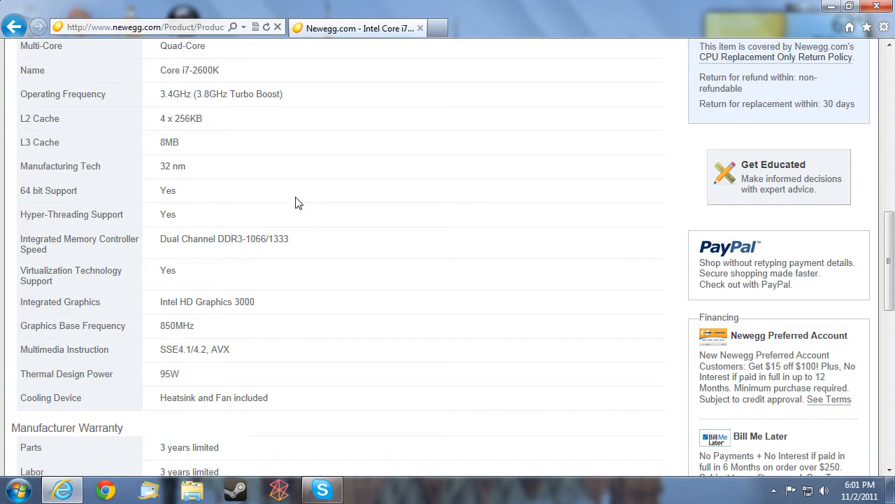
mouse_move(119, 308)
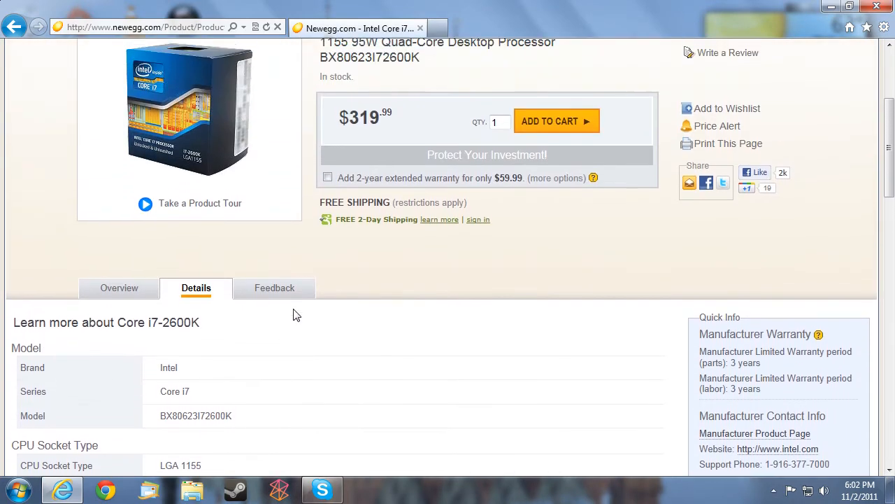
scroll(down, 3)
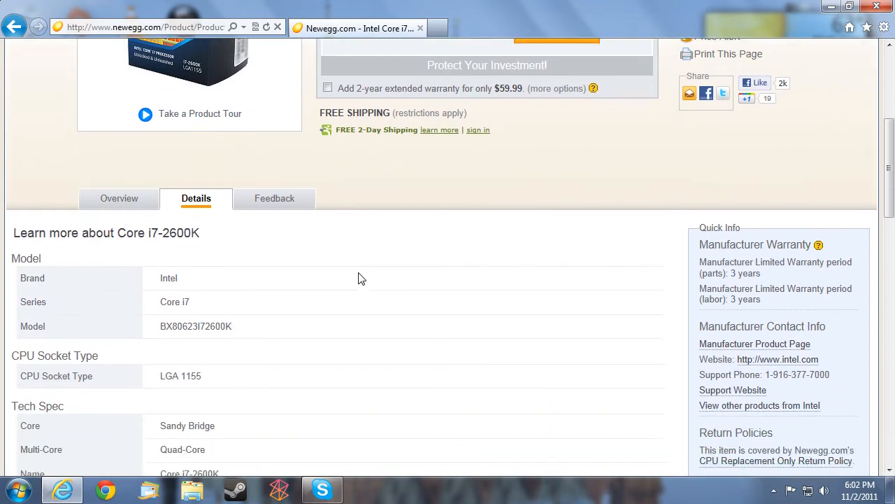
scroll(down, 3)
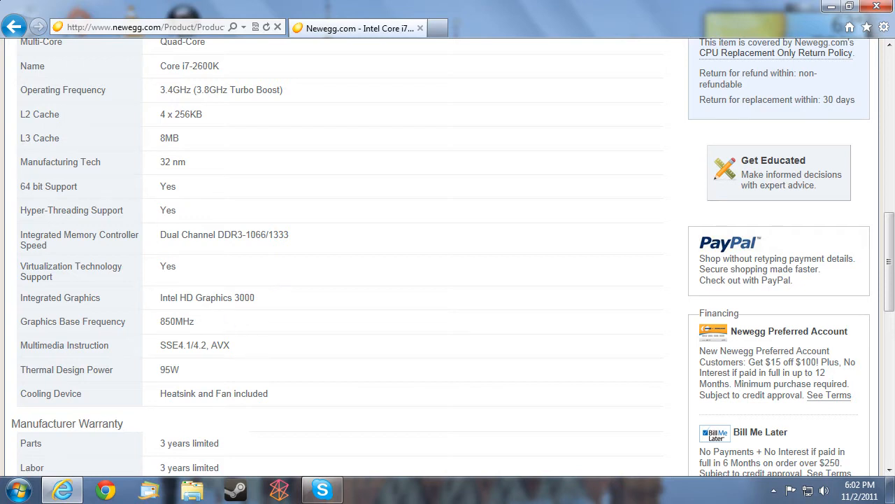
mouse_move(236, 312)
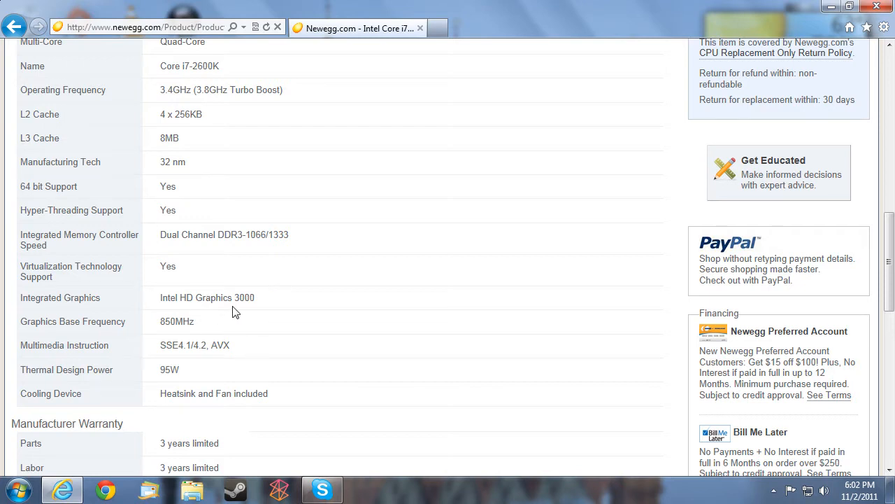
mouse_move(52, 333)
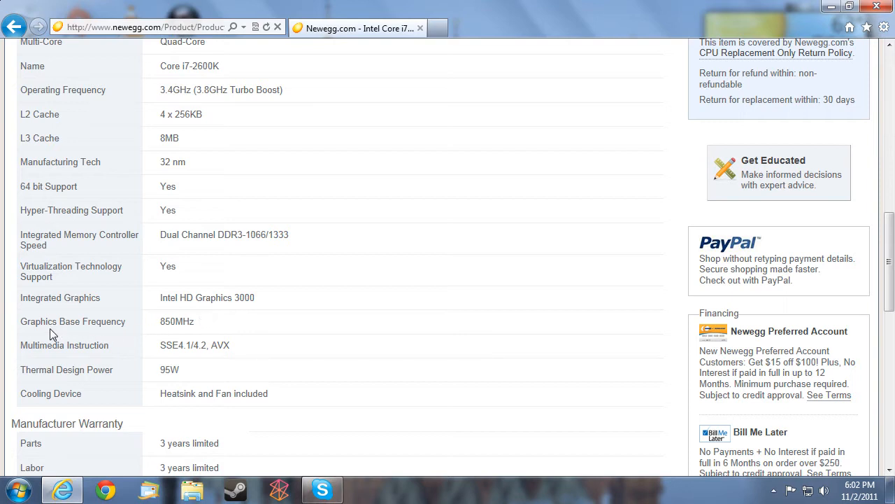
mouse_move(216, 326)
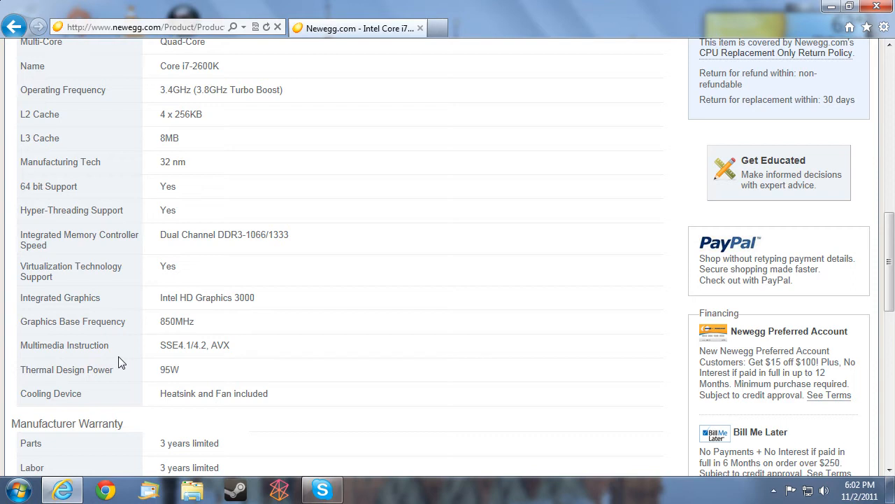
mouse_move(265, 351)
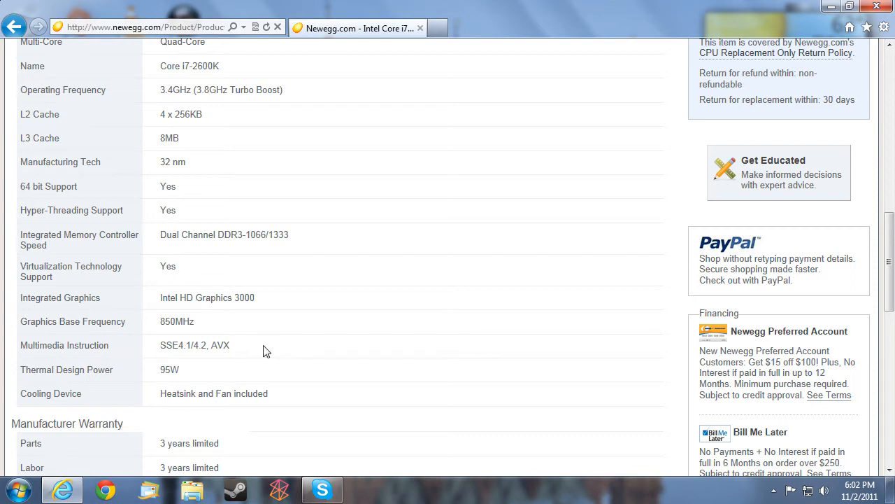
mouse_move(149, 376)
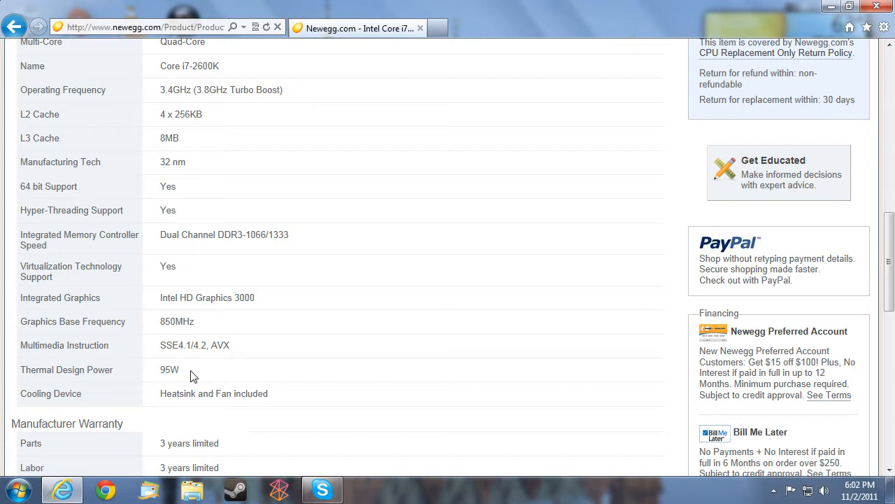
mouse_move(242, 366)
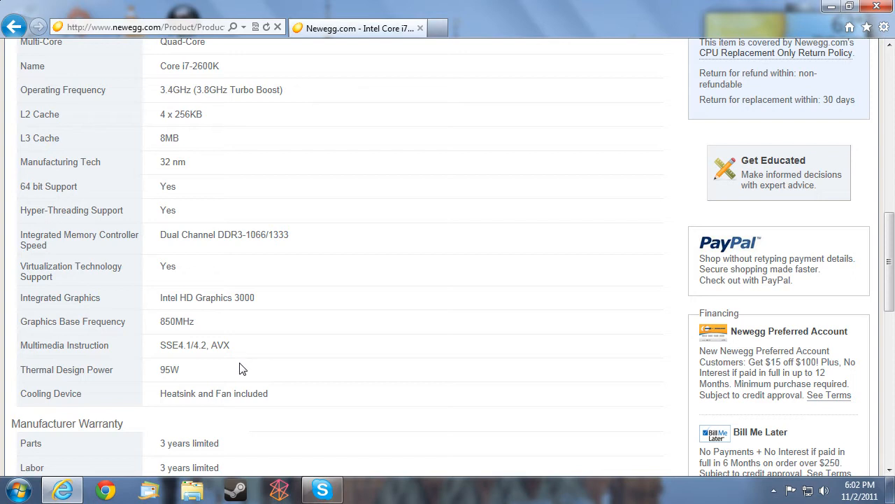
mouse_move(97, 381)
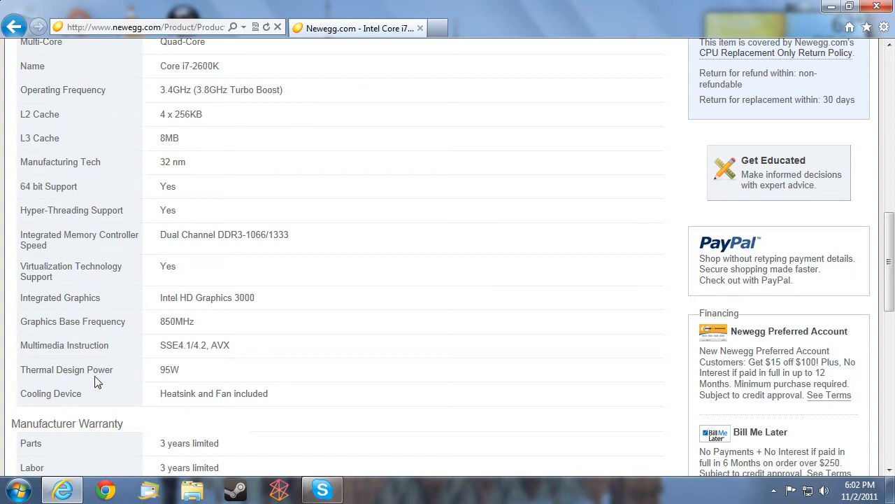
mouse_move(290, 387)
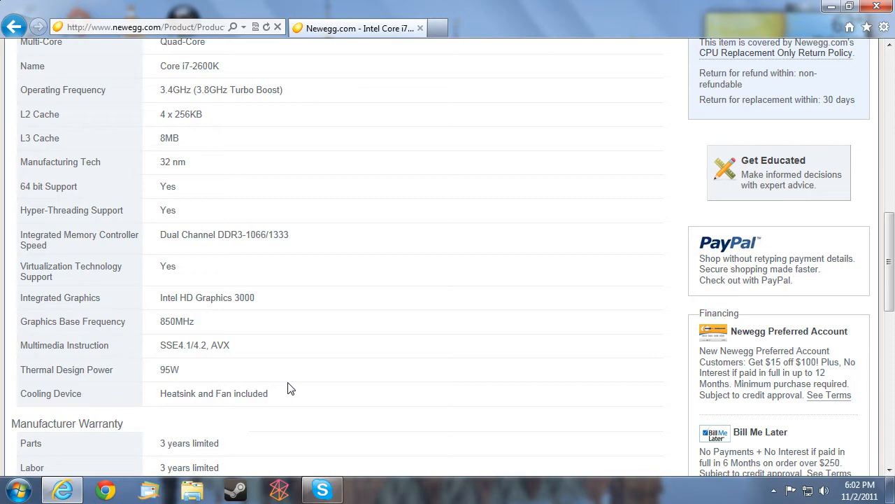
mouse_move(315, 389)
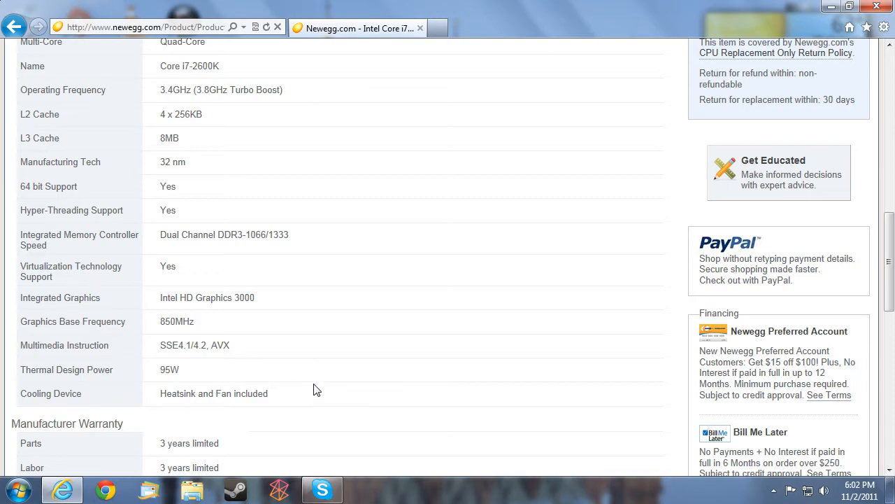
Step: Skim the i7-2600K Details specs, then scroll back up to the $319.99 header
scroll(up, 3)
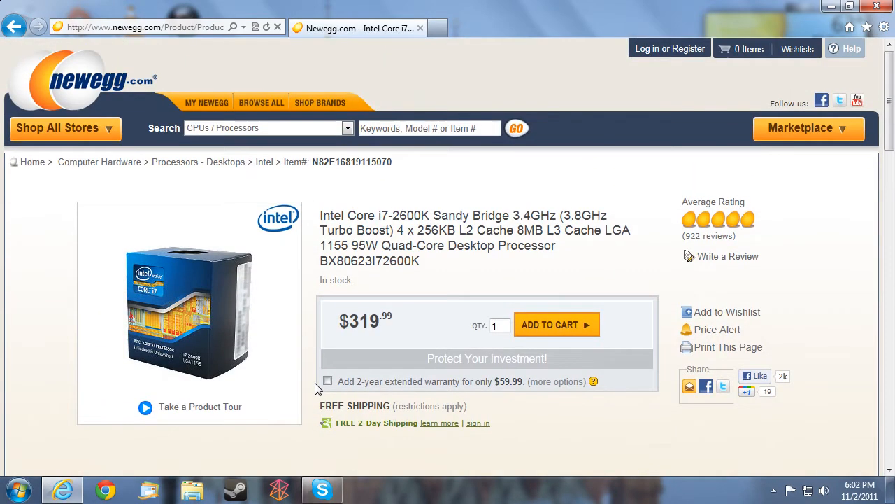
scroll(down, 3)
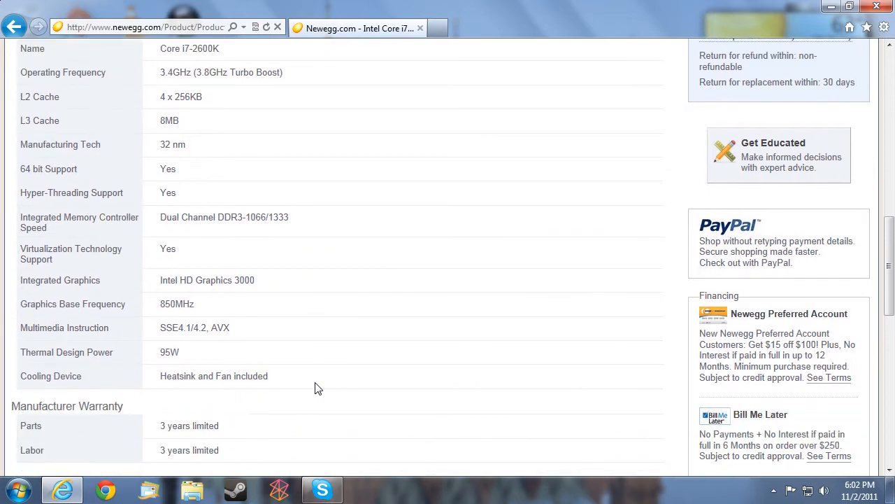
scroll(up, 3)
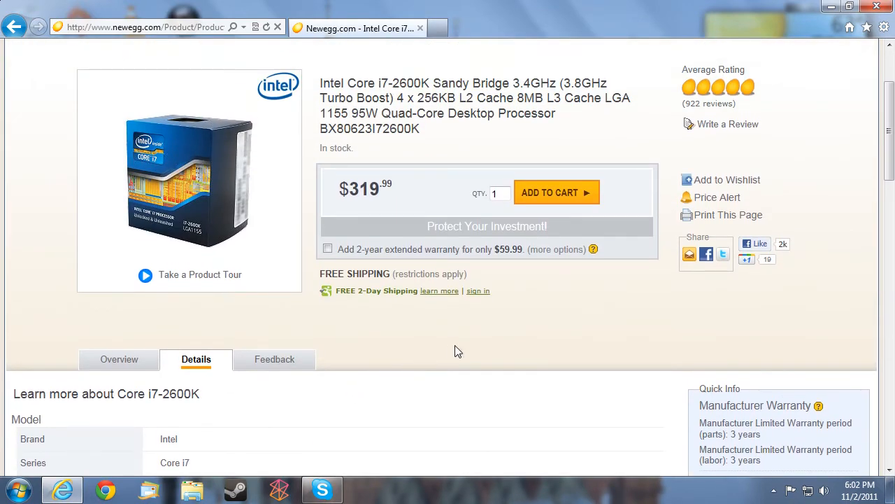
mouse_move(424, 348)
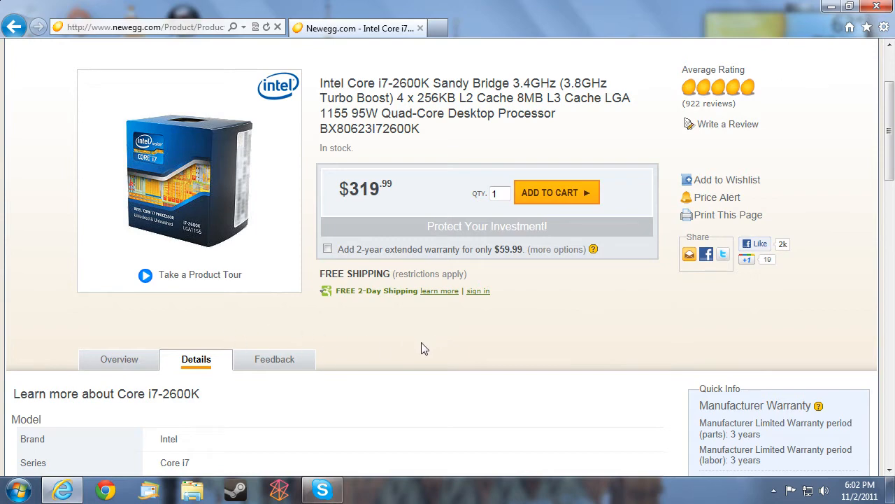
scroll(down, 3)
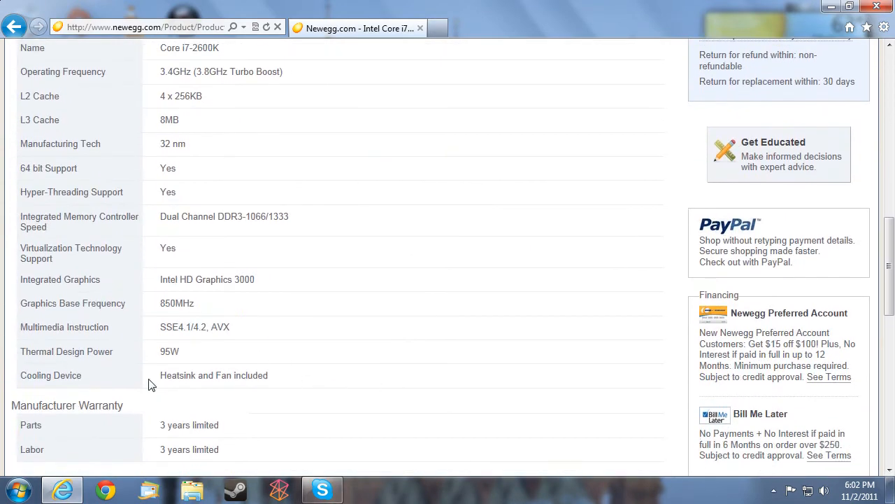
scroll(down, 3)
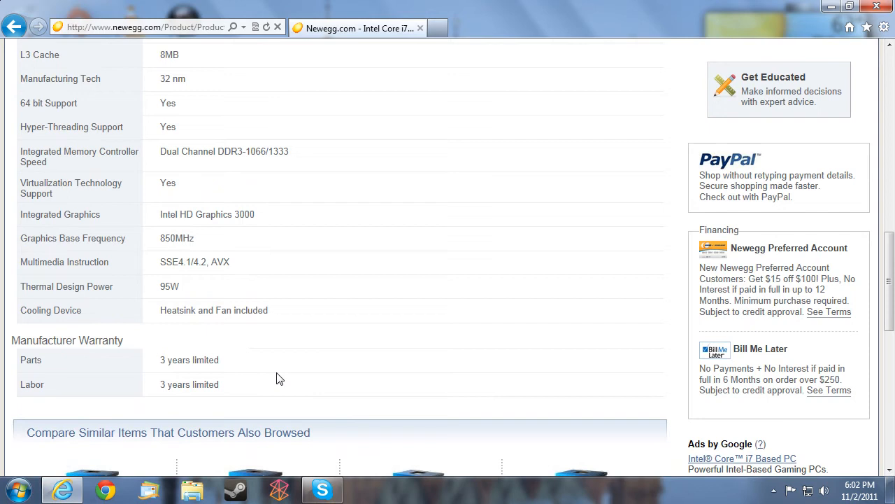
mouse_move(235, 357)
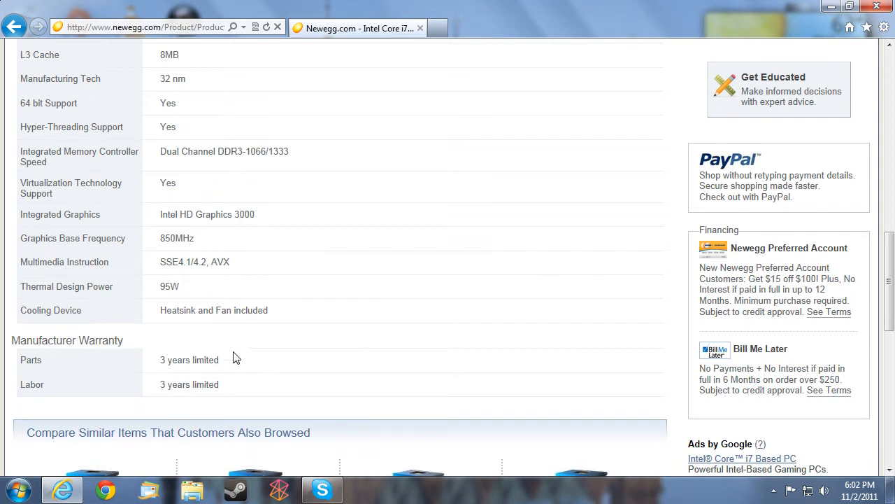
scroll(down, 3)
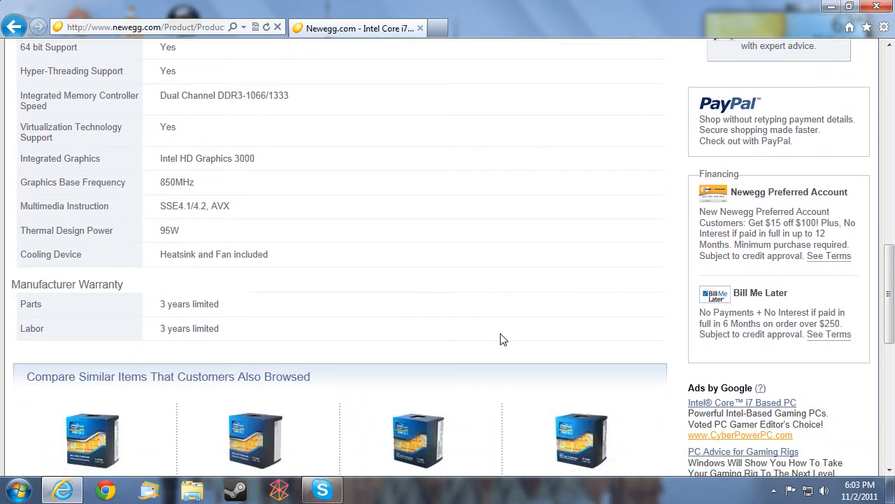
scroll(up, 3)
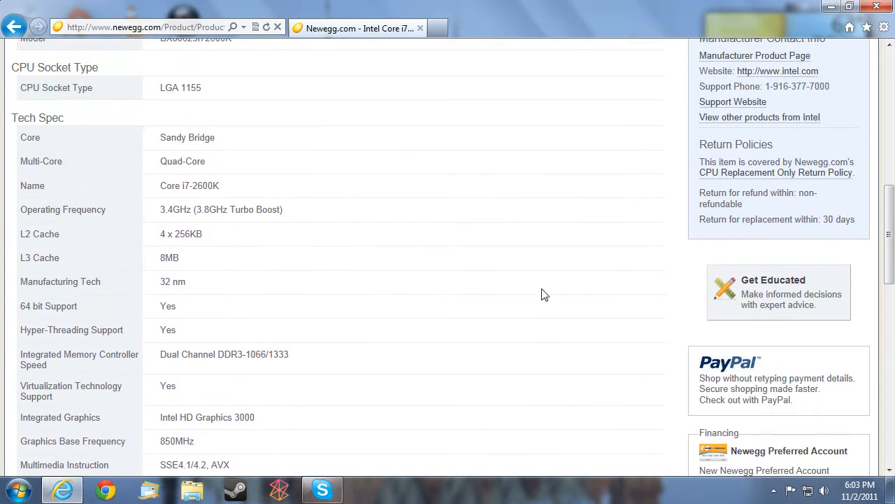
scroll(up, 3)
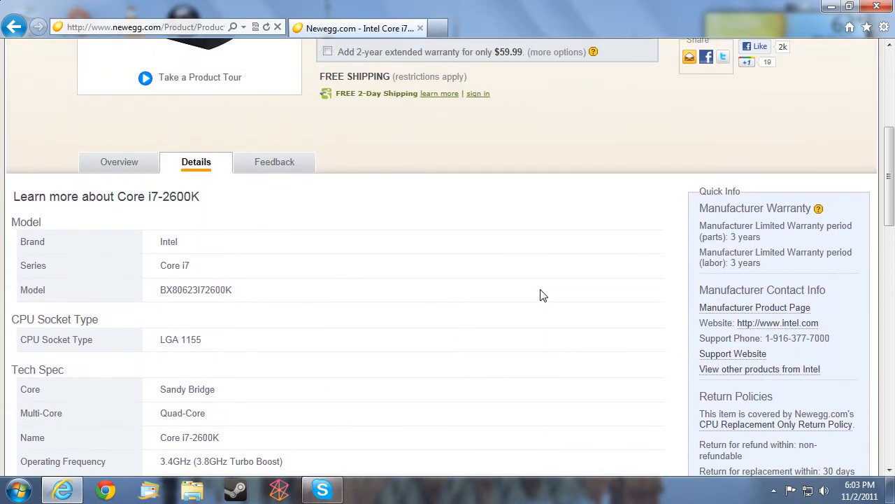
mouse_move(495, 279)
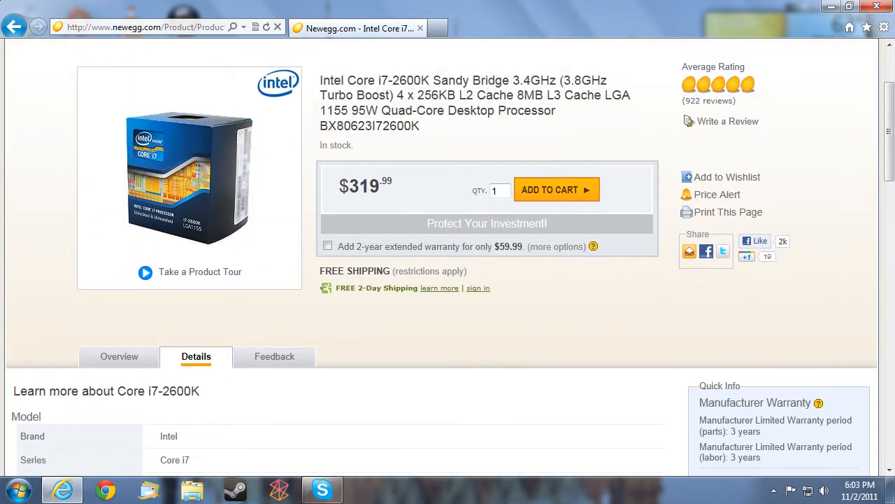
scroll(down, 3)
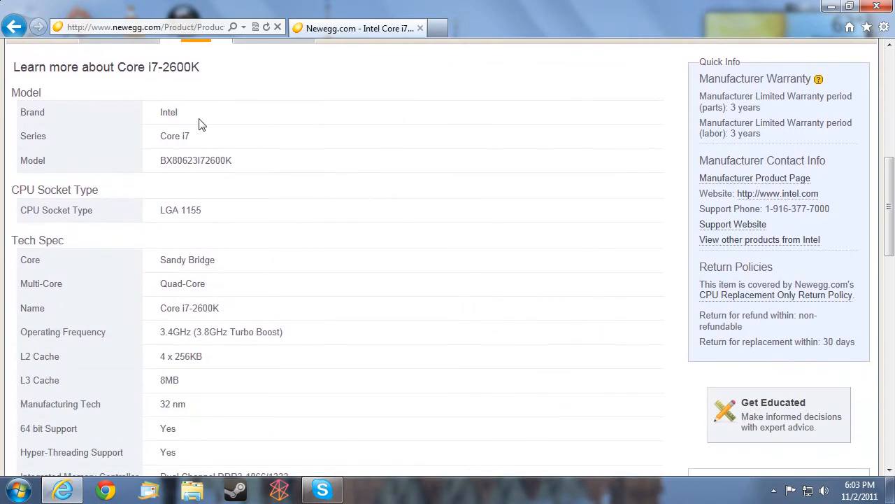
scroll(down, 3)
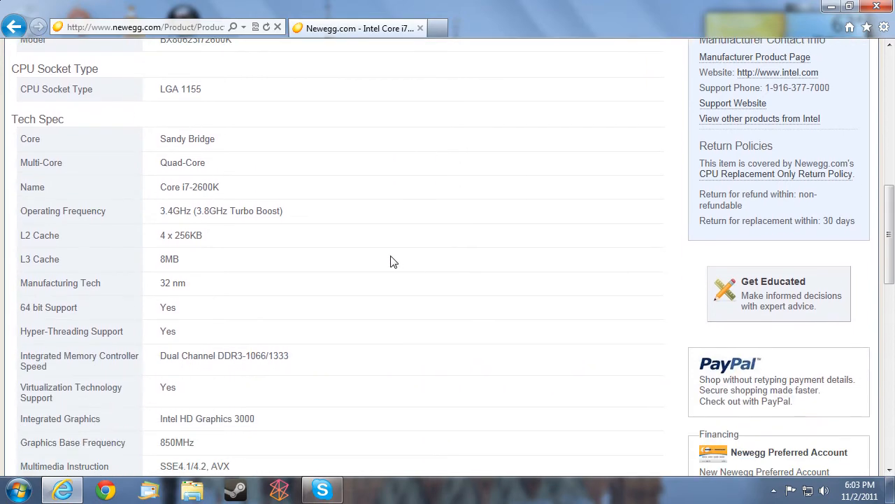
scroll(up, 3)
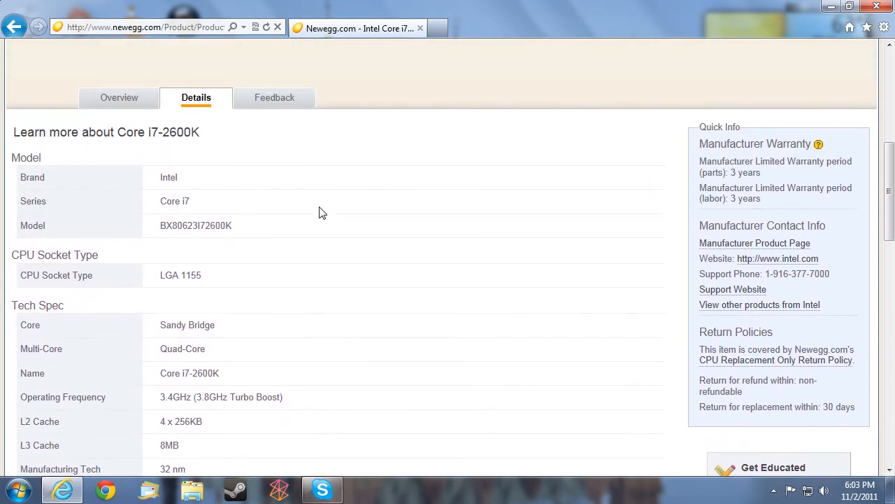
scroll(up, 3)
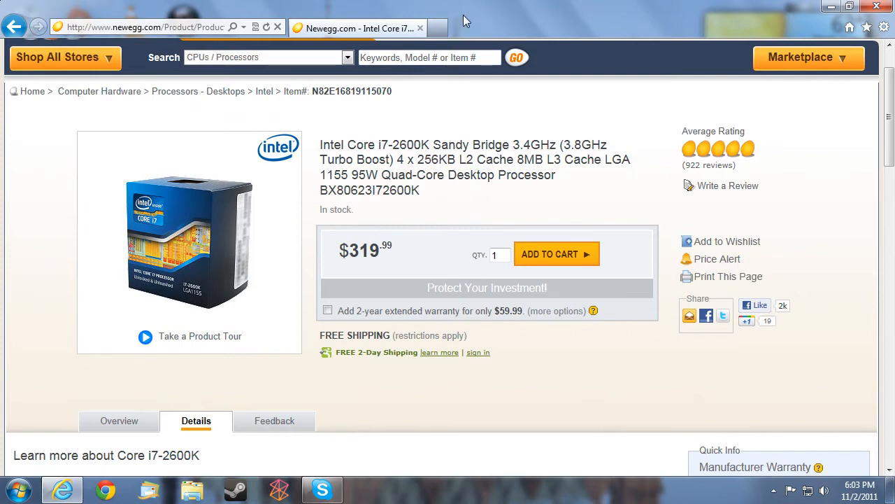
Step: Open cpubenchmark.net in a new tab, return to Newegg, and skim the Details specs
click(433, 28)
text(http://www.cpubenchmark.net/)
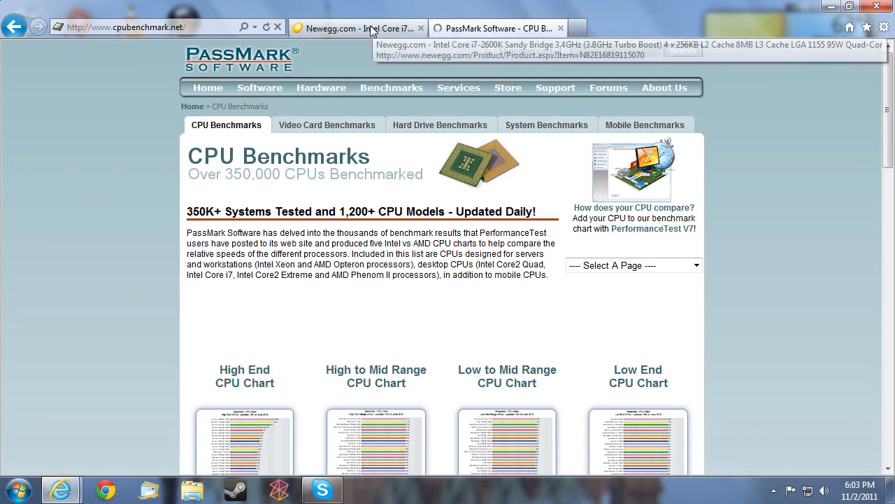
click(364, 27)
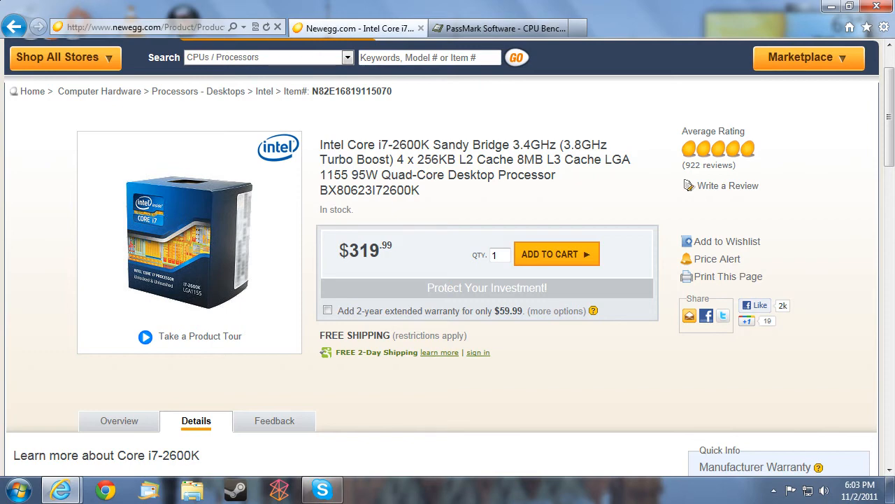
mouse_move(326, 271)
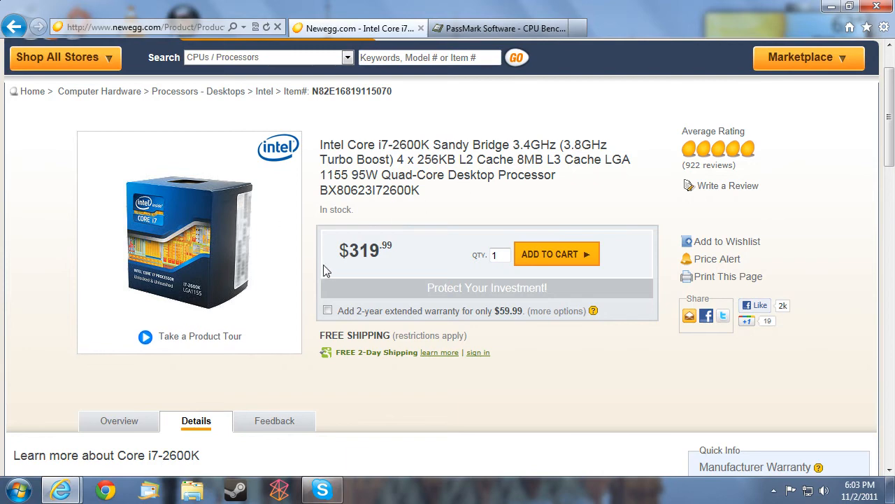
mouse_move(456, 199)
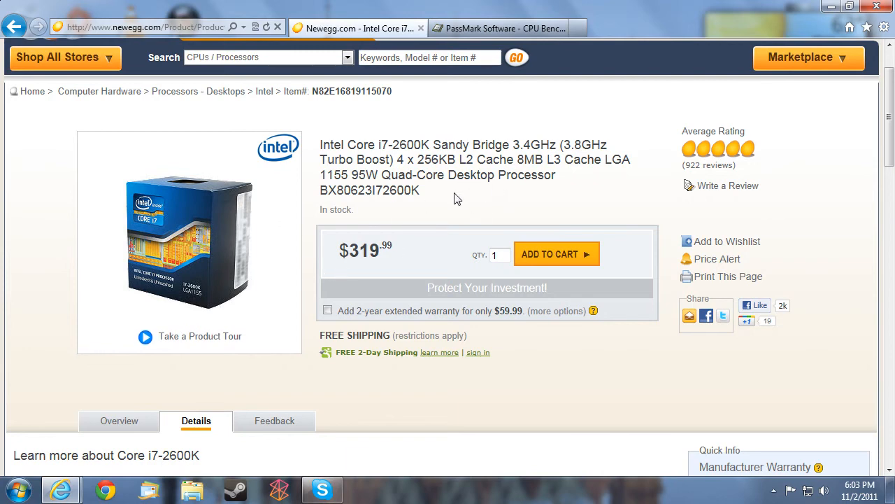
mouse_move(497, 195)
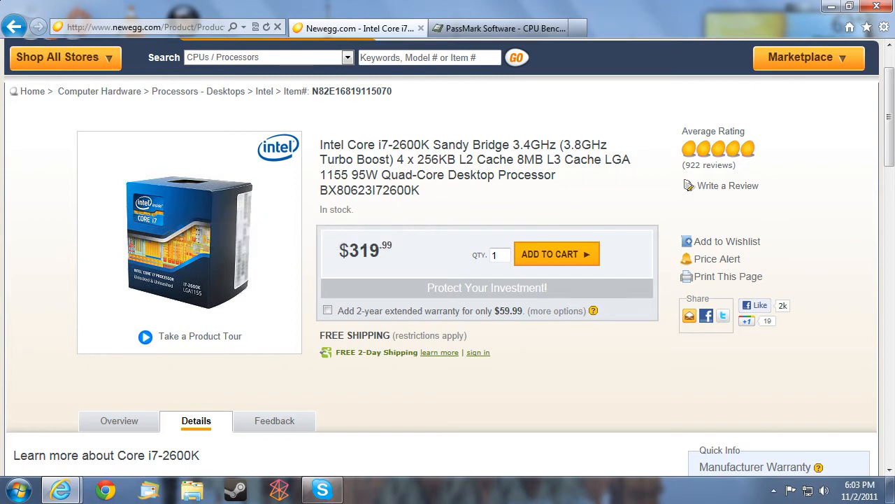
scroll(down, 3)
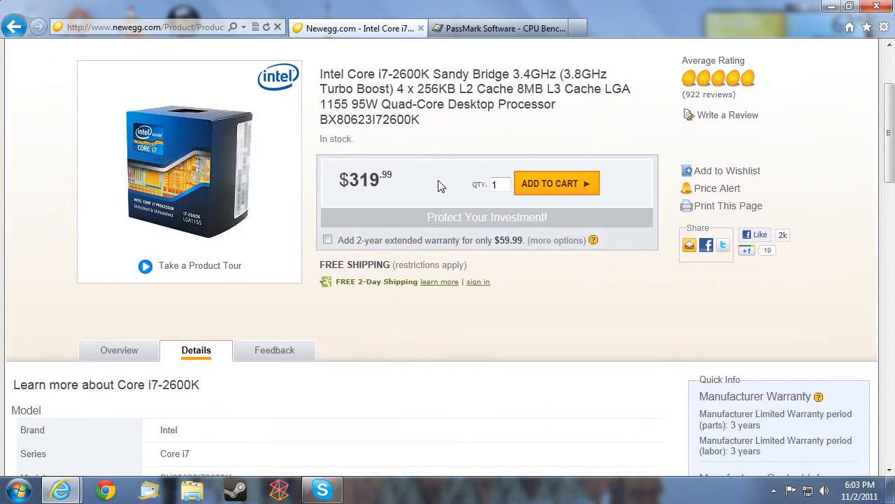
scroll(down, 3)
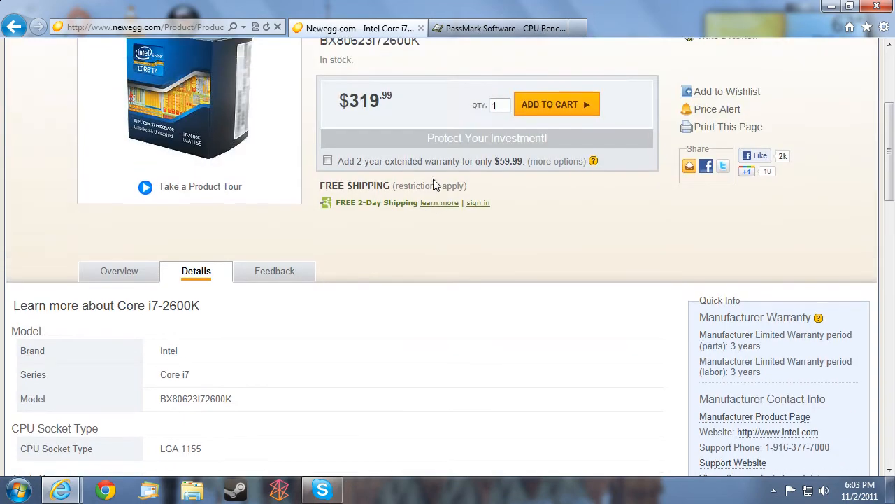
scroll(up, 3)
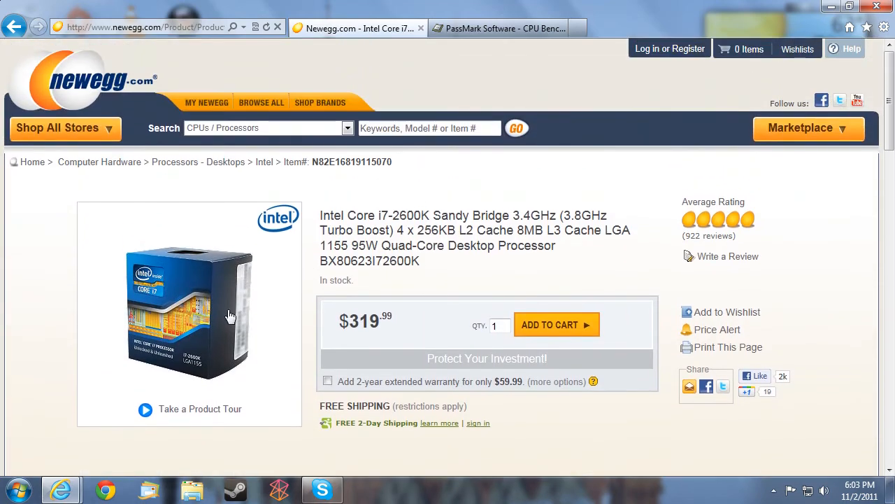
scroll(down, 3)
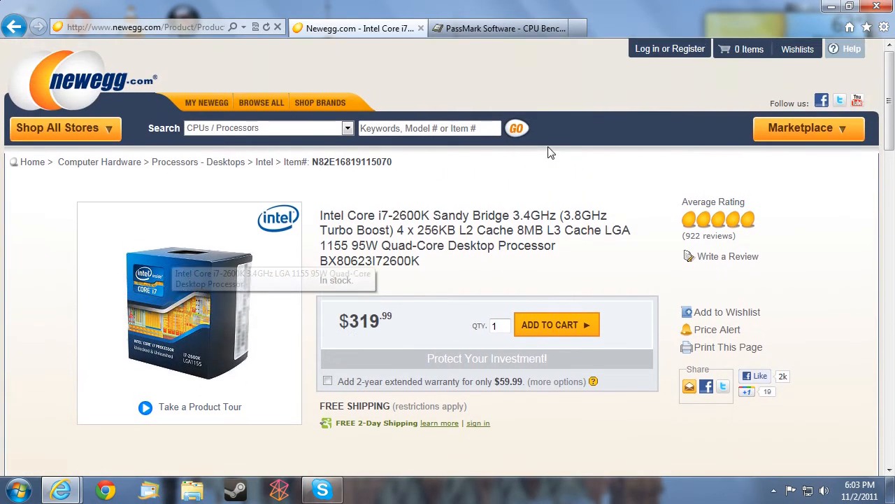
Step: Scroll the PassMark tab to the chart list, glancing once at the Newegg tab
click(505, 28)
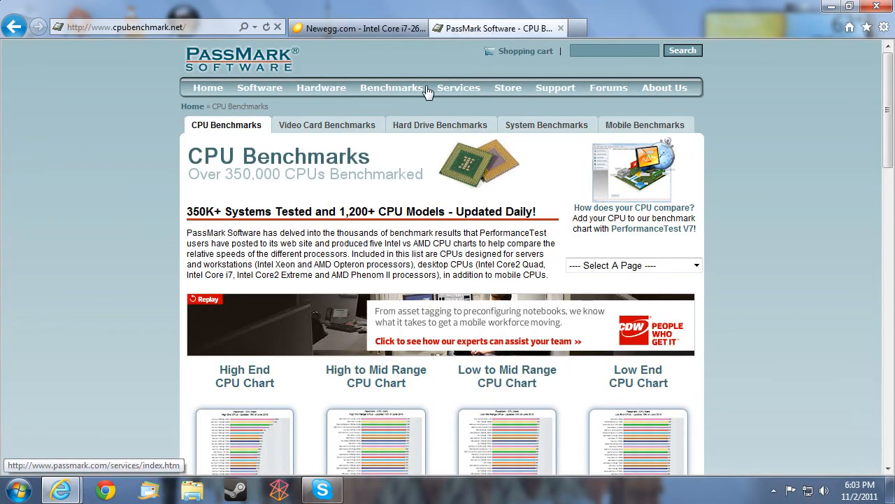
mouse_move(140, 42)
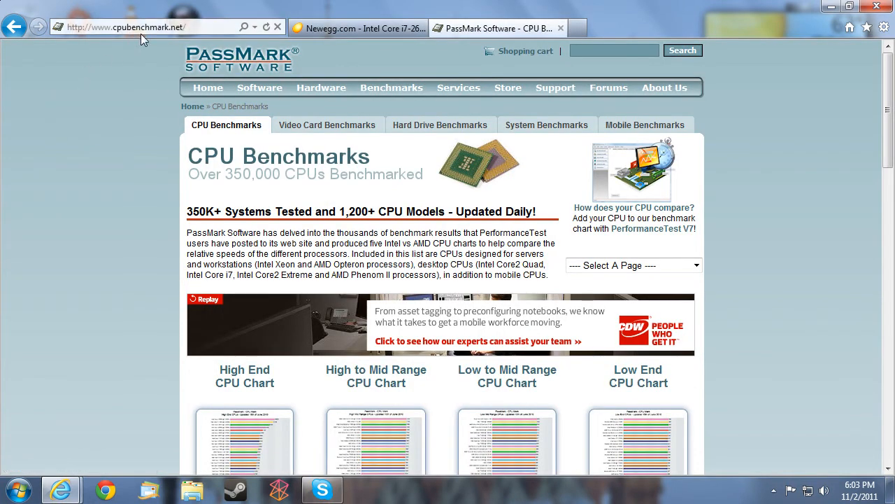
scroll(down, 3)
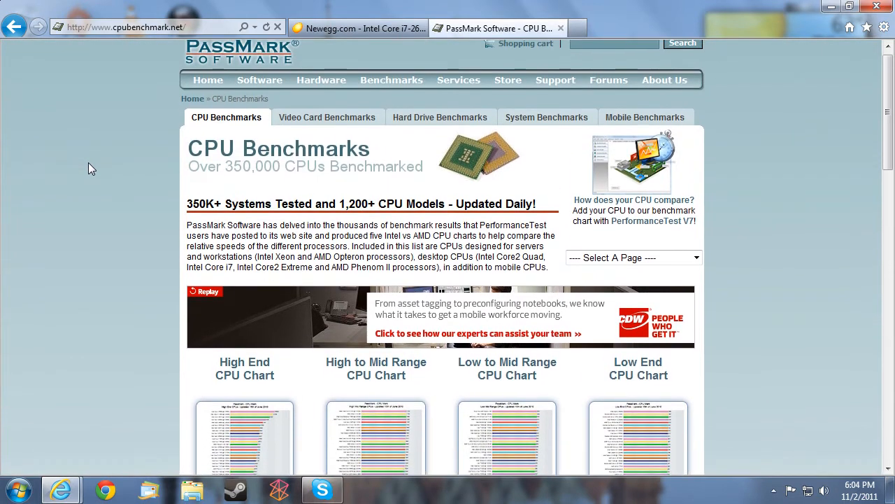
scroll(down, 3)
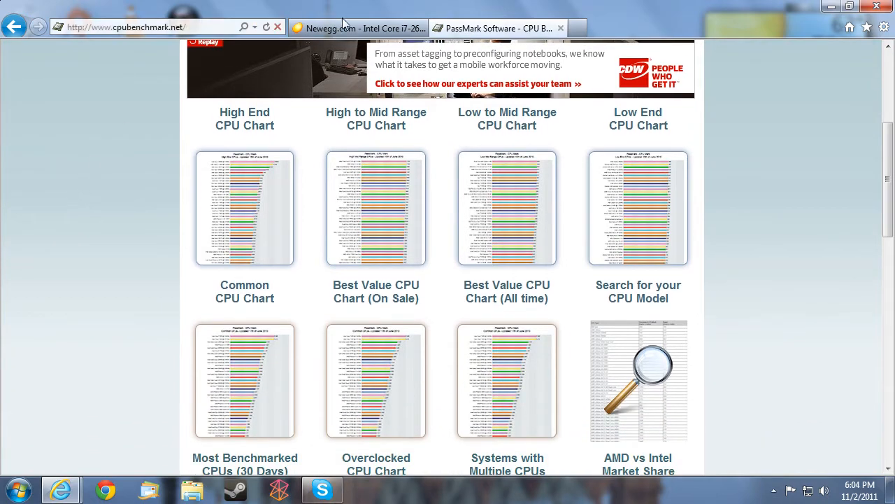
click(359, 26)
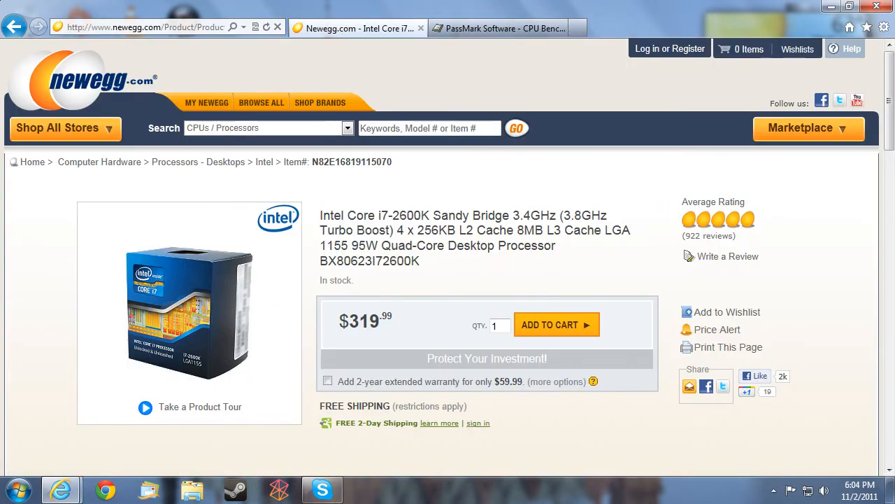
click(511, 27)
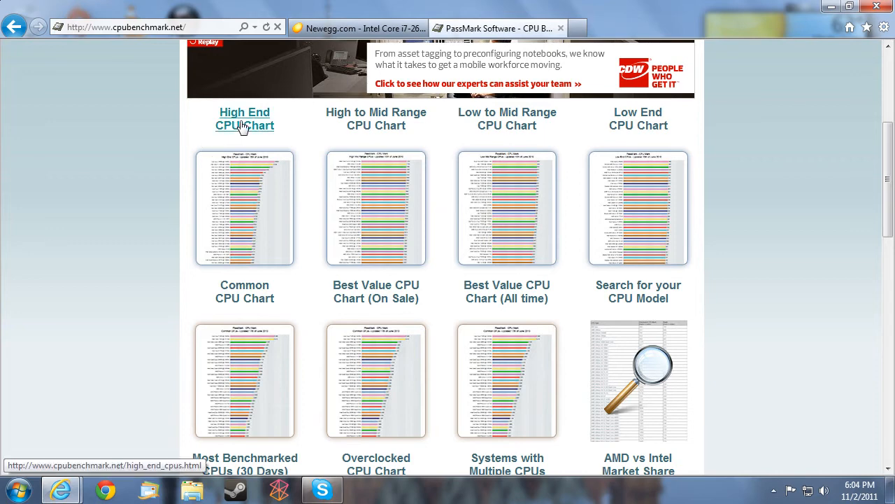
click(244, 119)
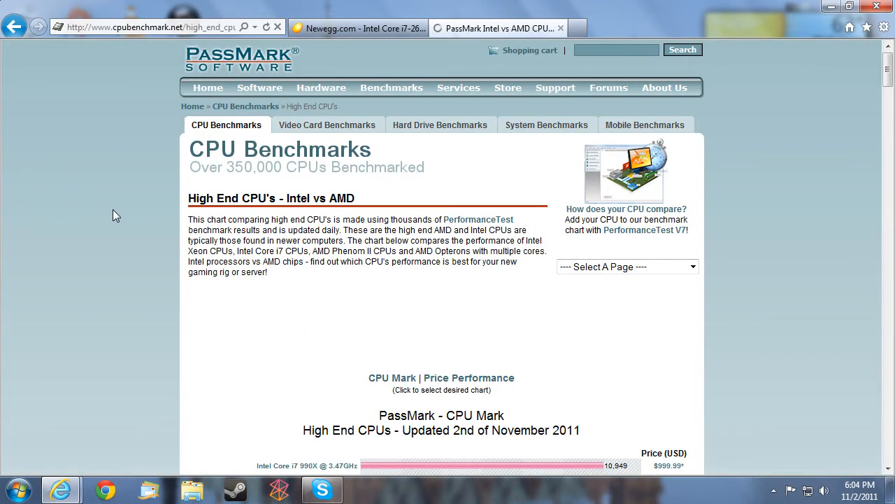
scroll(down, 3)
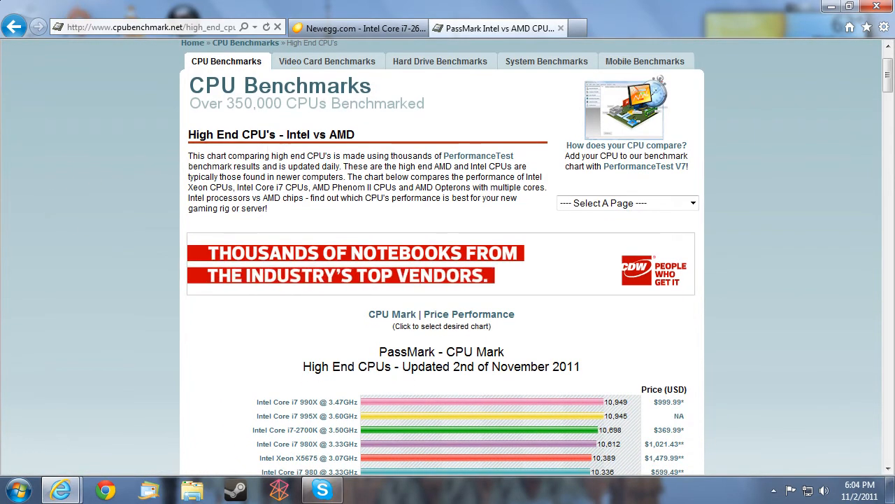
scroll(down, 3)
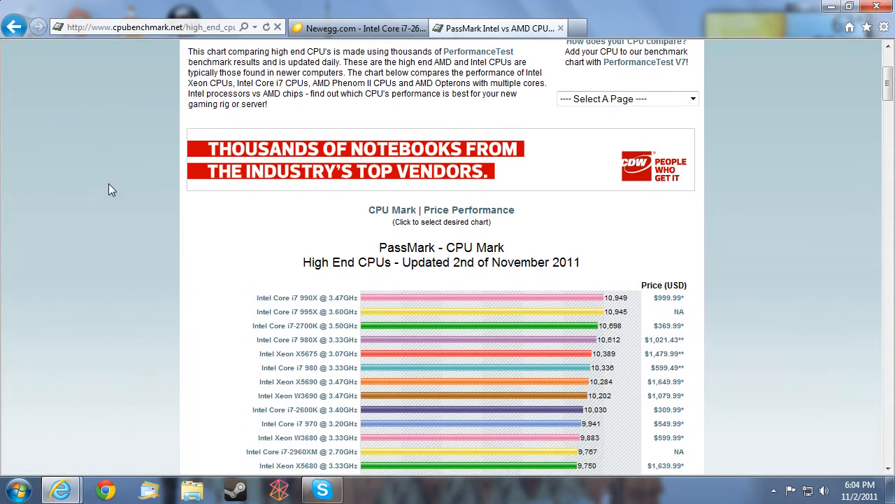
scroll(down, 3)
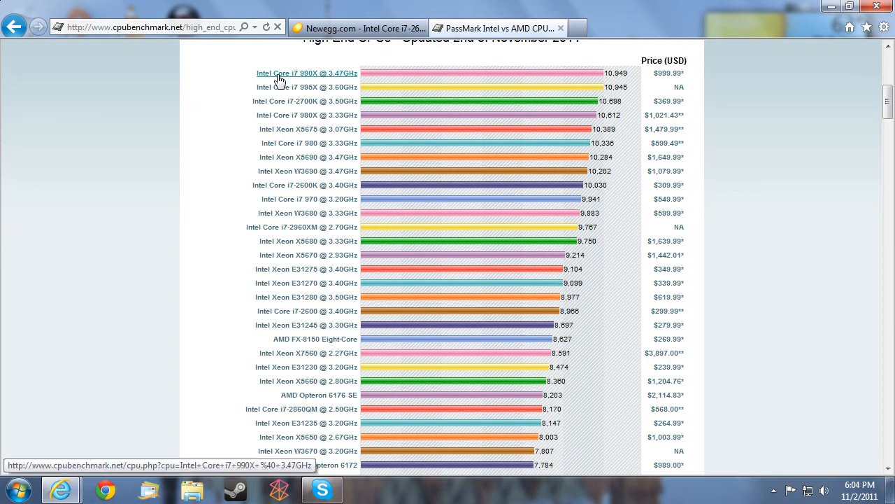
mouse_move(307, 84)
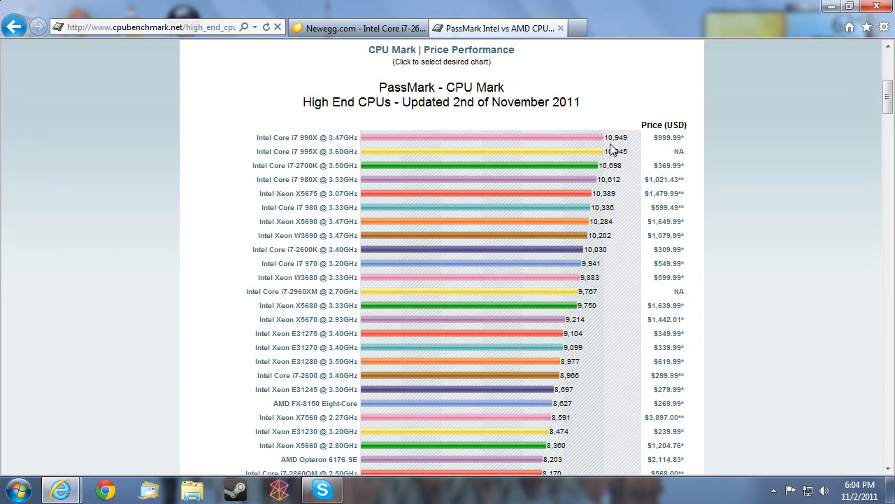
mouse_move(629, 147)
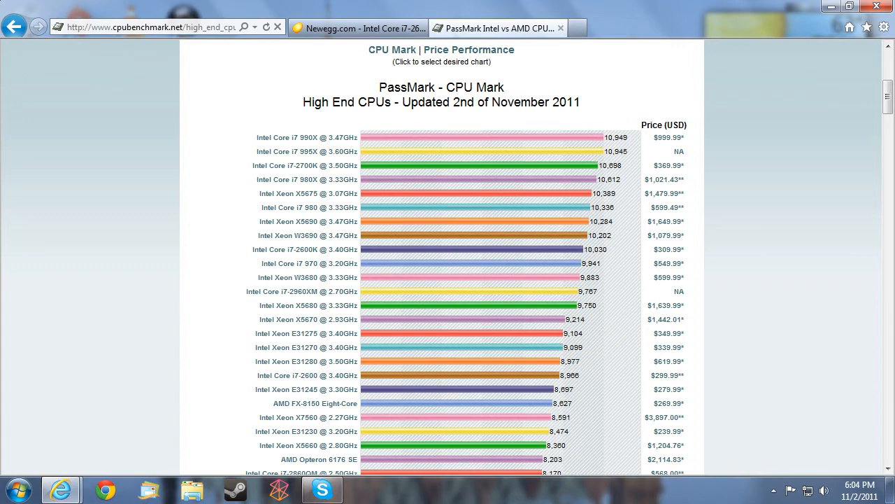
mouse_move(380, 86)
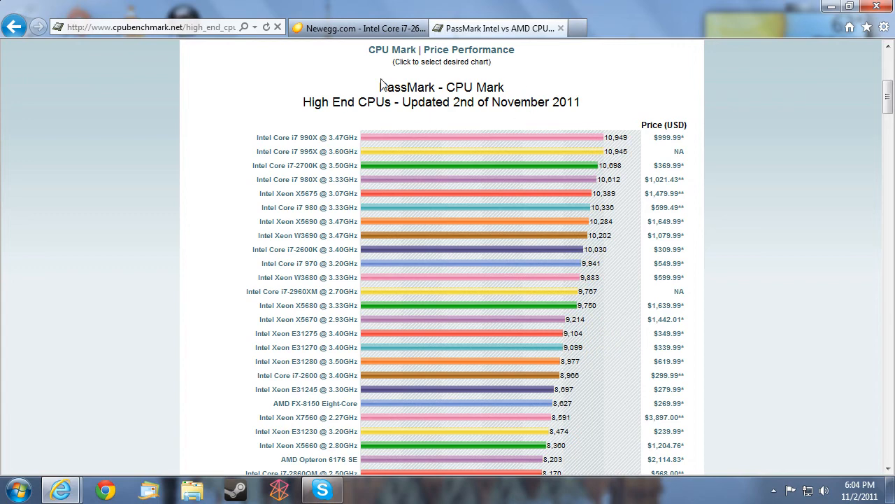
scroll(down, 3)
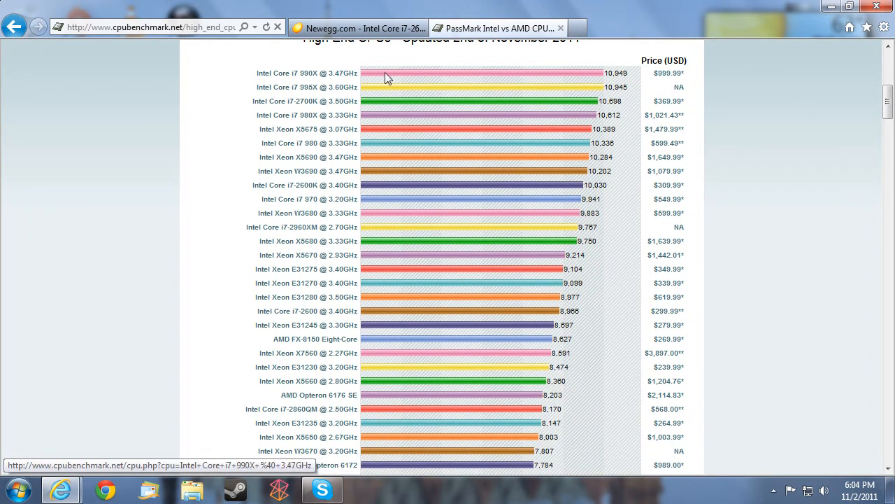
mouse_move(667, 74)
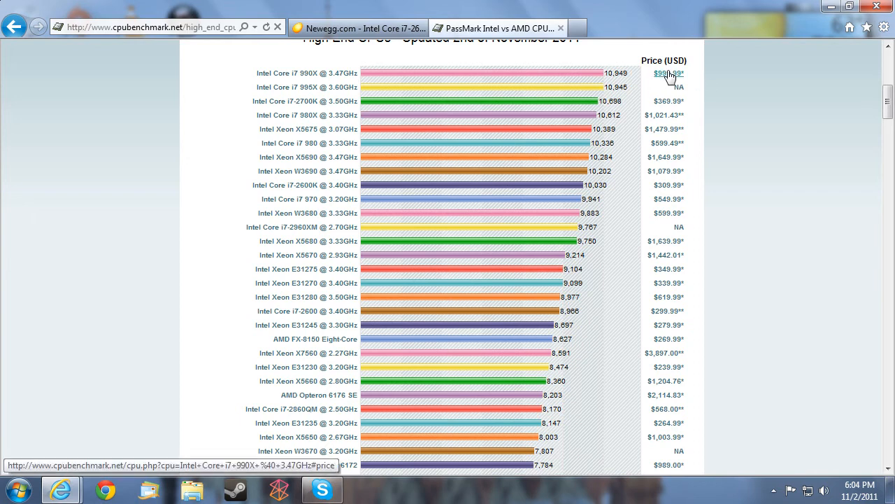
mouse_move(670, 74)
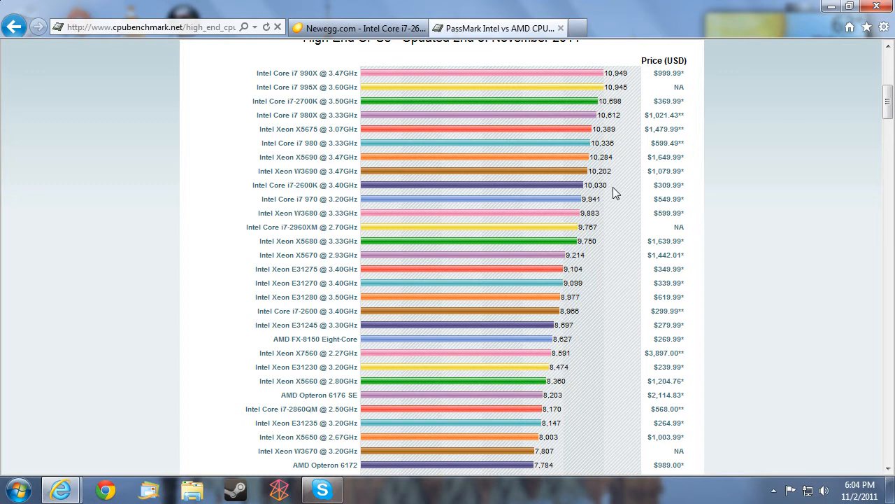
mouse_move(607, 143)
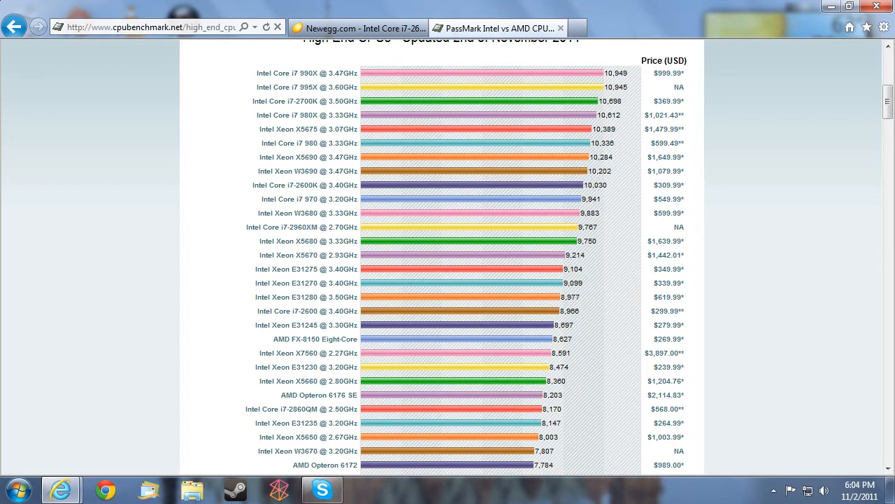
mouse_move(647, 76)
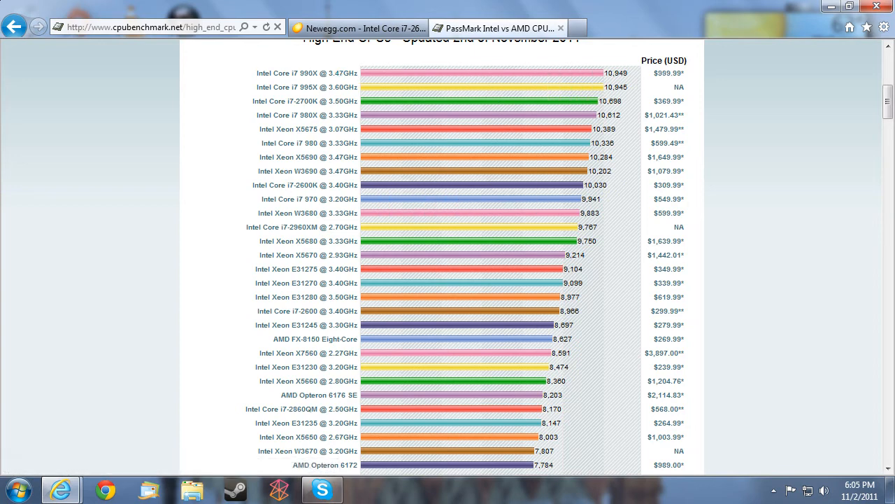
mouse_move(667, 185)
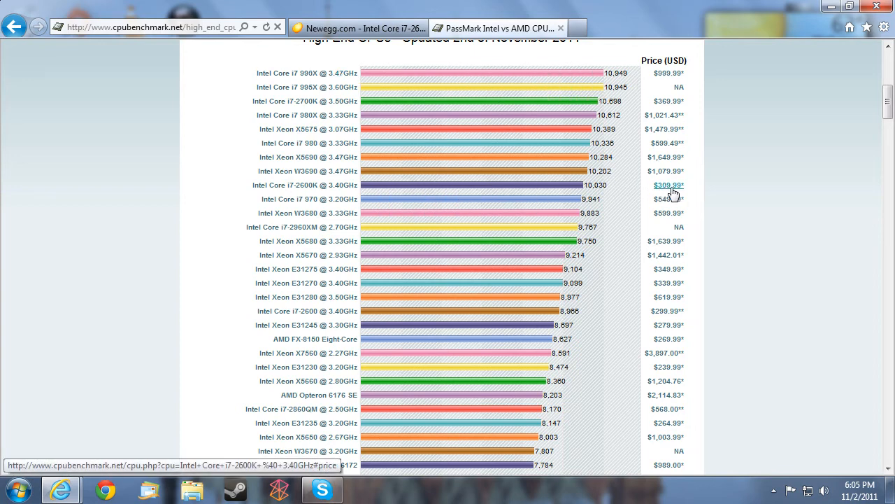
mouse_move(617, 166)
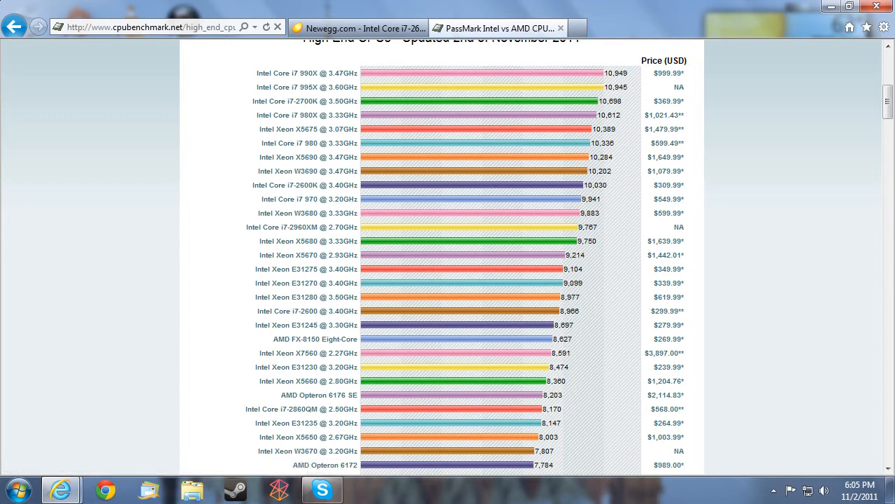
mouse_move(671, 191)
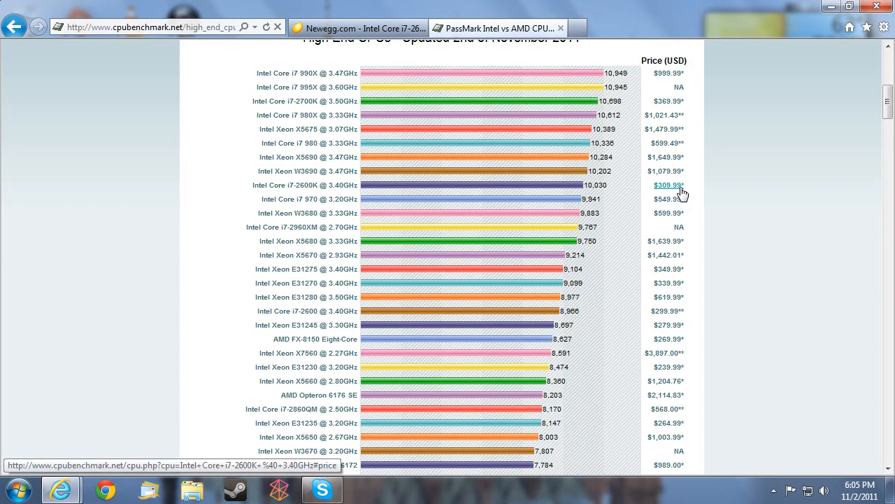
mouse_move(582, 198)
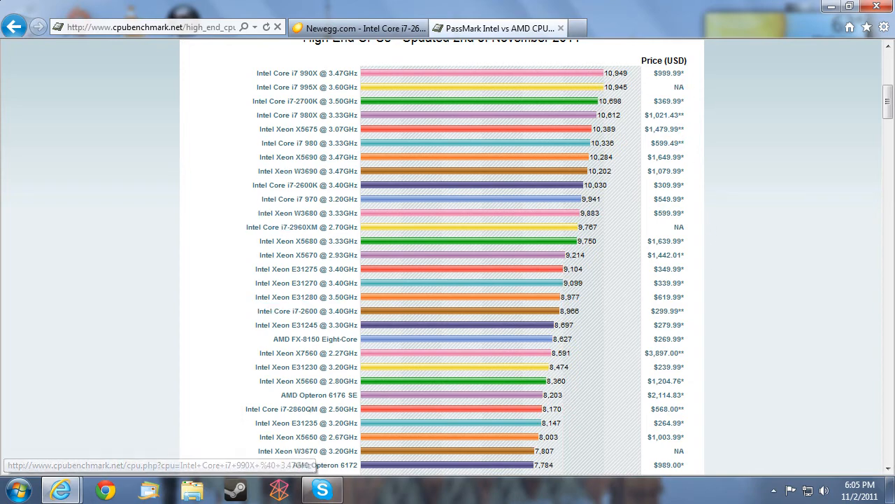
click(365, 28)
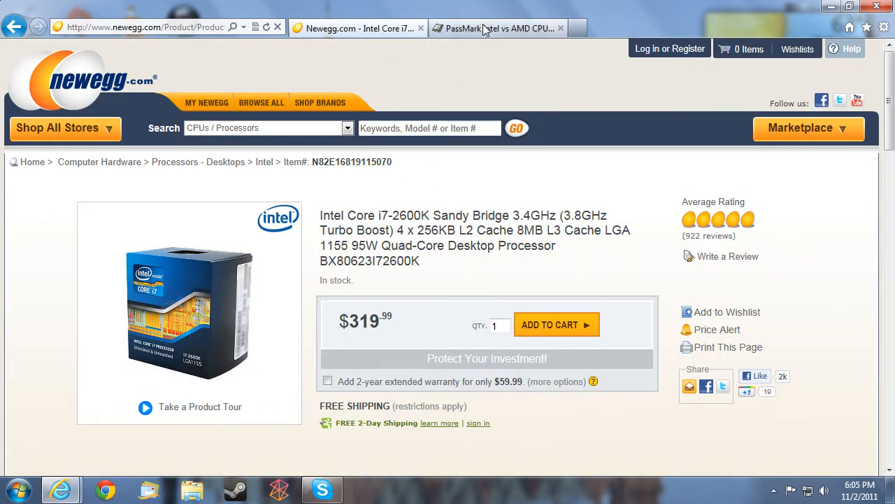
click(505, 28)
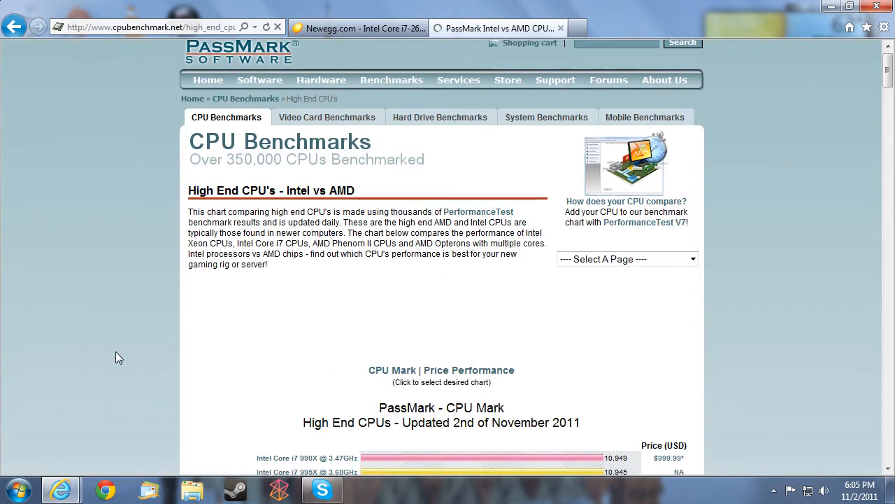
scroll(down, 3)
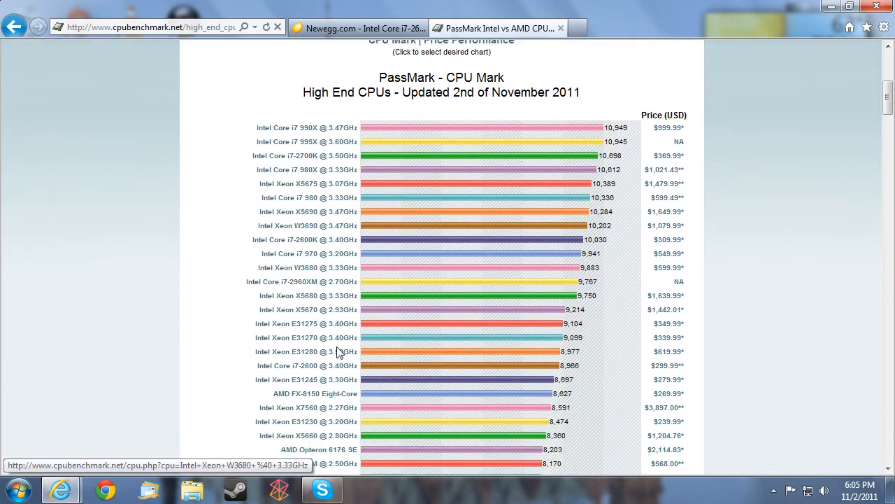
scroll(down, 3)
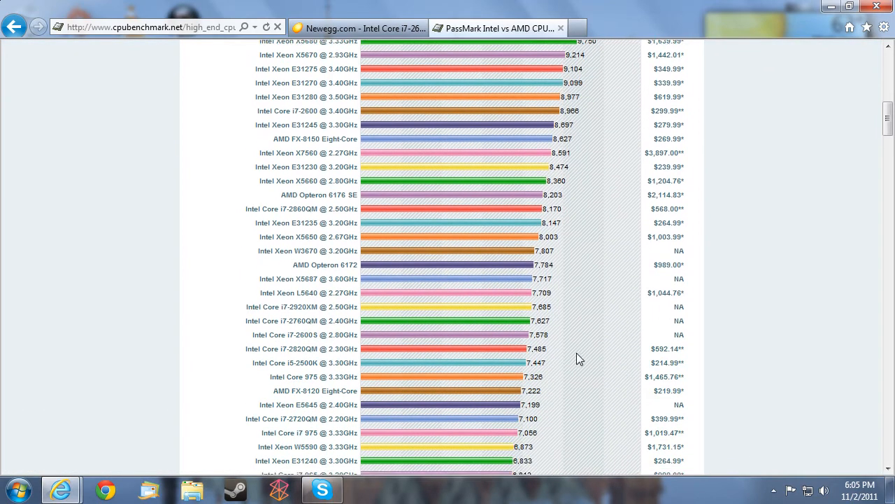
scroll(up, 3)
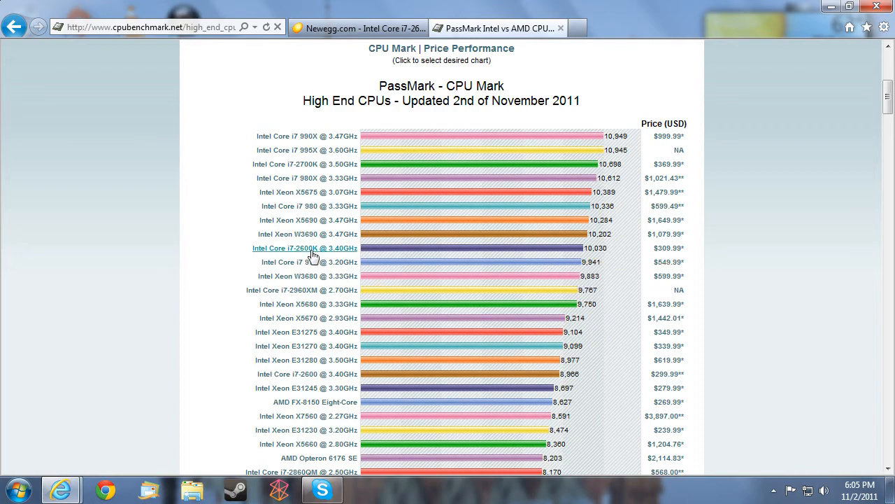
click(304, 249)
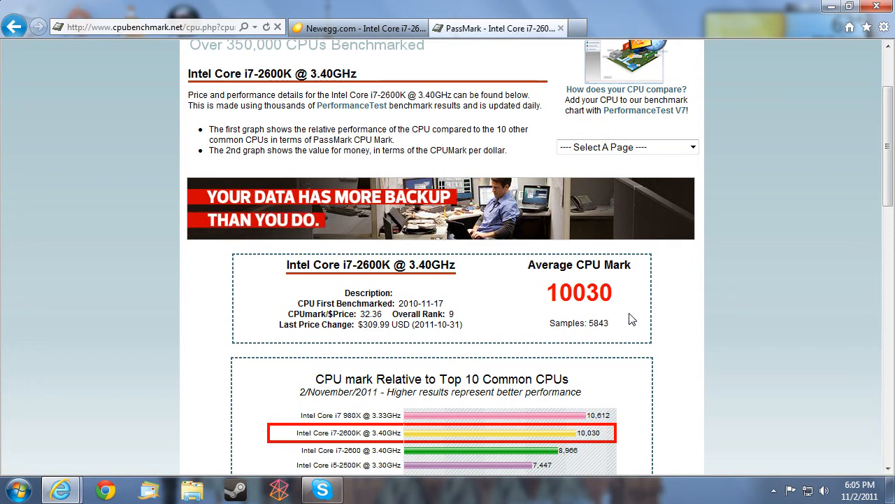
mouse_move(517, 292)
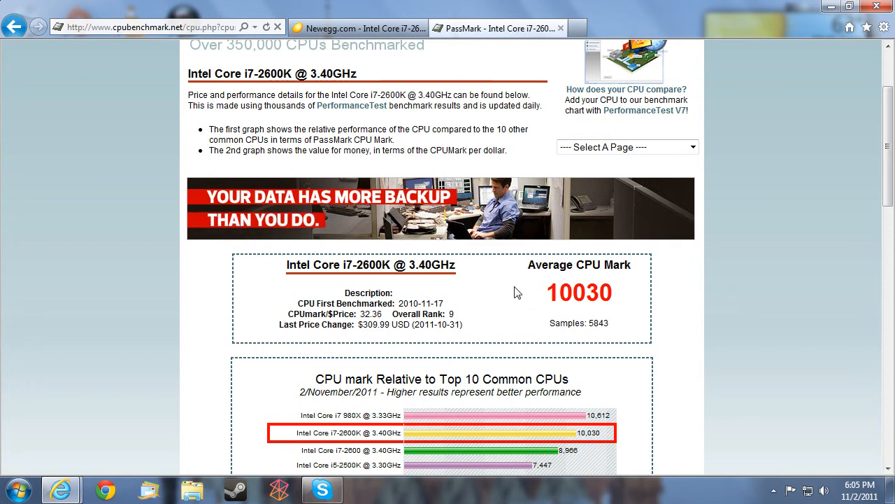
mouse_move(486, 296)
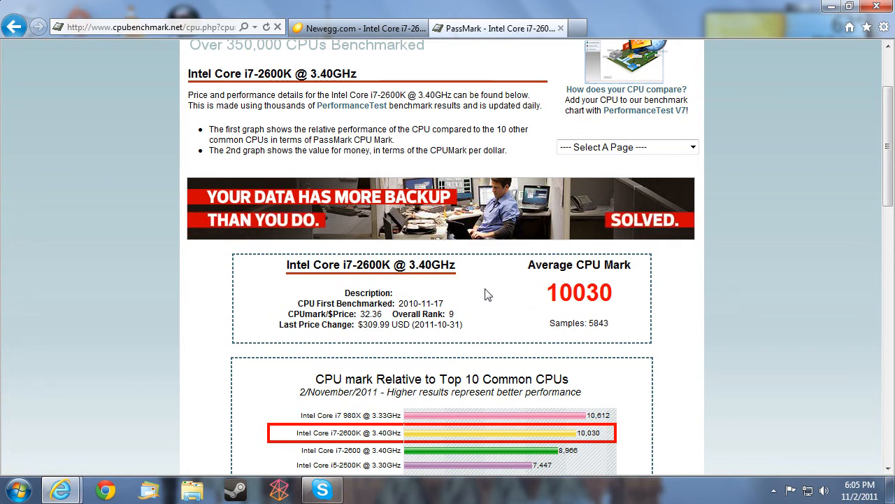
scroll(down, 3)
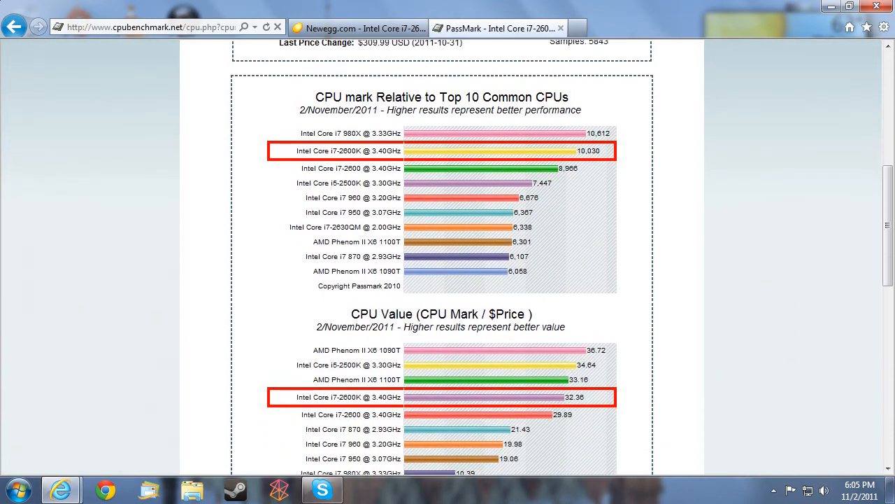
scroll(down, 3)
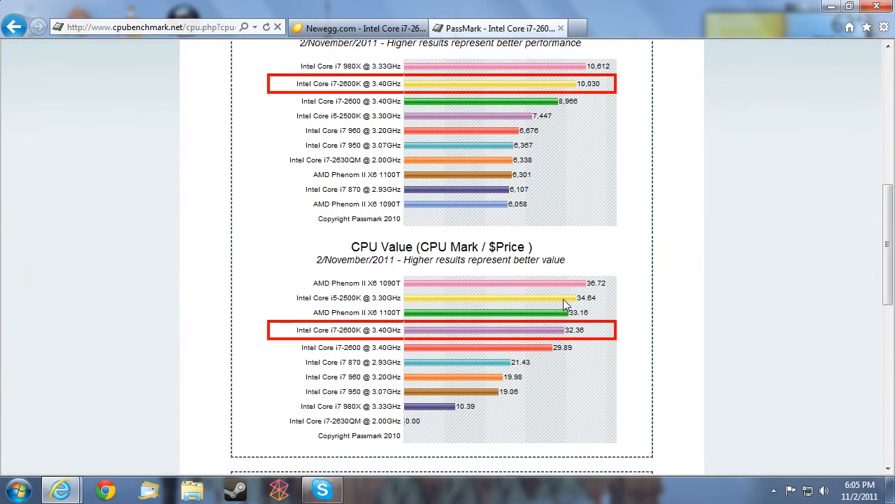
scroll(down, 3)
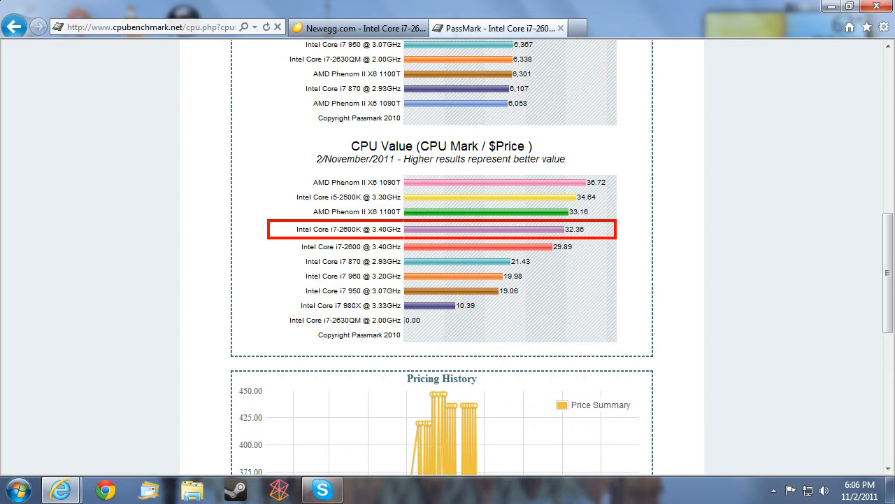
mouse_move(557, 247)
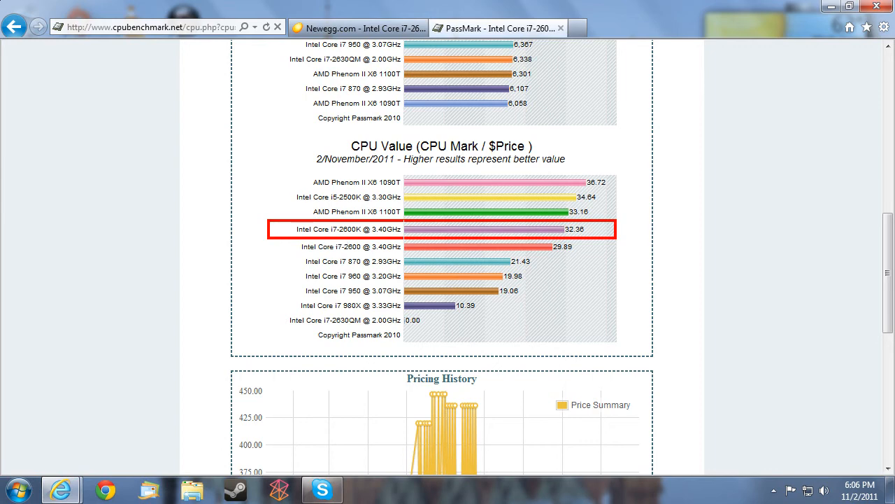
mouse_move(543, 222)
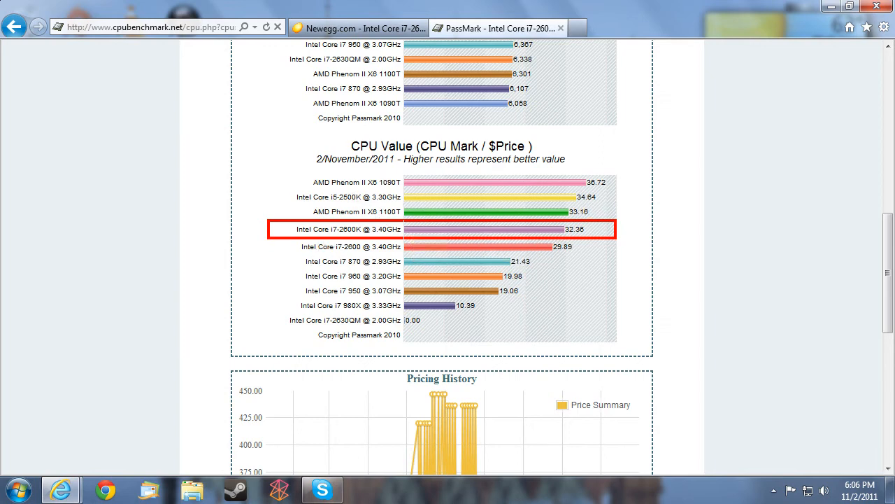
mouse_move(421, 184)
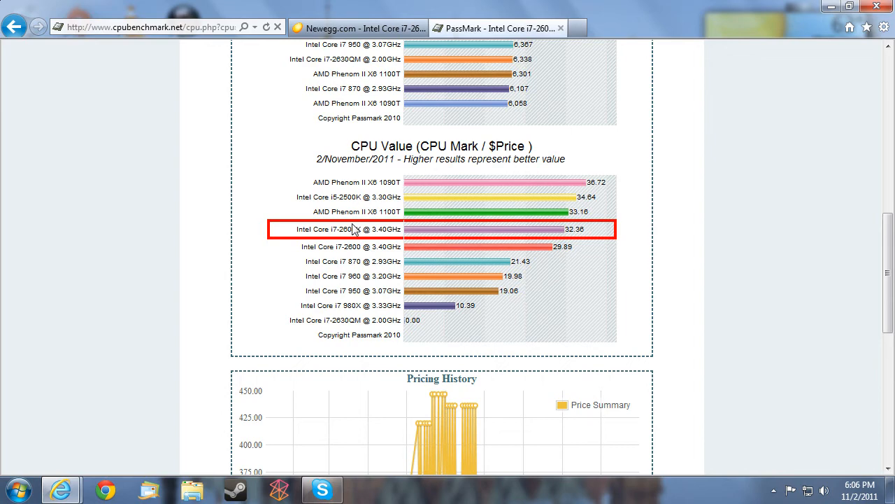
mouse_move(325, 181)
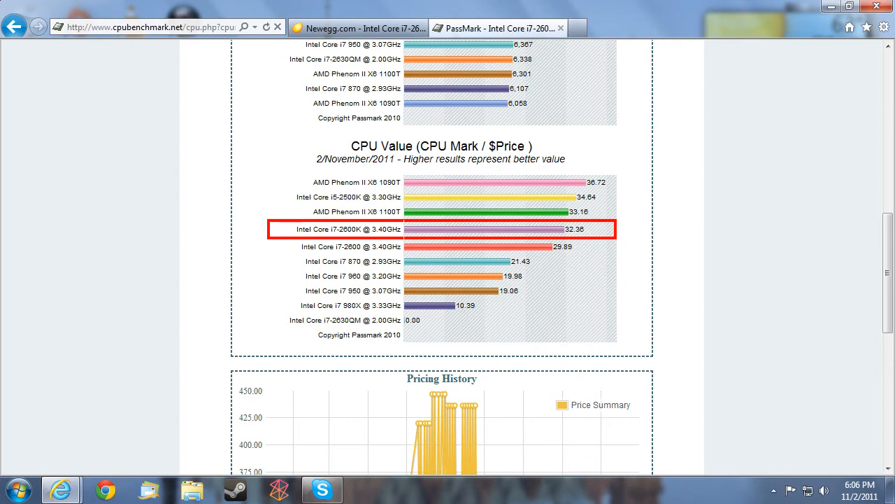
mouse_move(285, 209)
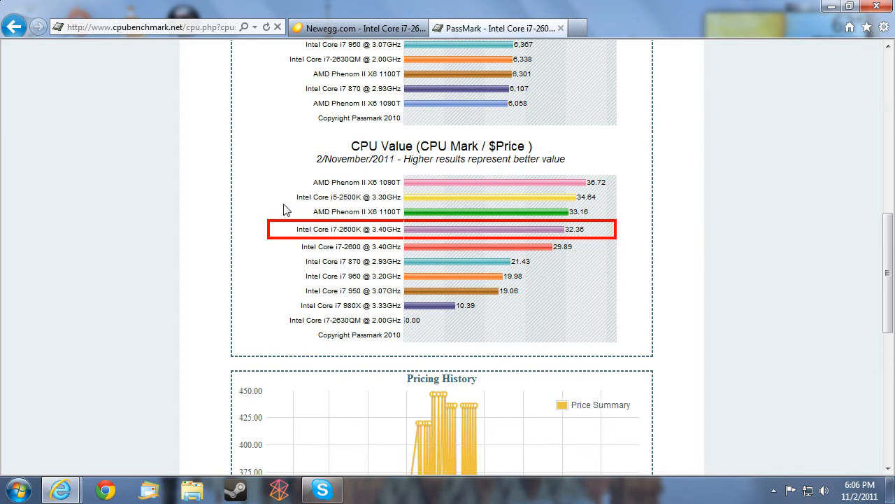
mouse_move(490, 237)
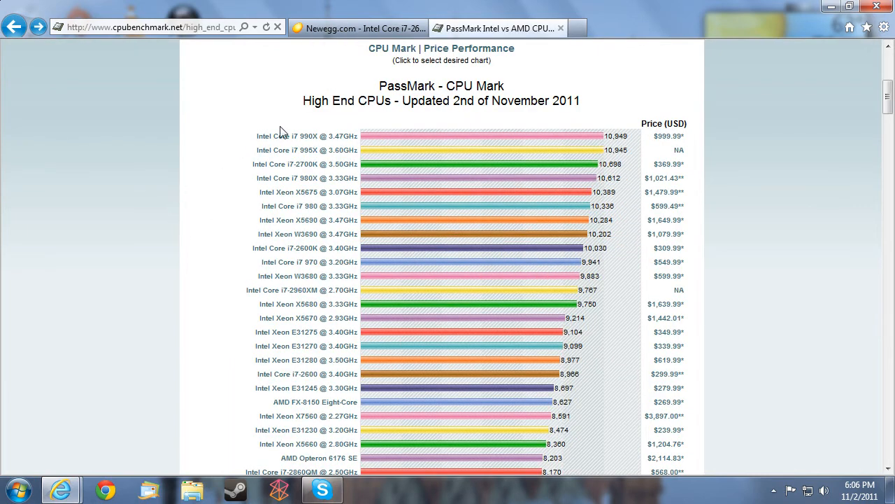
mouse_move(670, 136)
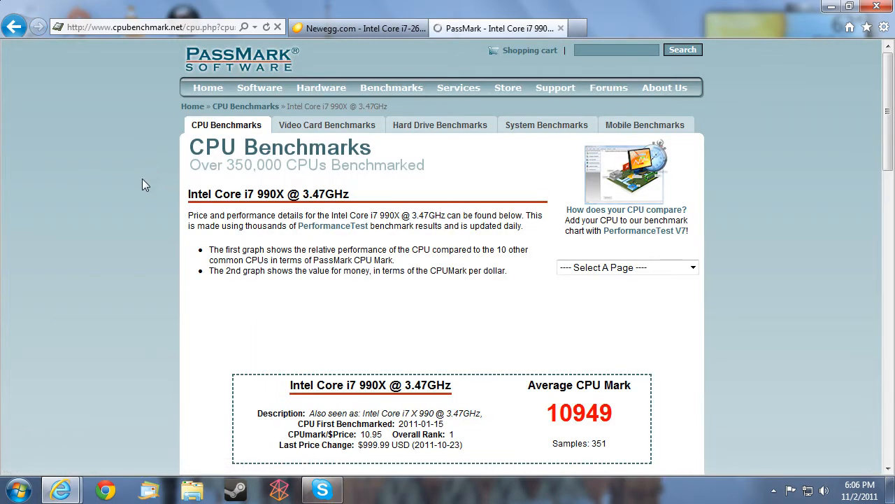
Step: Scroll the Core i7 990X page to its CPU Value chart (10.95 CPU Mark per dollar)
scroll(down, 3)
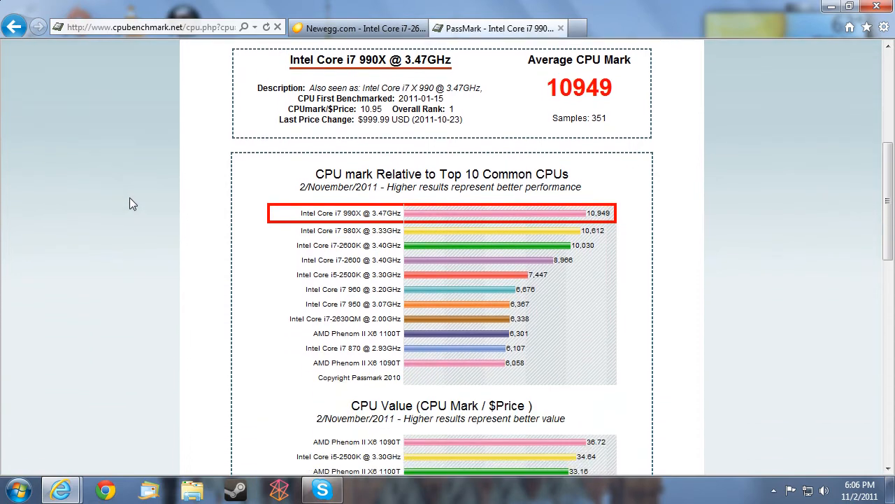
scroll(down, 3)
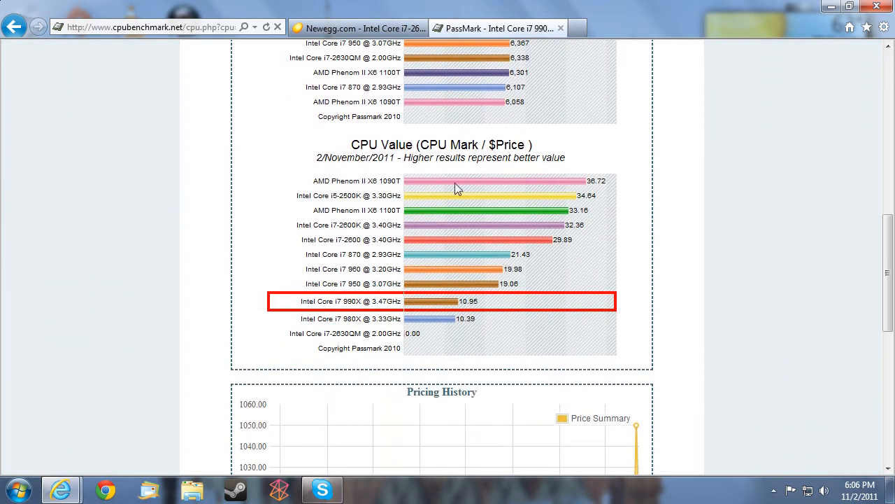
mouse_move(445, 306)
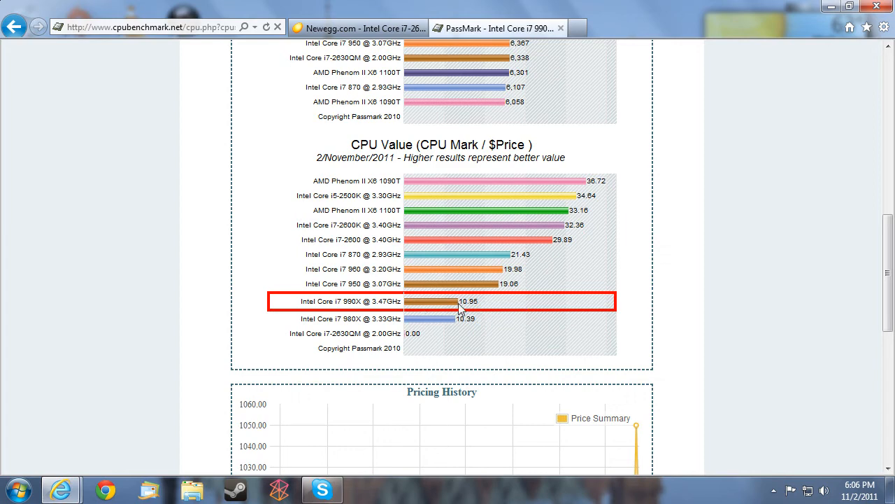
mouse_move(421, 305)
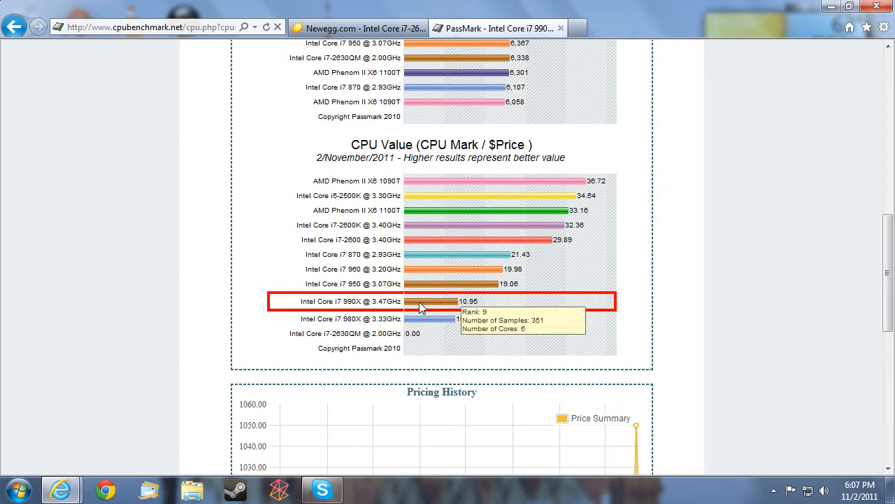
mouse_move(609, 183)
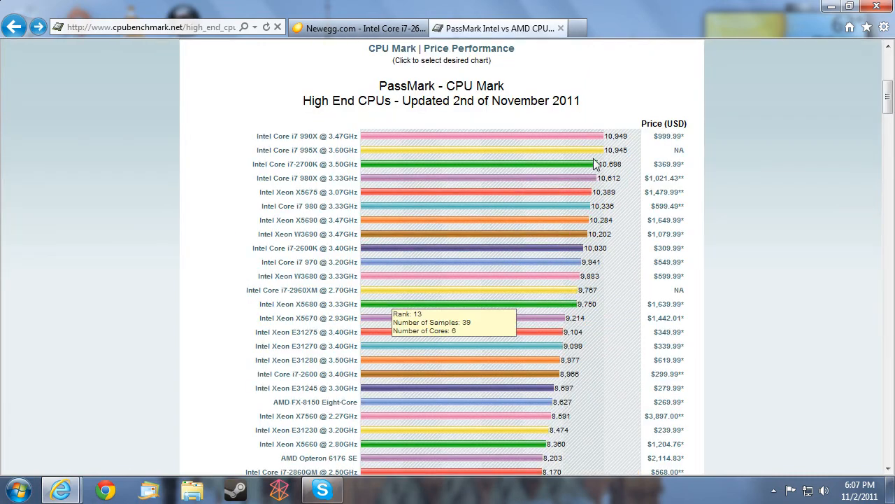
mouse_move(565, 156)
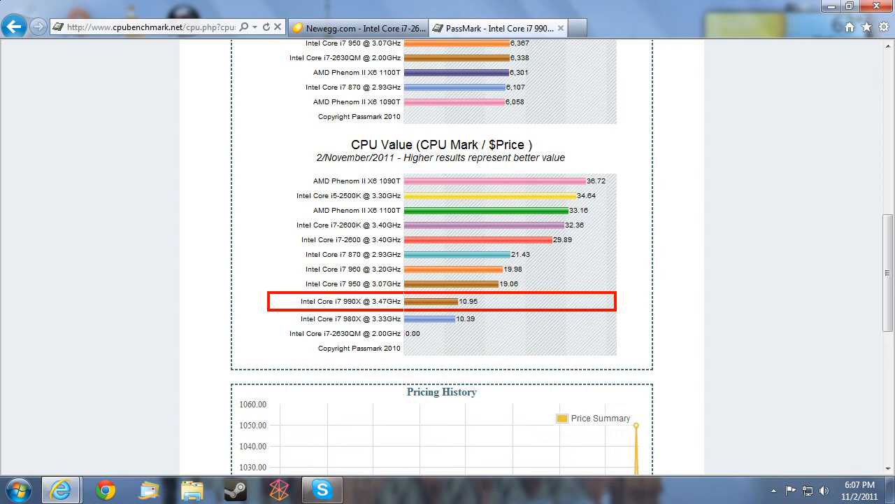
mouse_move(316, 209)
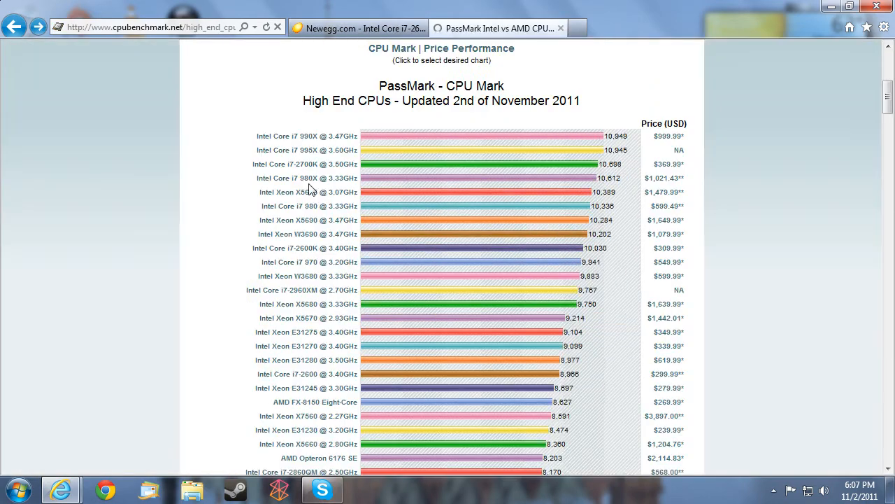
mouse_move(269, 284)
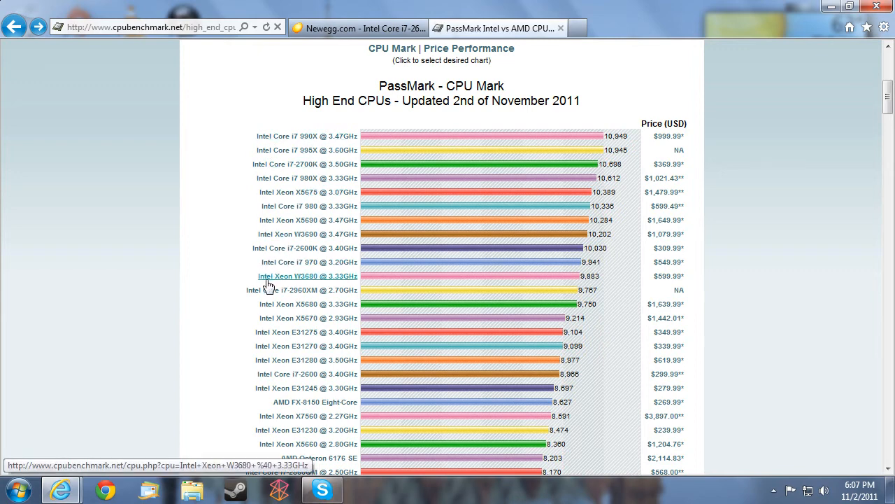
scroll(down, 3)
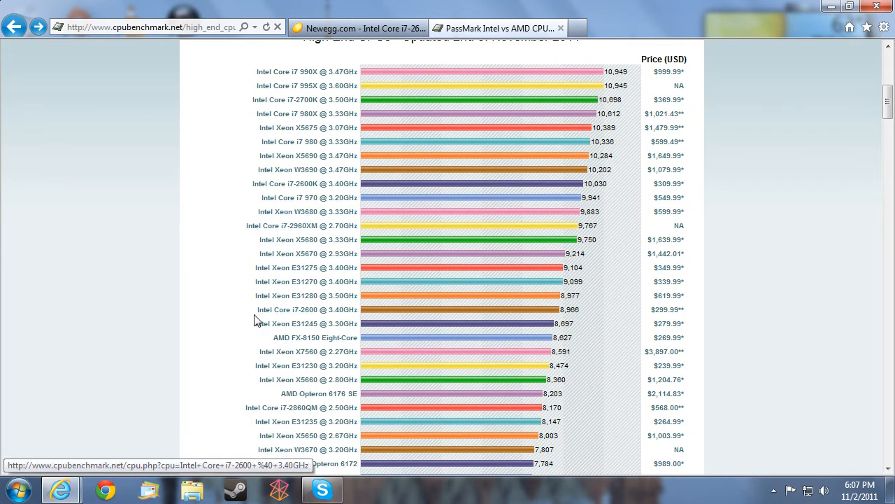
scroll(down, 3)
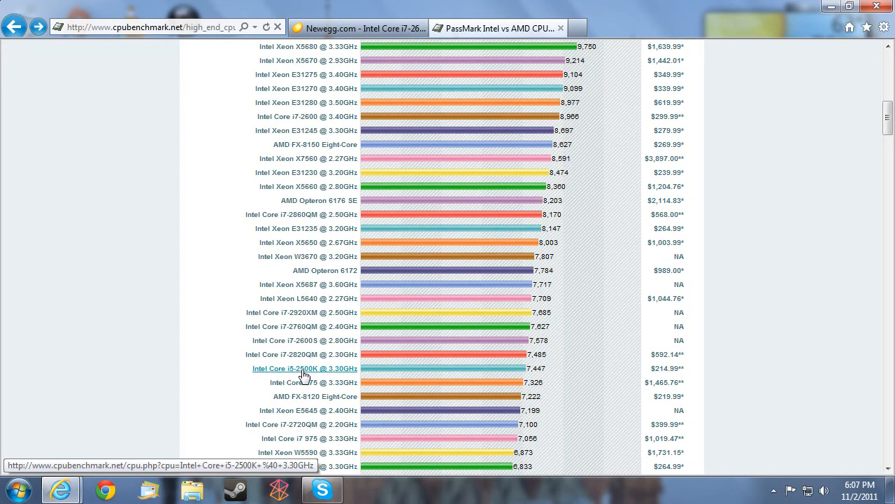
mouse_move(516, 365)
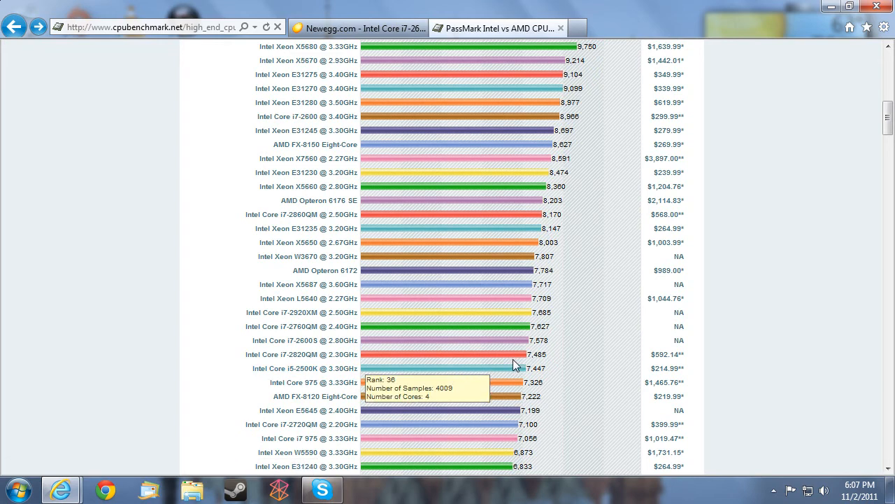
mouse_move(526, 372)
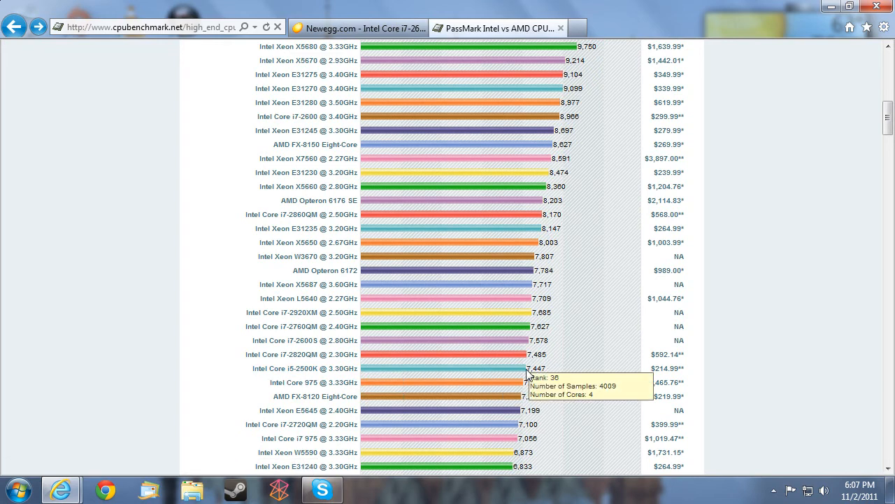
mouse_move(555, 378)
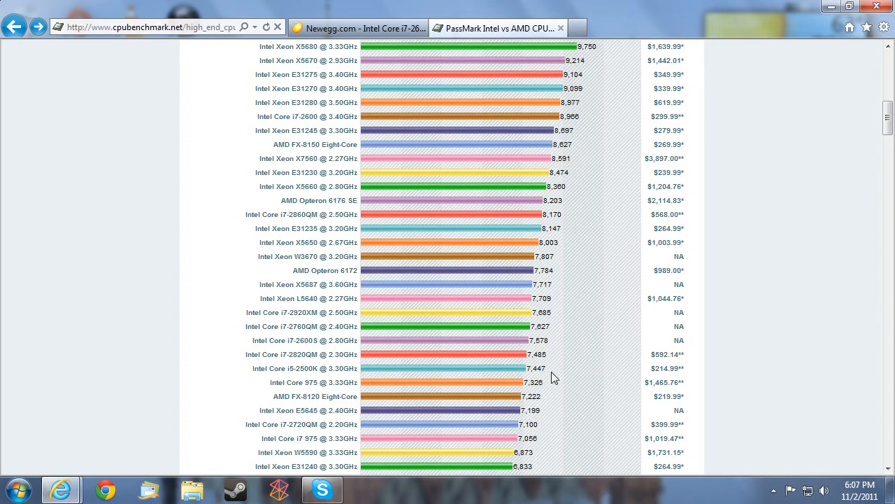
scroll(up, 3)
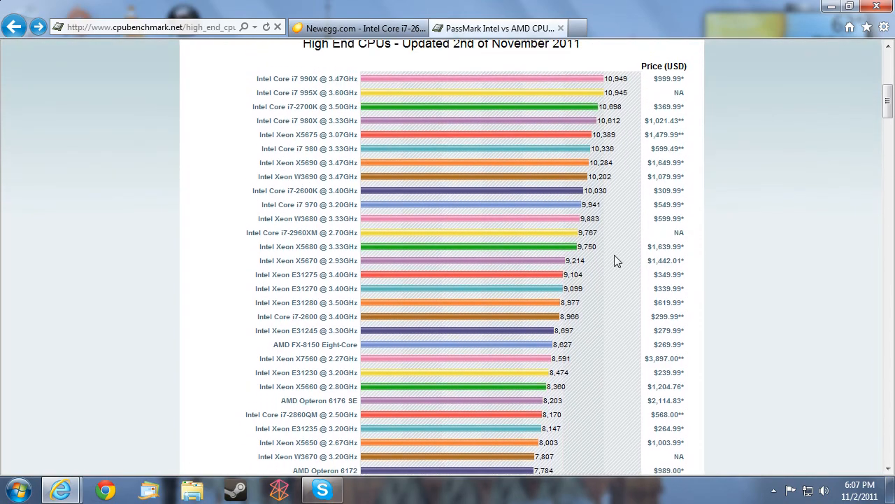
scroll(down, 3)
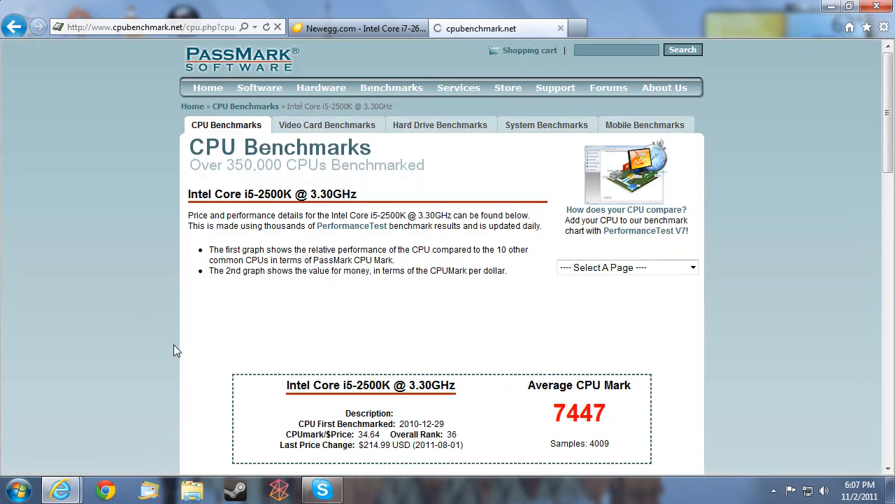
Step: Scroll the i5-2500K page through its value chart to Pricing History and back up
scroll(down, 3)
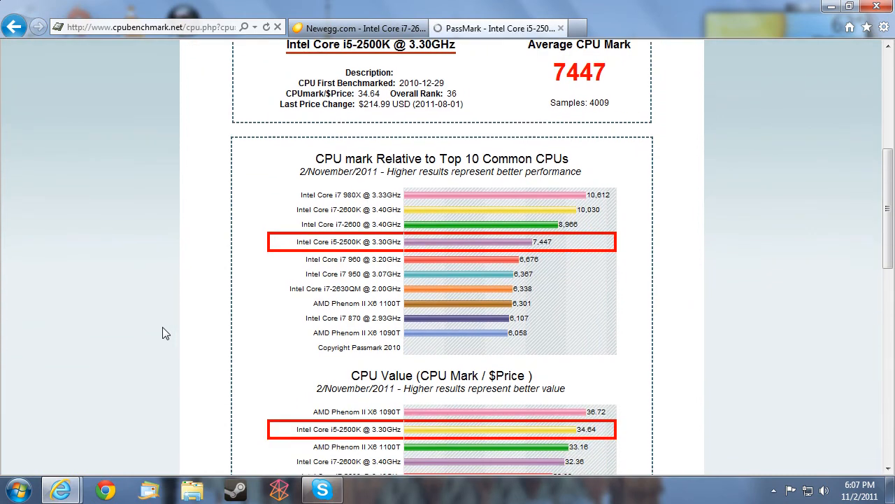
scroll(down, 3)
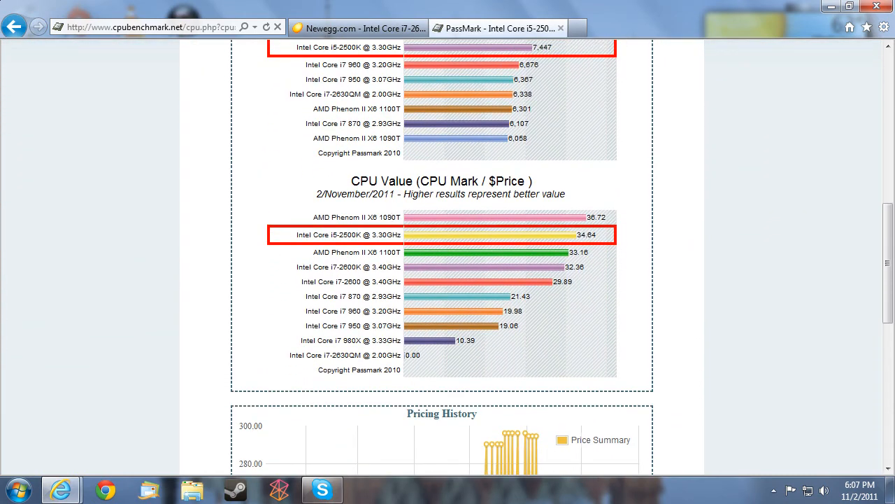
scroll(up, 3)
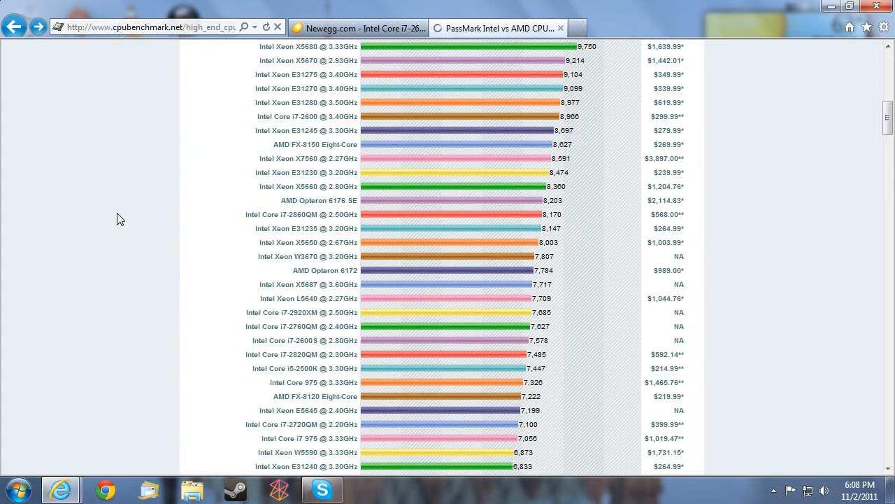
scroll(up, 3)
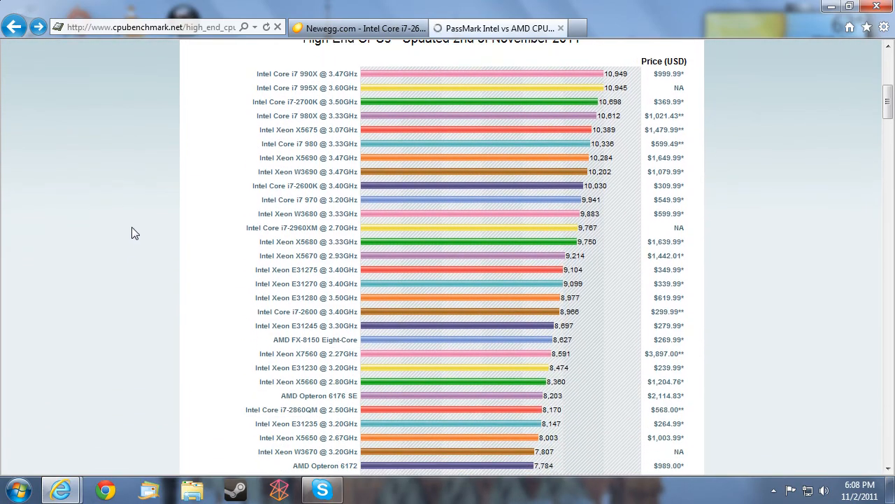
mouse_move(602, 246)
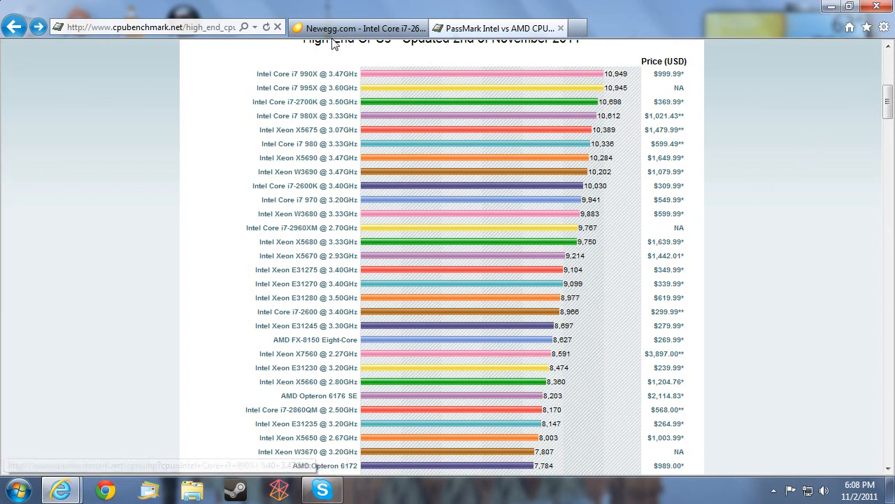
Step: Return to Newegg's Core i7-2600K page ($319.99) and scroll through its Tech Spec table
click(359, 27)
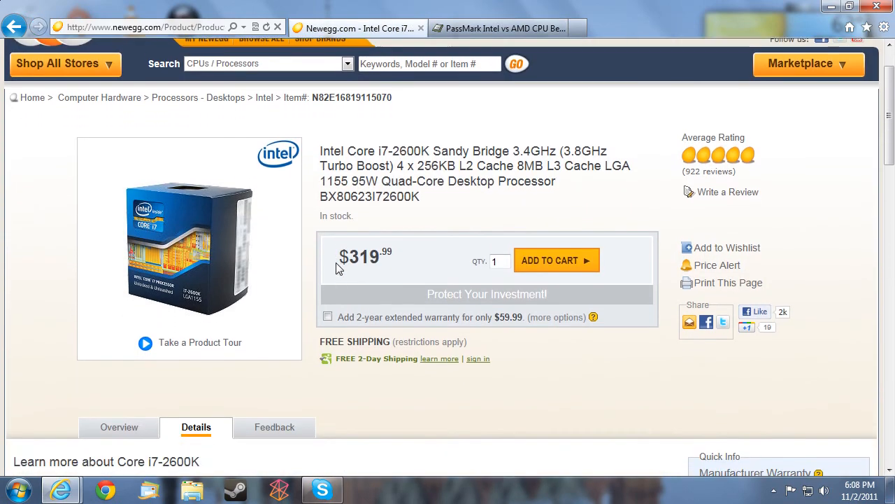
scroll(down, 3)
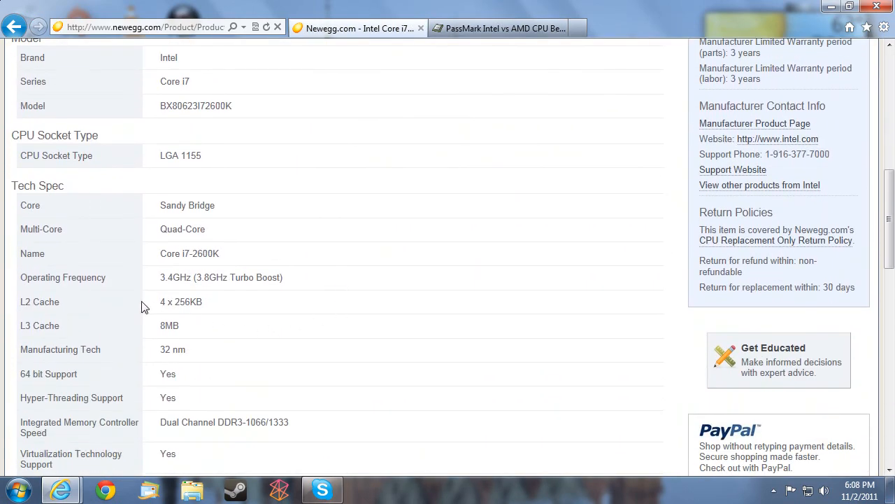
scroll(down, 3)
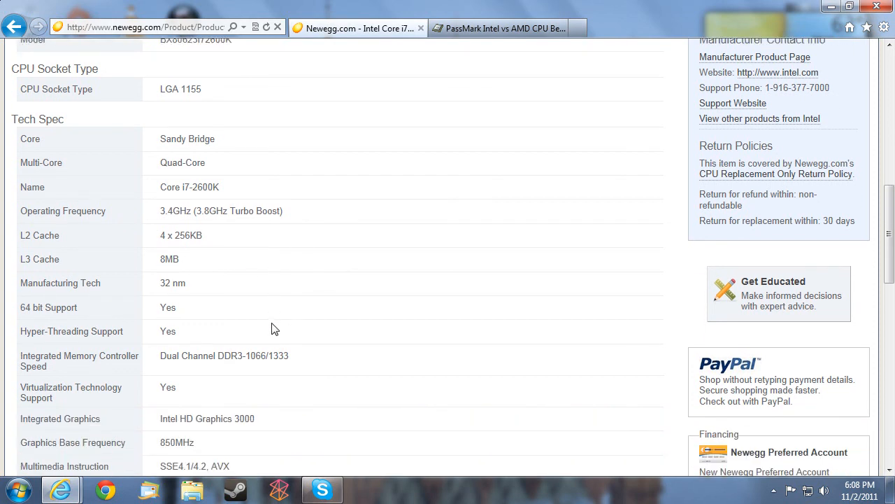
scroll(down, 3)
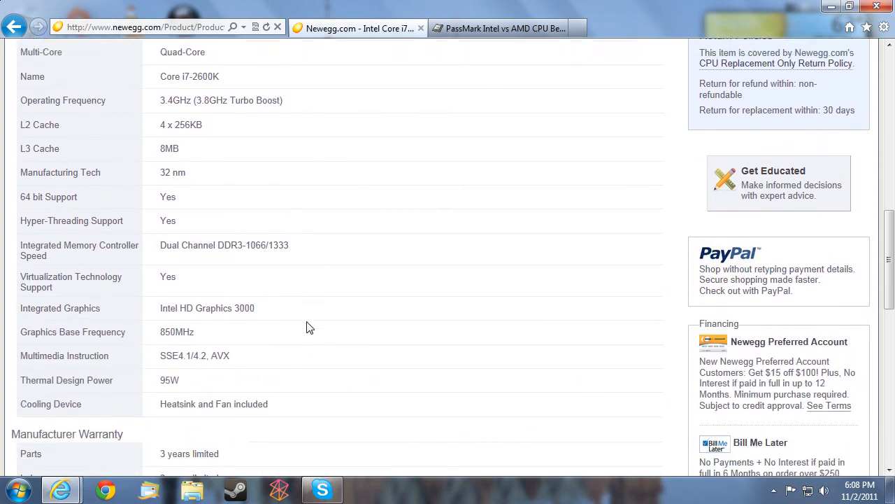
scroll(up, 3)
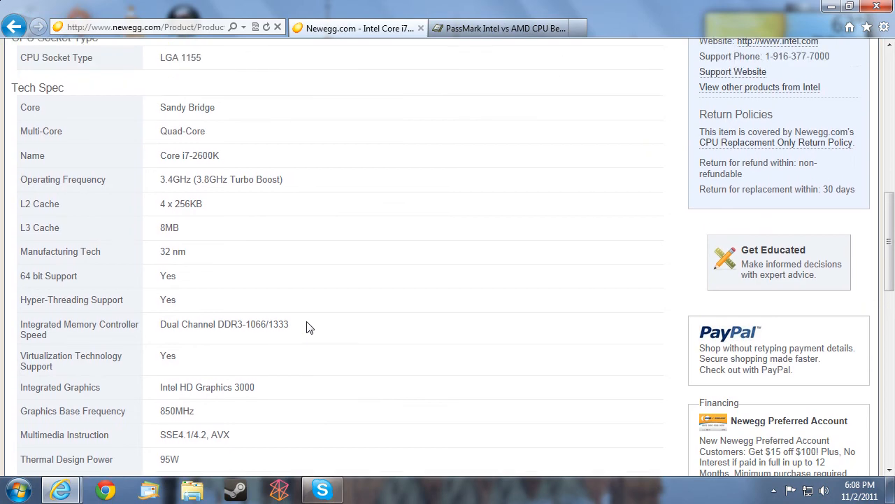
scroll(up, 3)
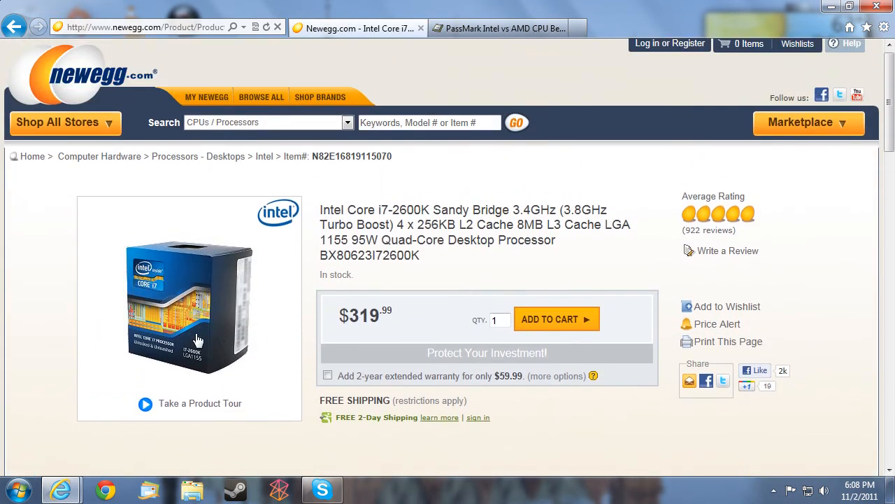
scroll(down, 3)
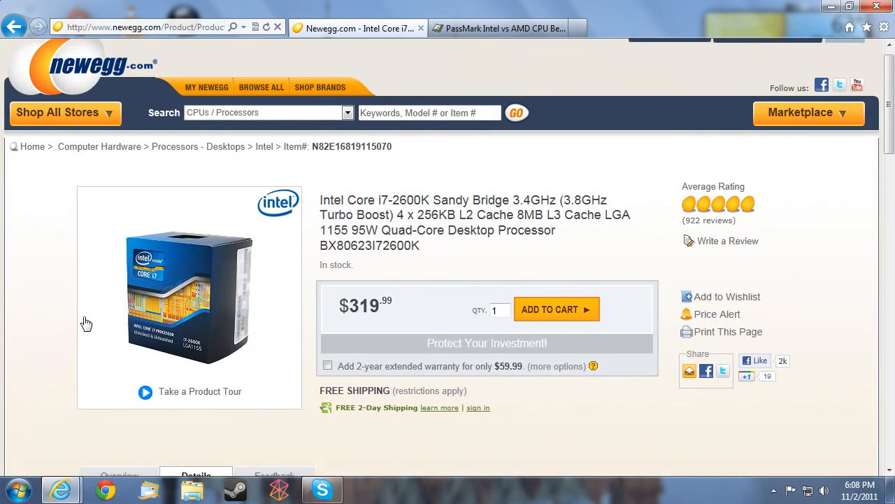